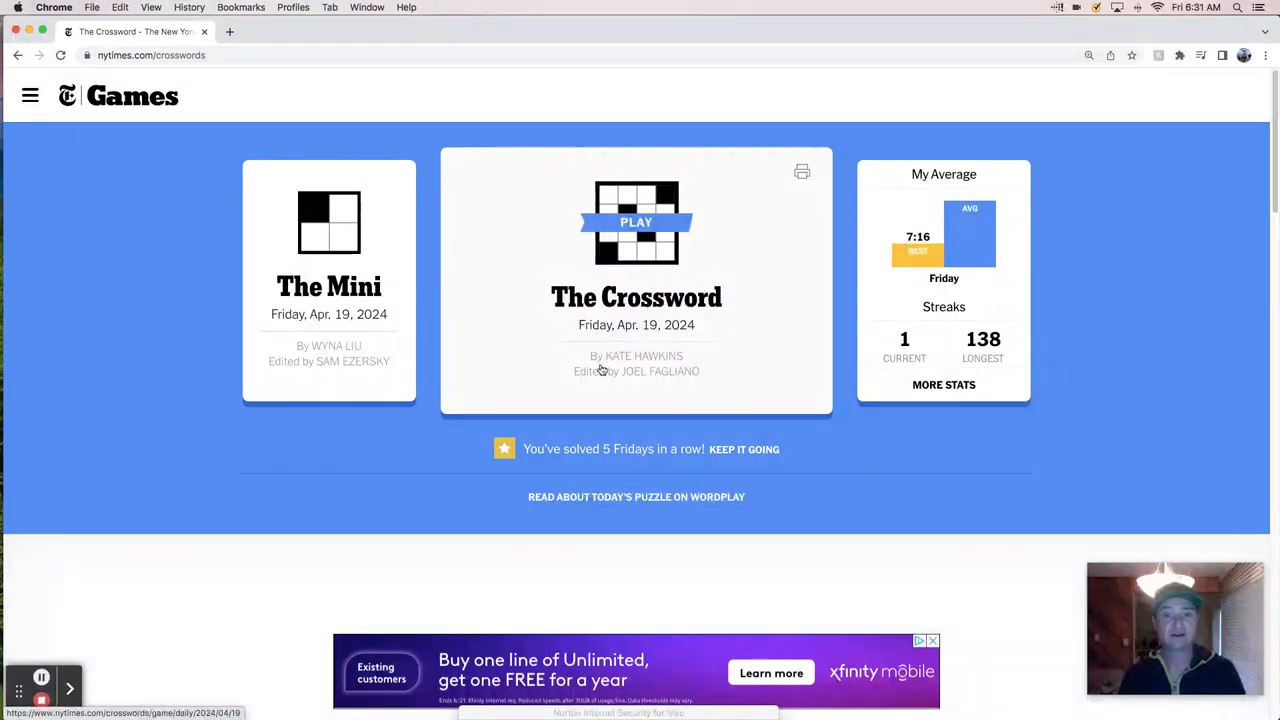
{"action": "mouse_move", "coordinate": [736, 362]}
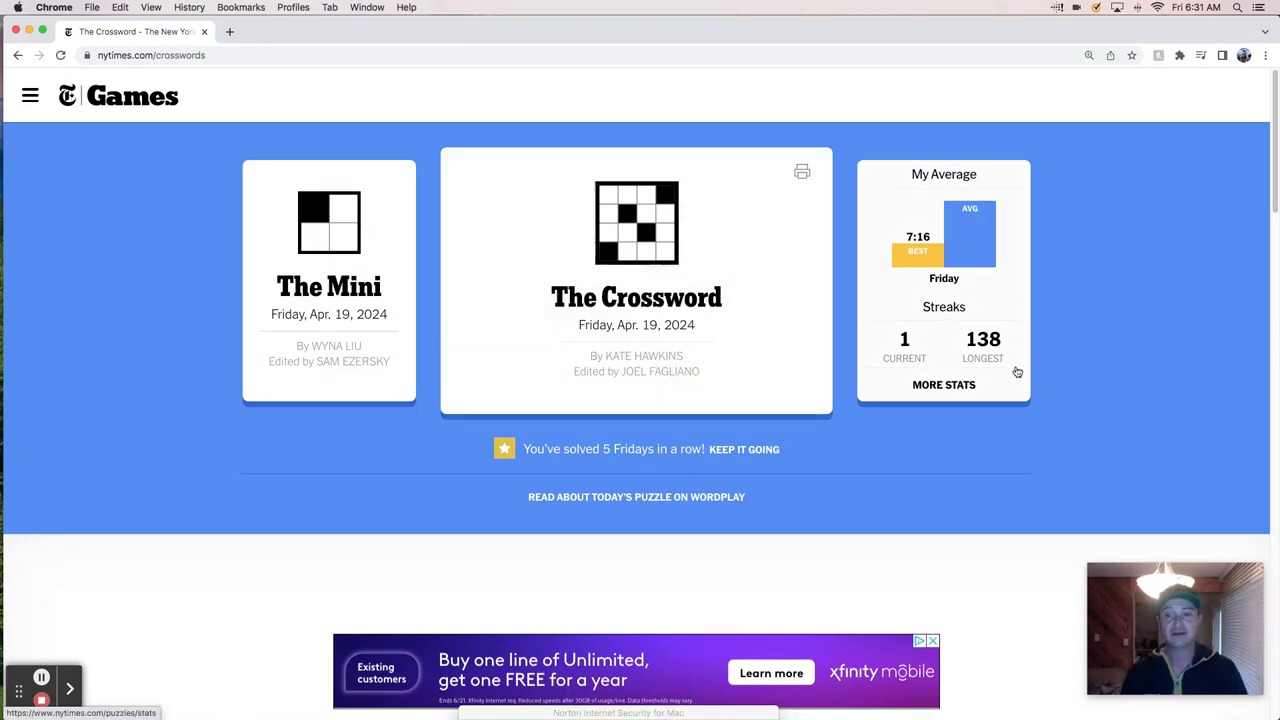
{"action": "mouse_move", "coordinate": [920, 384]}
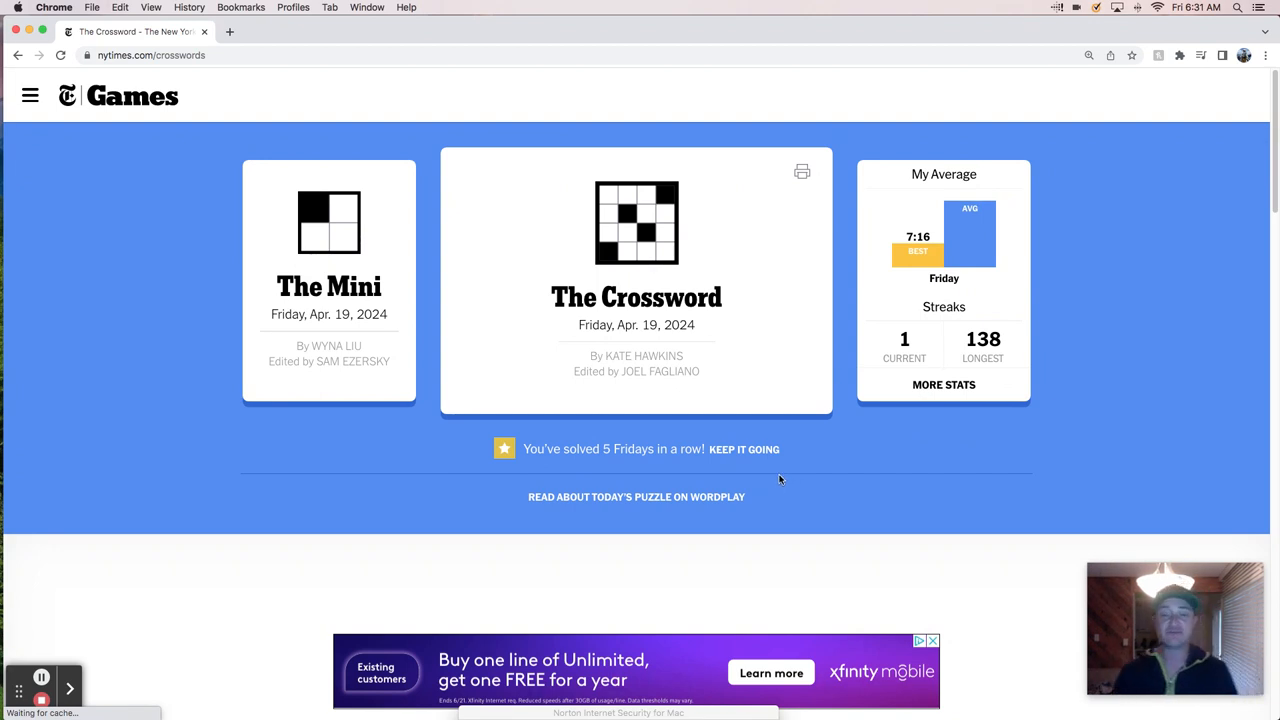
{"action": "mouse_move", "coordinate": [916, 498]}
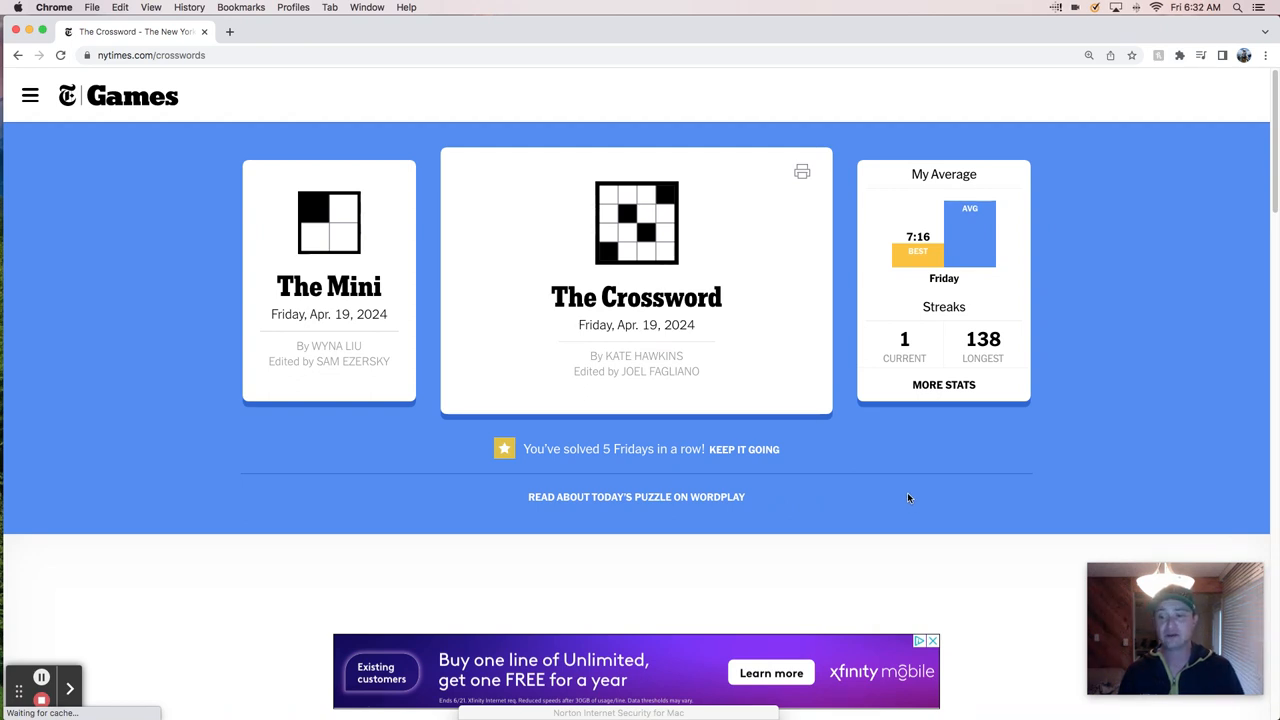
{"action": "mouse_move", "coordinate": [904, 508]}
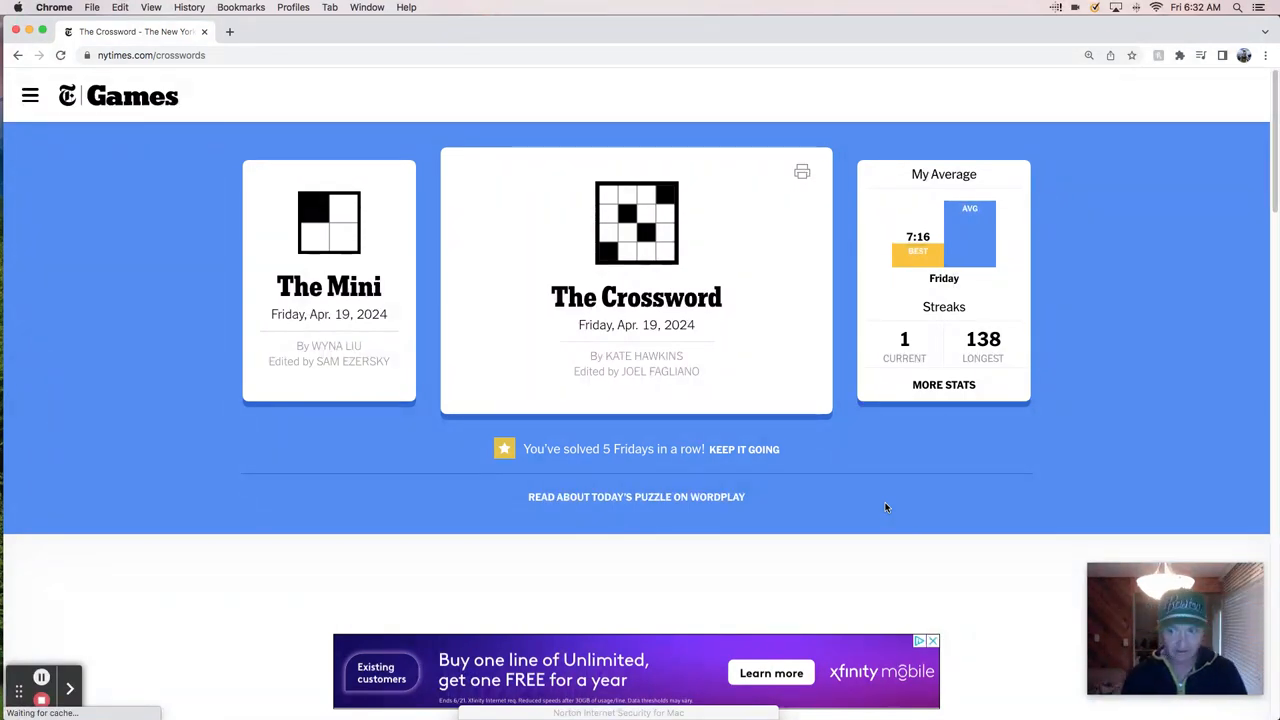
{"action": "mouse_move", "coordinate": [898, 558]}
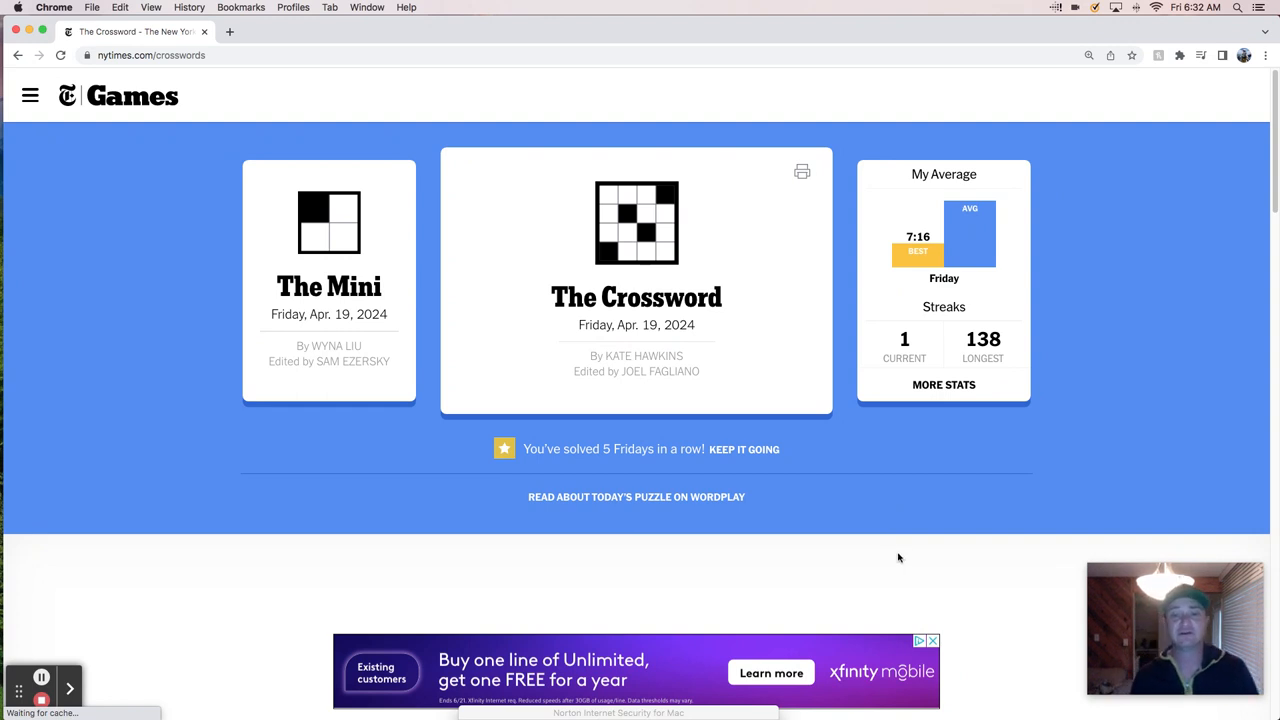
{"action": "mouse_move", "coordinate": [880, 576]}
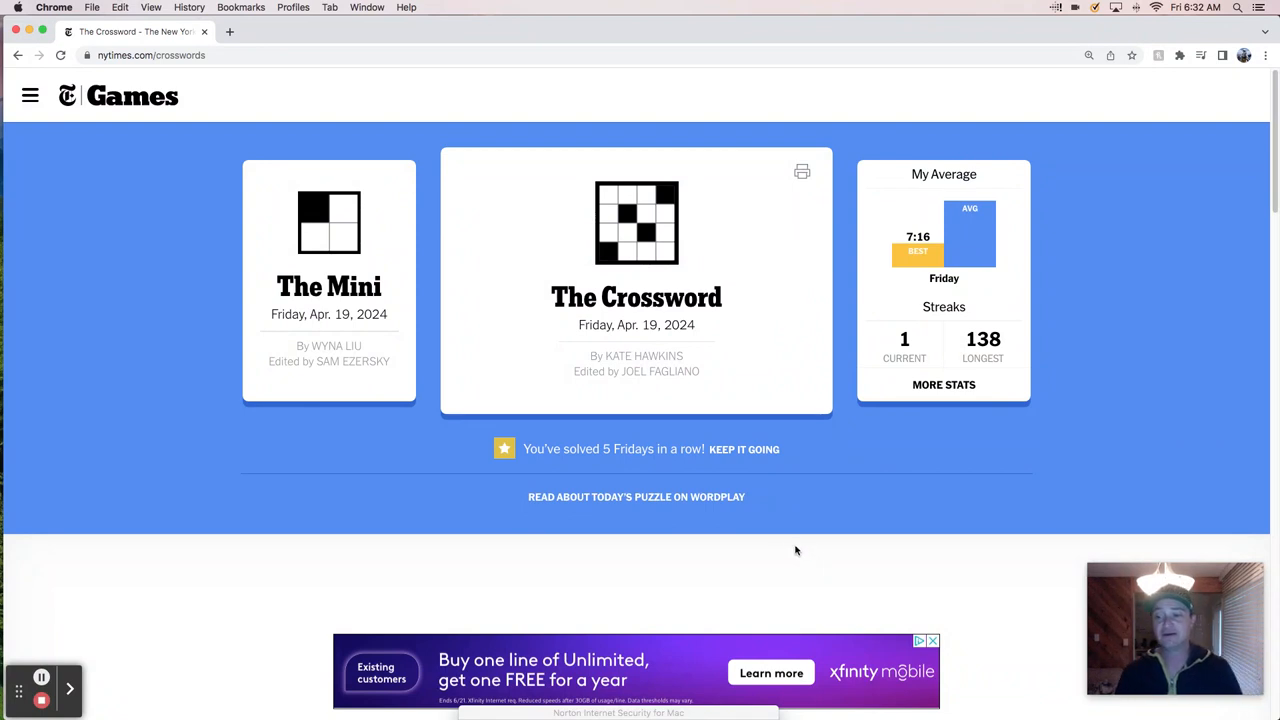
{"action": "mouse_move", "coordinate": [810, 558]}
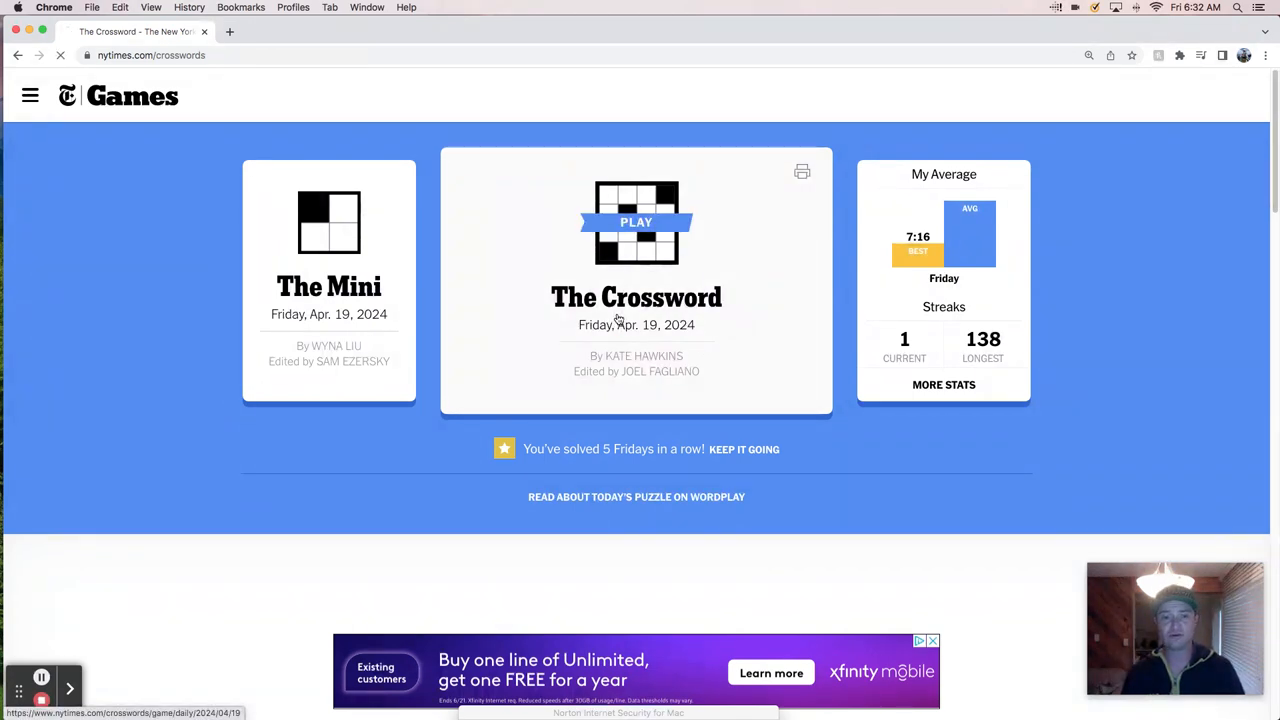
Open the Friday, April 19 crossword, start the timer, and select 18-Across.
{"action": "left_click", "coordinate": [636, 222]}
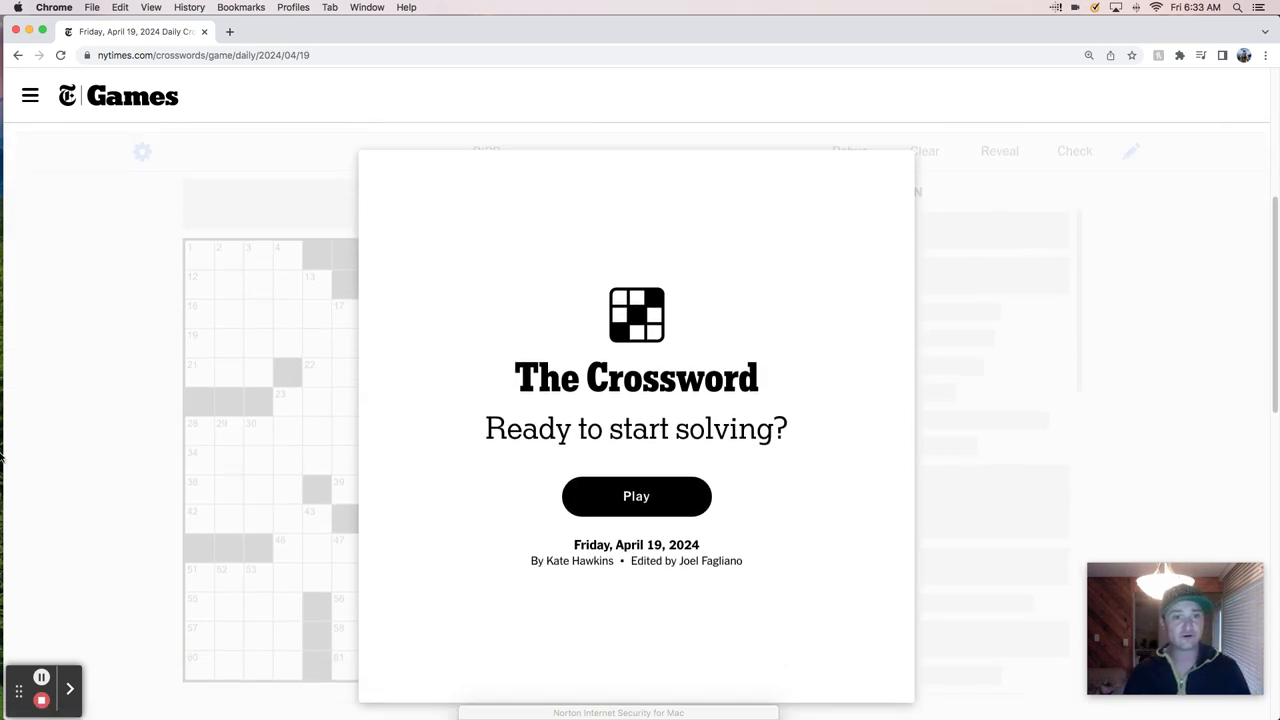
{"action": "left_click", "coordinate": [636, 496]}
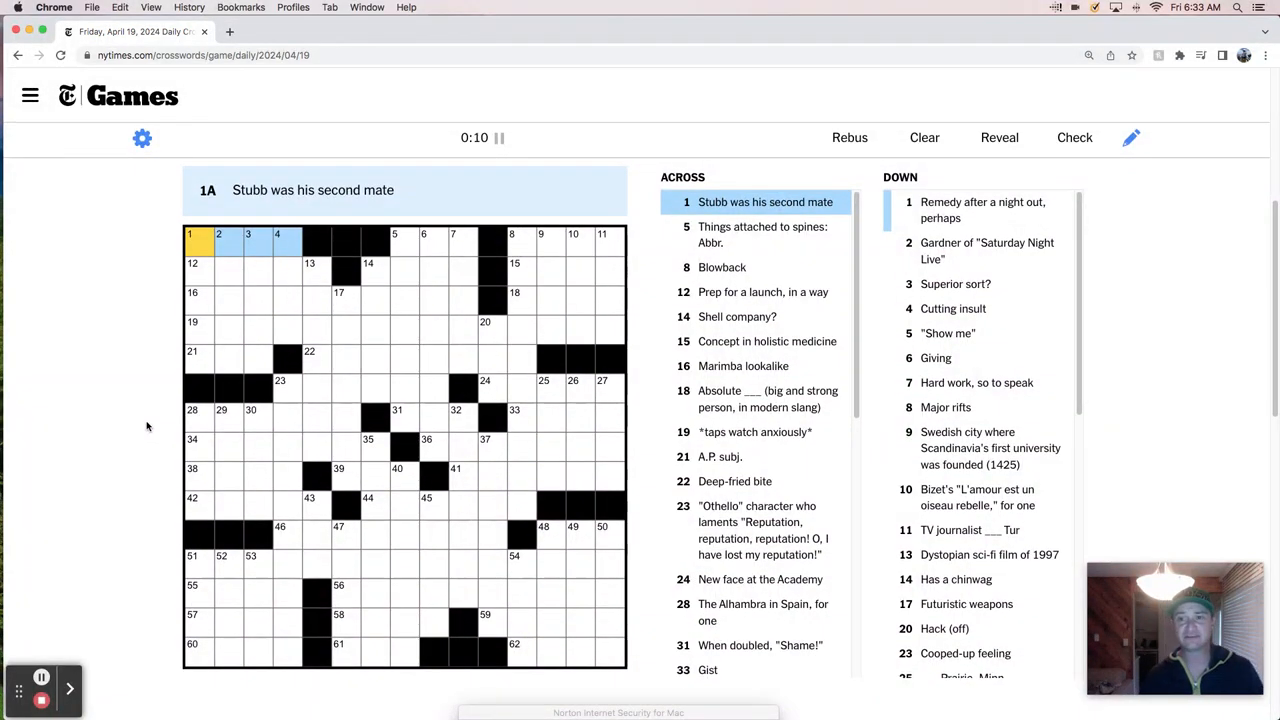
{"action": "mouse_move", "coordinate": [70, 424]}
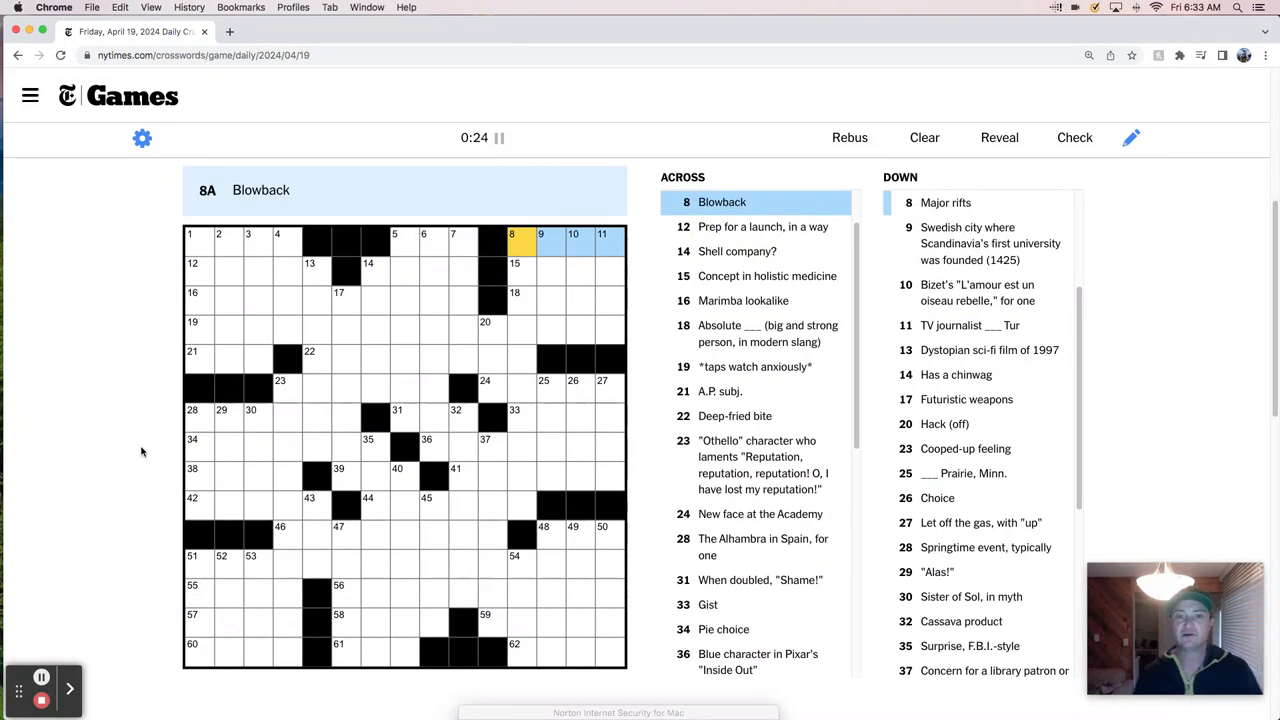
{"action": "left_click", "coordinate": [192, 272]}
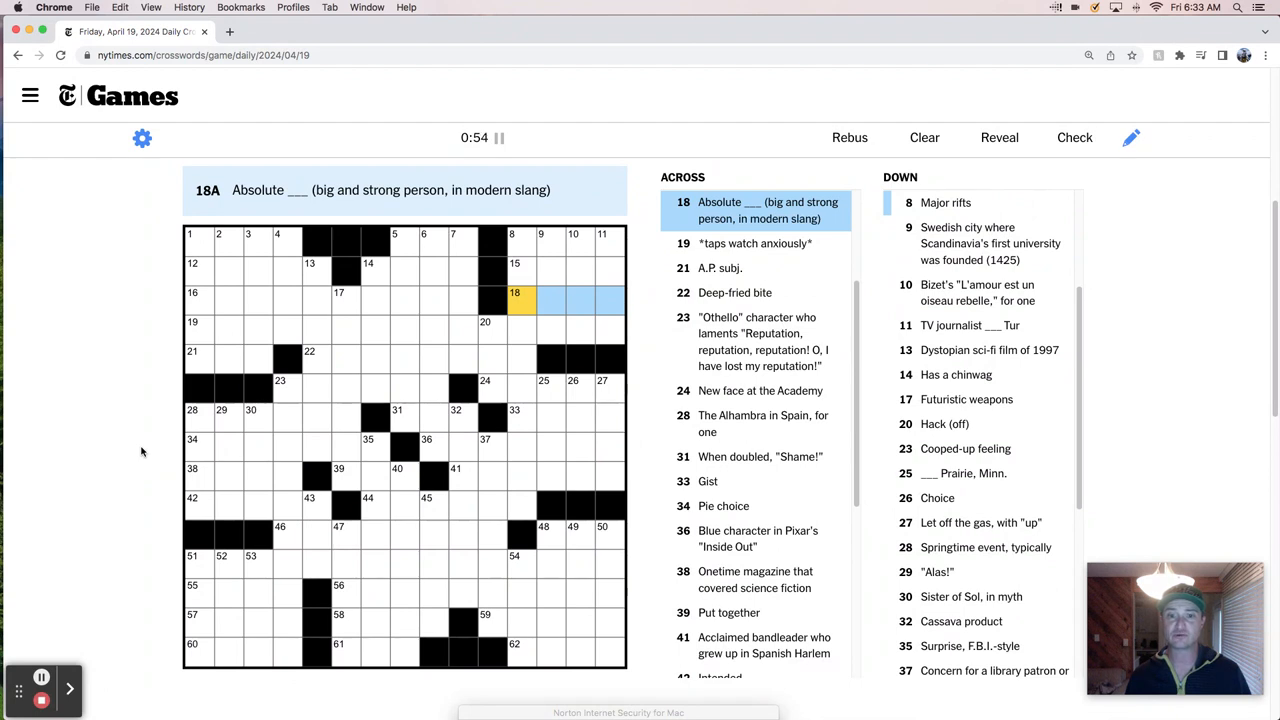
Enter UNIT at 18-Across, glance at 21-Across and 2-Down, then select 22-Across for TATERTOT.
{"action": "type", "text": "UNIT"}
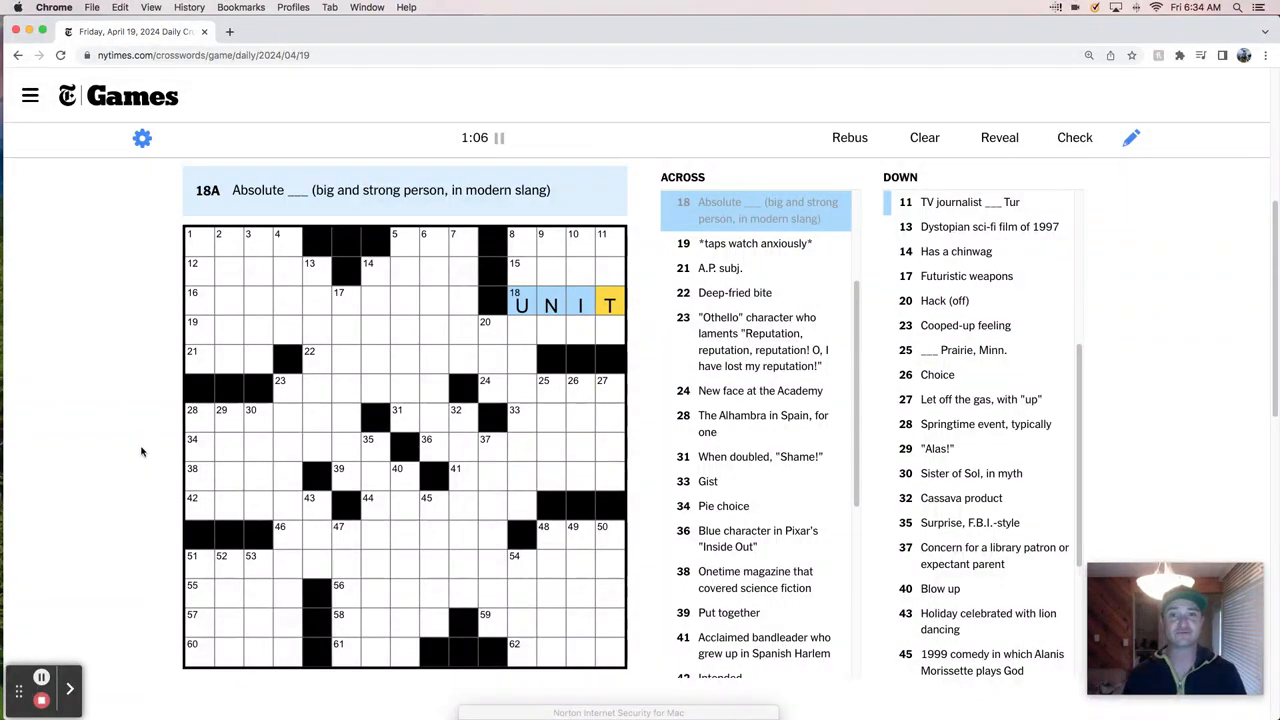
{"action": "left_click", "coordinate": [228, 322]}
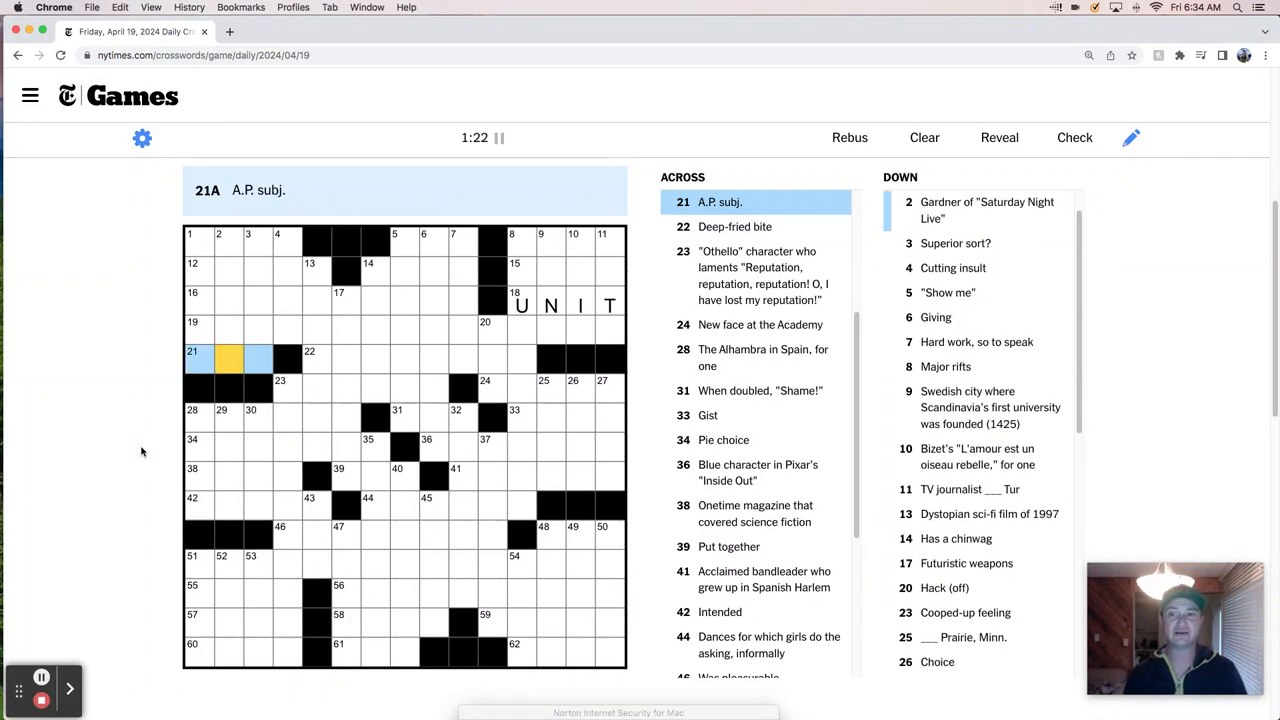
{"action": "left_click", "coordinate": [218, 240]}
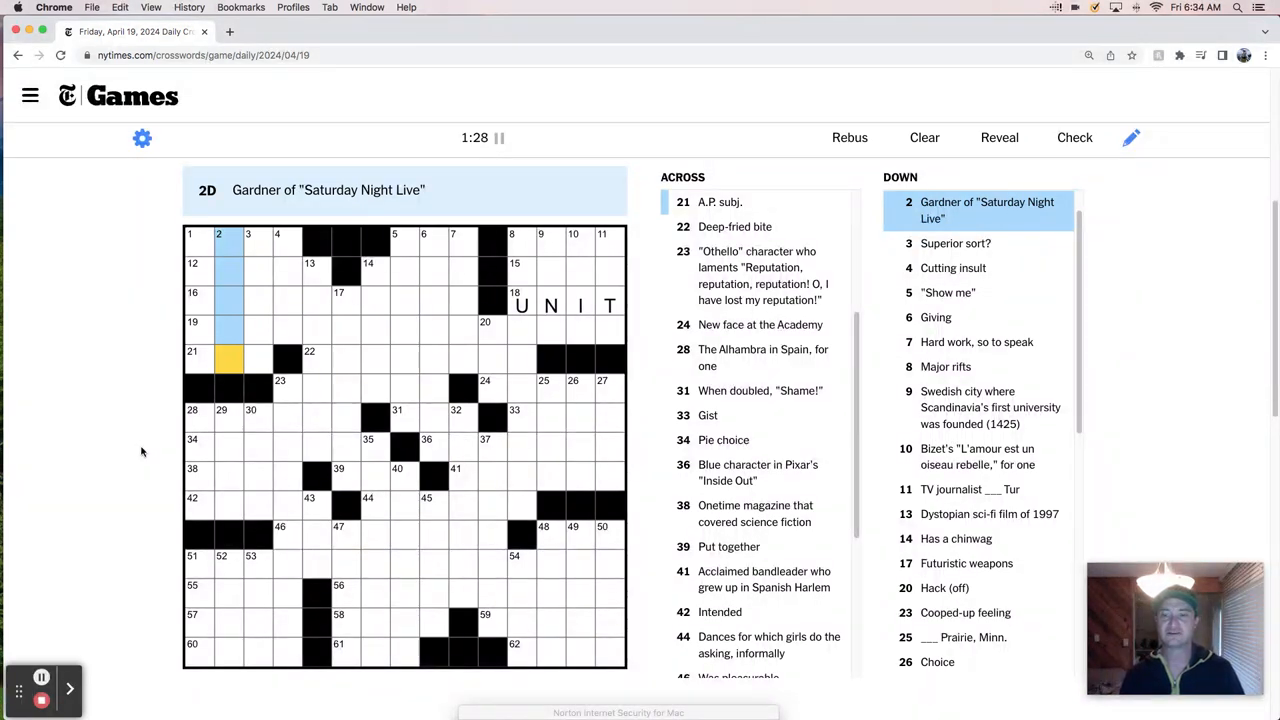
{"action": "left_click", "coordinate": [196, 358]}
{"action": "type", "text": "TATERTOT"}
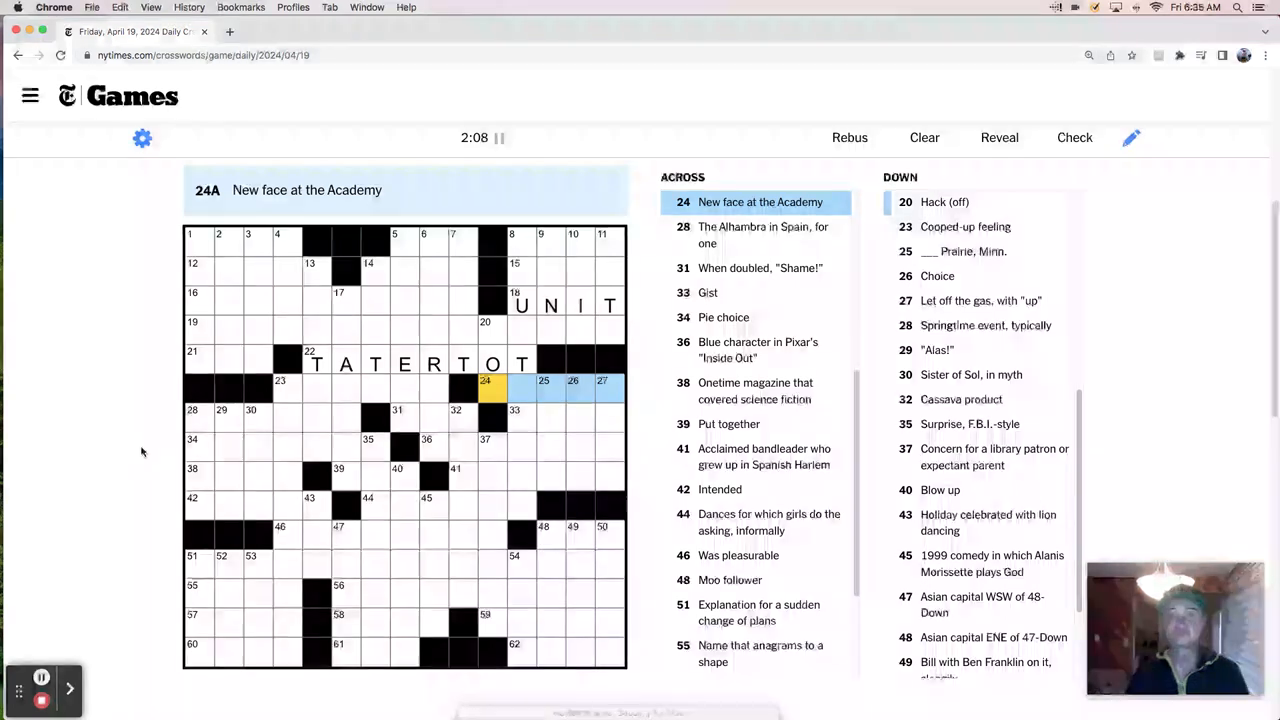
Enter CADET at 24-Across and move on to the next across answer.
{"action": "type", "text": "CADET"}
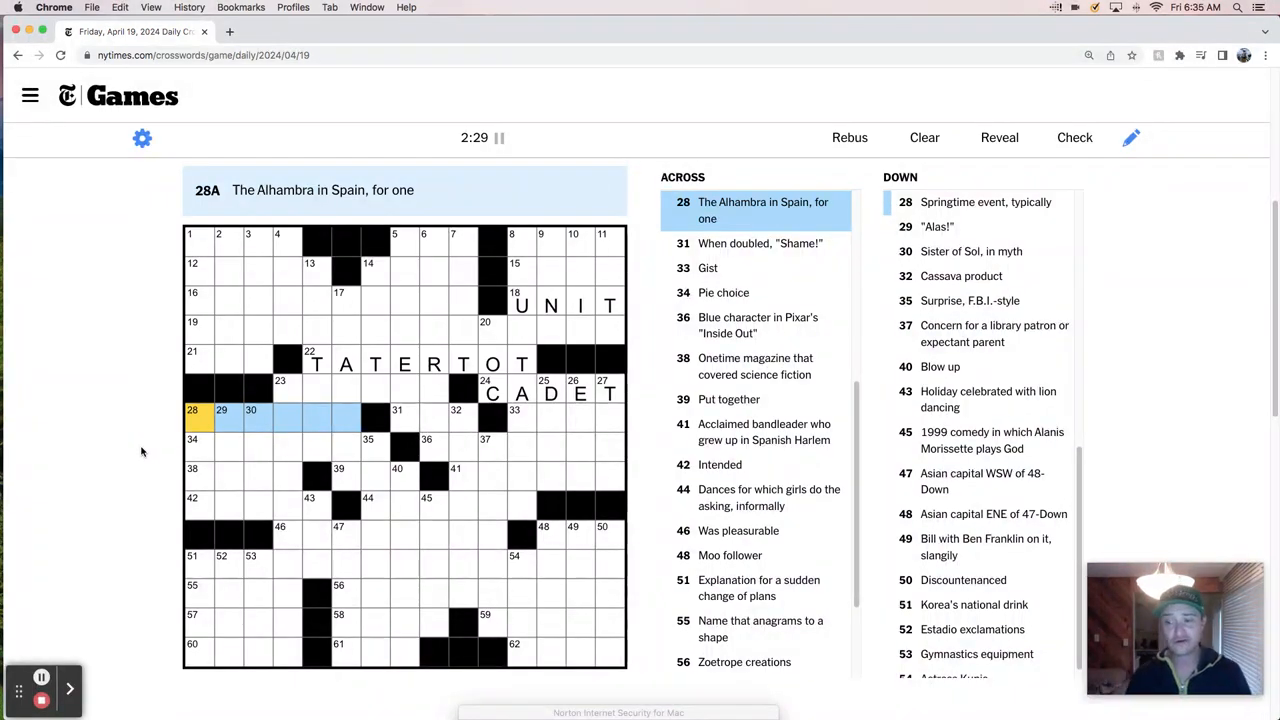
{"action": "left_click", "coordinate": [396, 418]}
{"action": "type", "text": "PUMPKIN"}
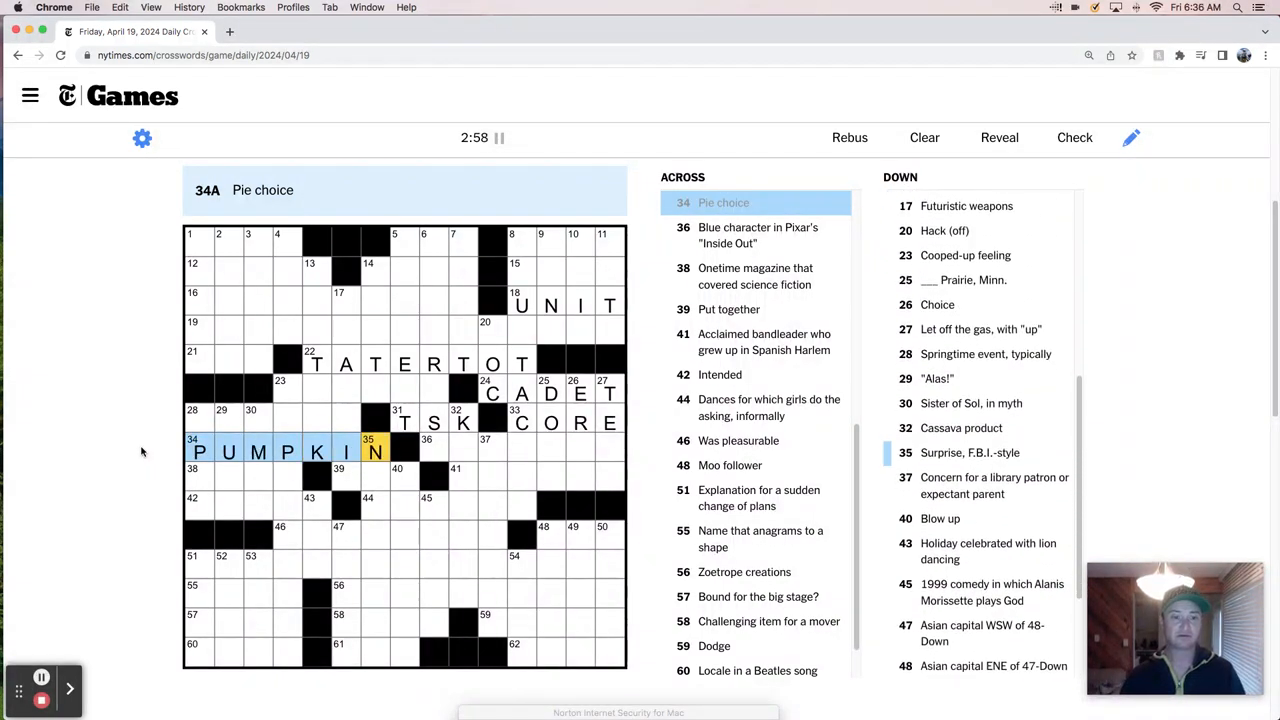
Select 42-Across and enter the letters AS toward MEANT.
{"action": "scroll", "scroll_direction": "down", "scroll_amount": 3}
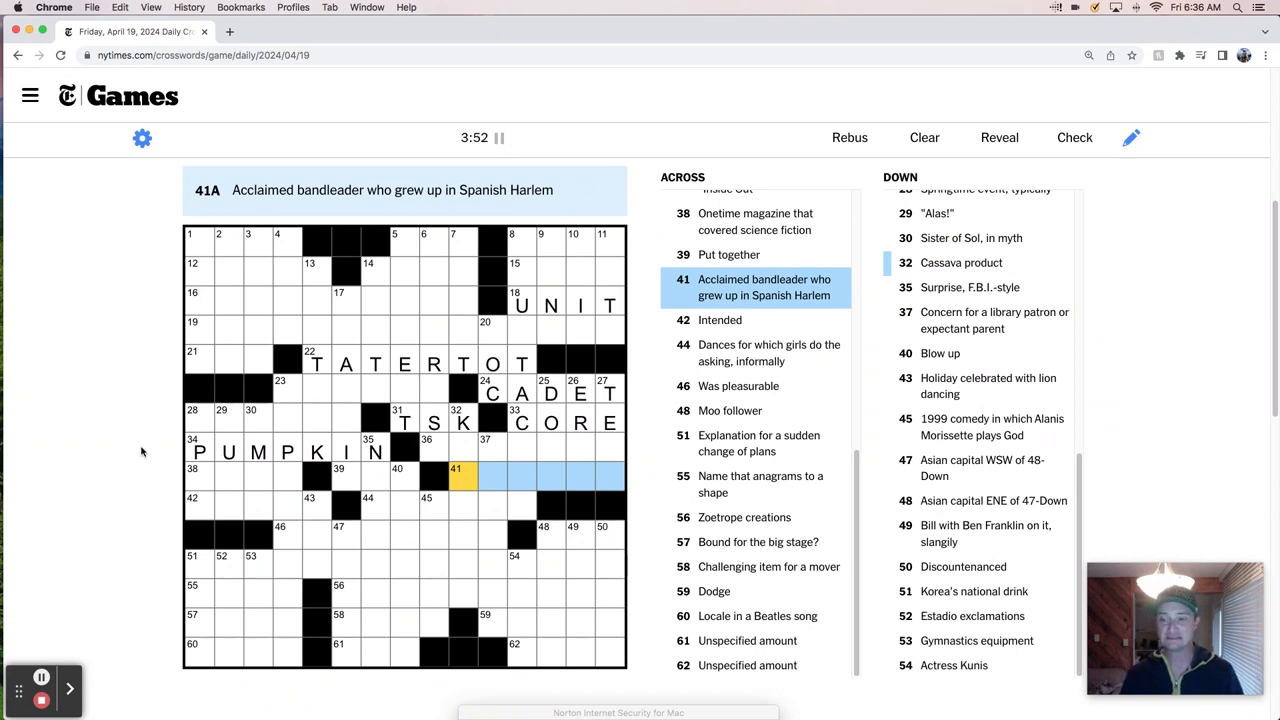
{"action": "left_click", "coordinate": [200, 504]}
{"action": "type", "text": "MEANT"}
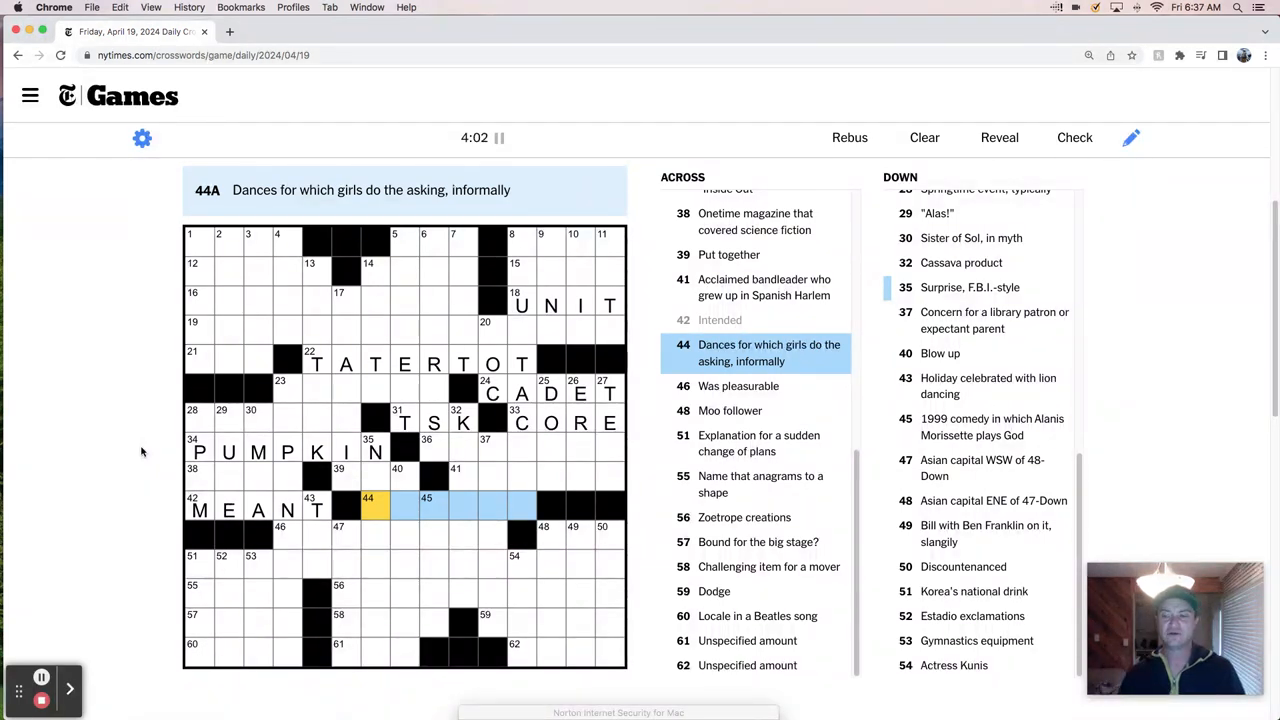
{"action": "type", "text": "AS"}
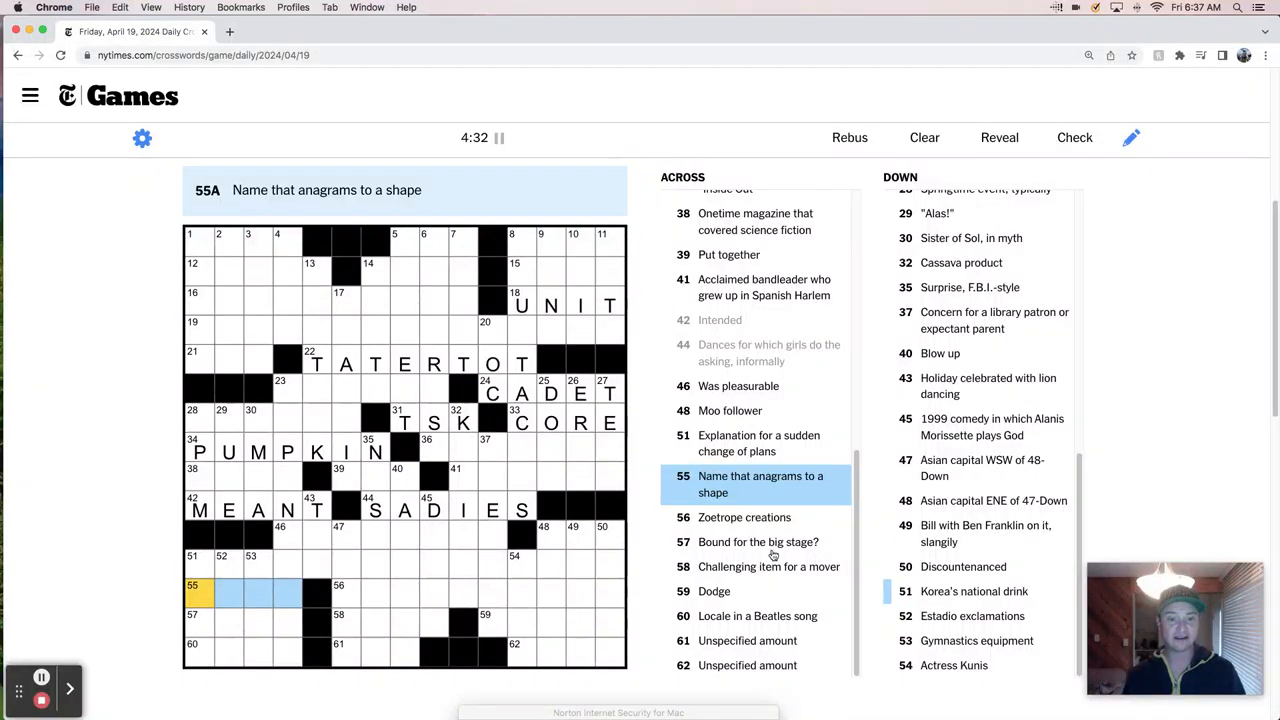
{"action": "mouse_move", "coordinate": [72, 528]}
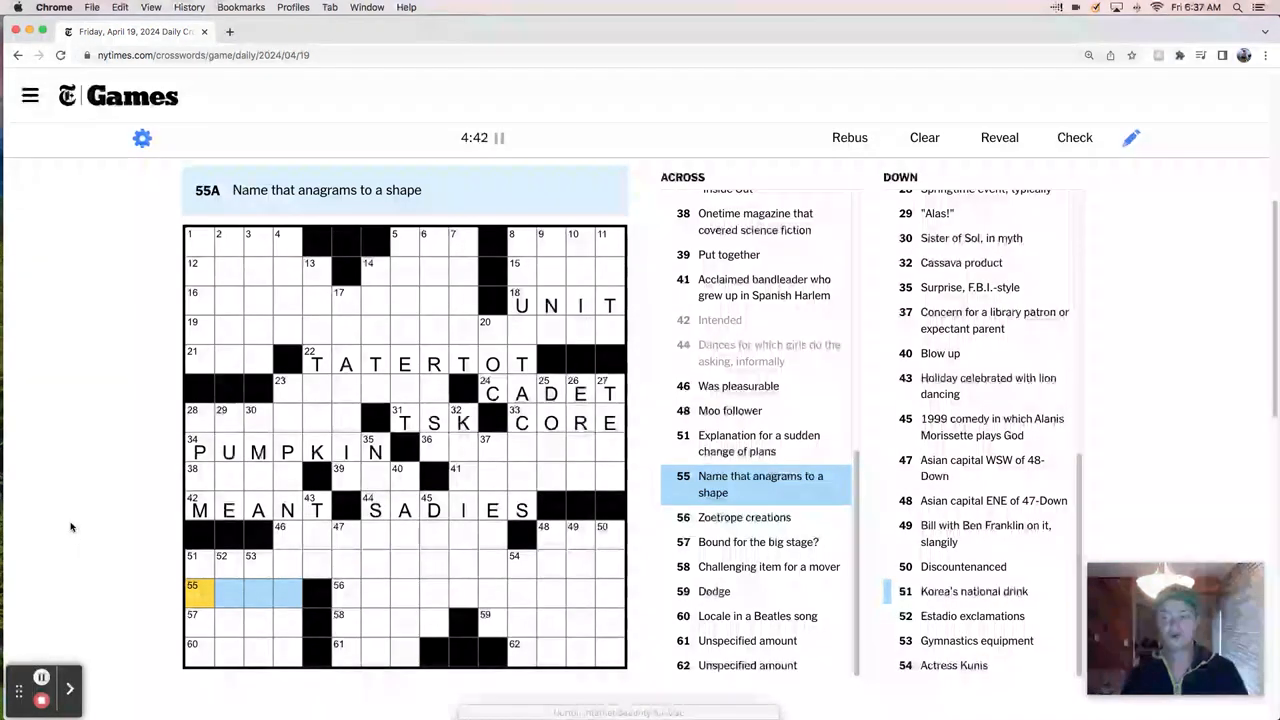
Enter SOFA at 58-Across and ANY at 61-Across, then select 62-Across for SOME.
{"action": "left_click", "coordinate": [744, 516]}
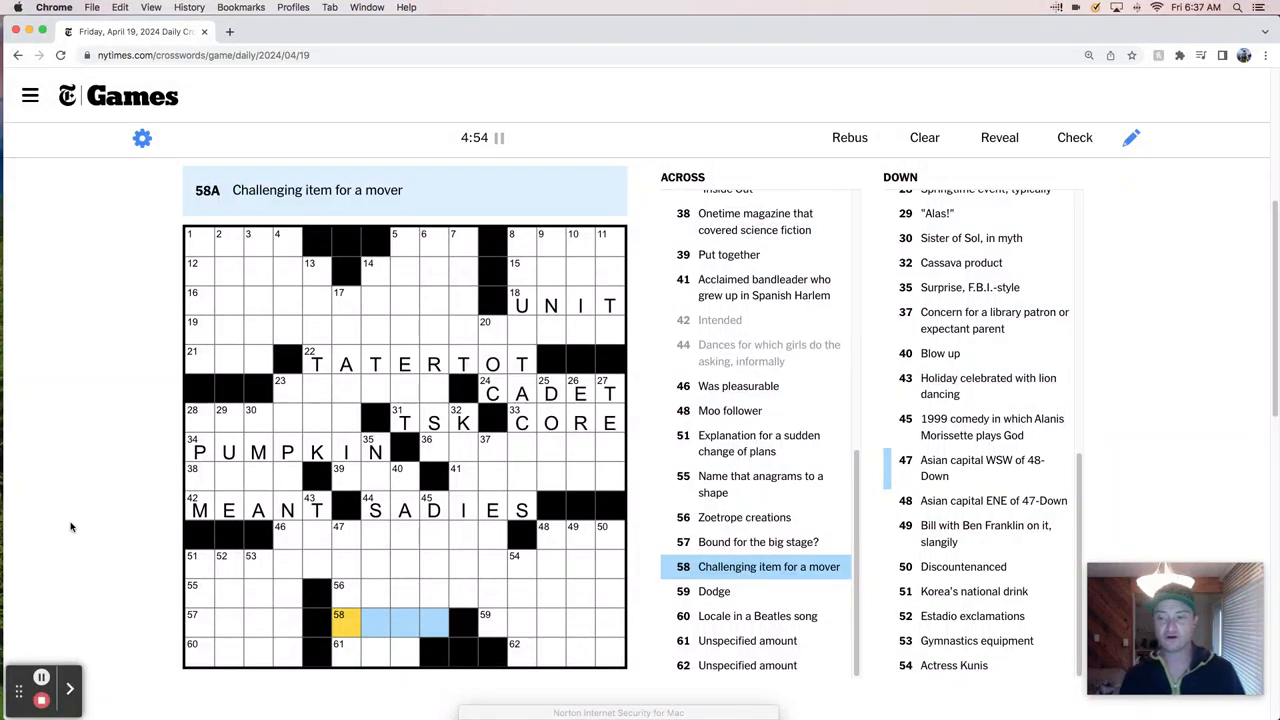
{"action": "type", "text": "SOFA"}
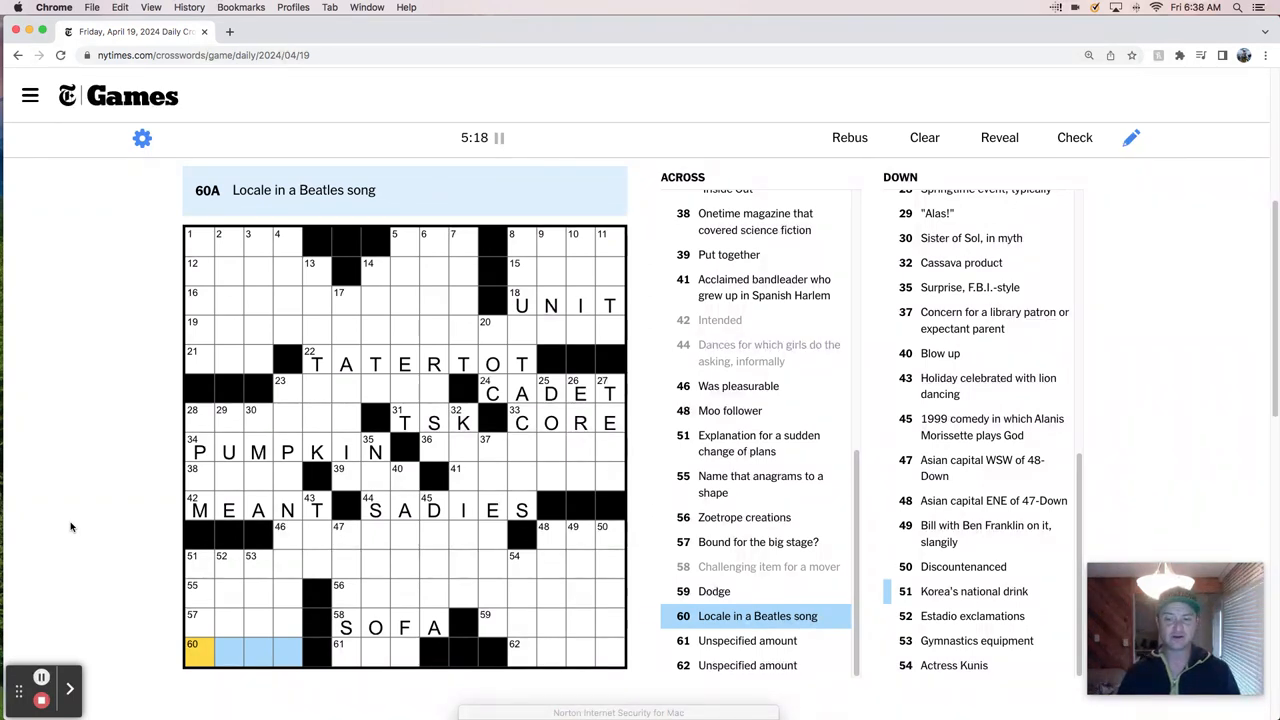
{"action": "left_click", "coordinate": [338, 652]}
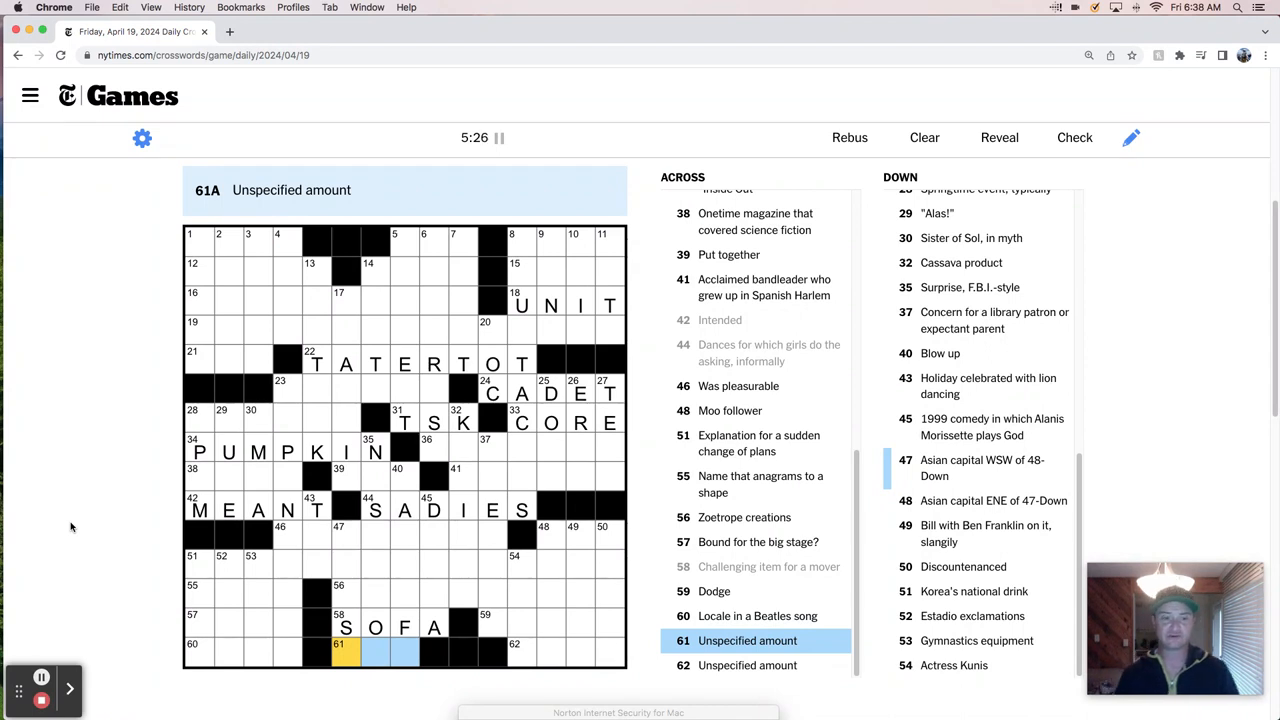
{"action": "type", "text": "ANY"}
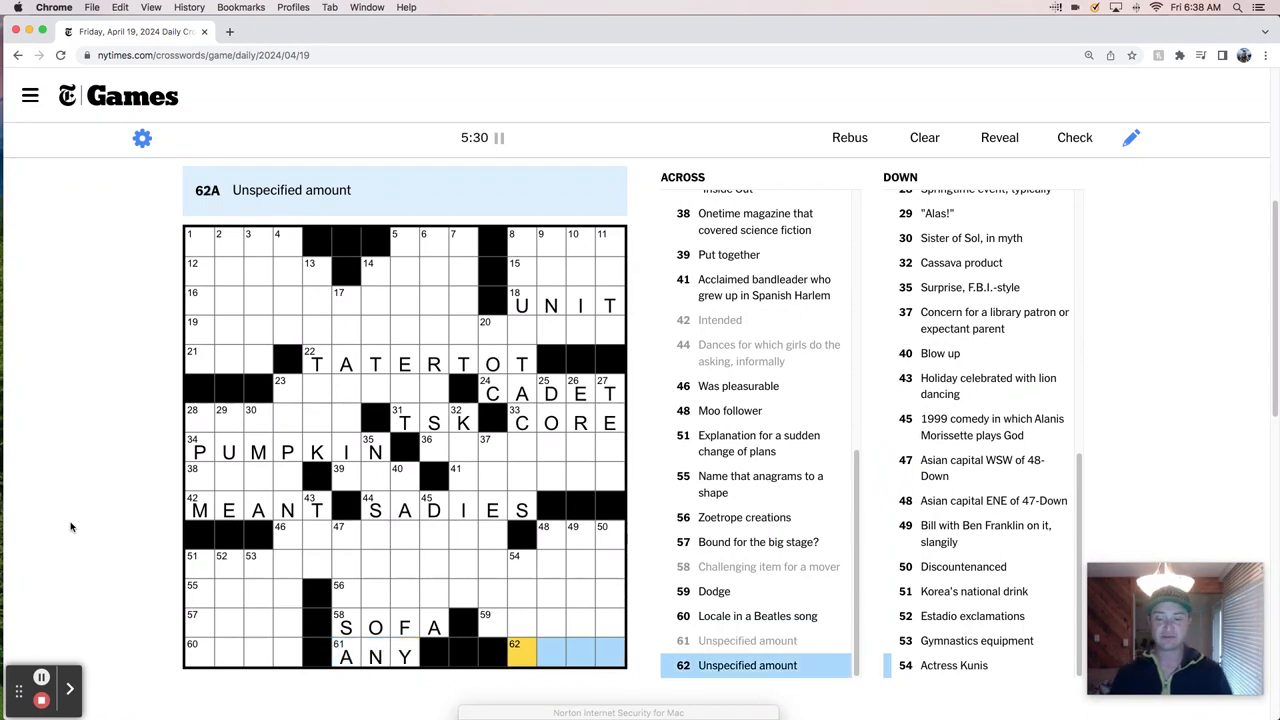
{"action": "left_click", "coordinate": [196, 240]}
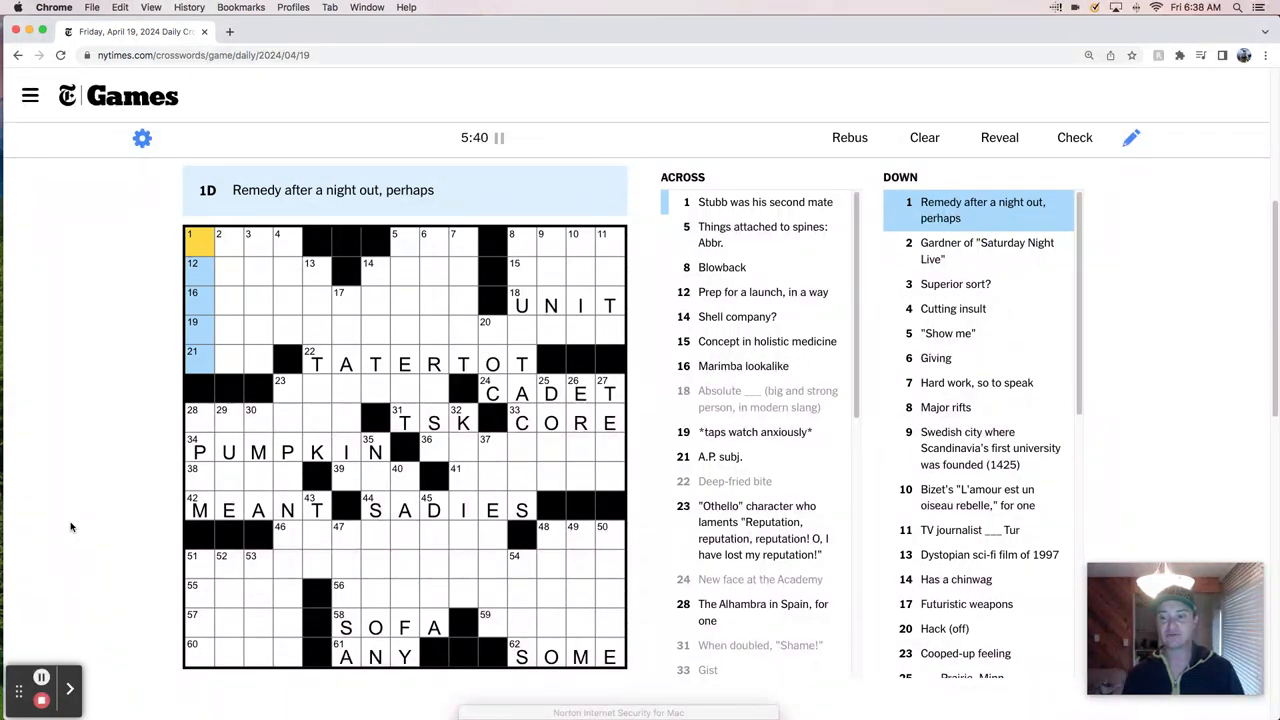
Work the top-left corner answers and enter GENE at 6-Down.
{"action": "left_click", "coordinate": [218, 238]}
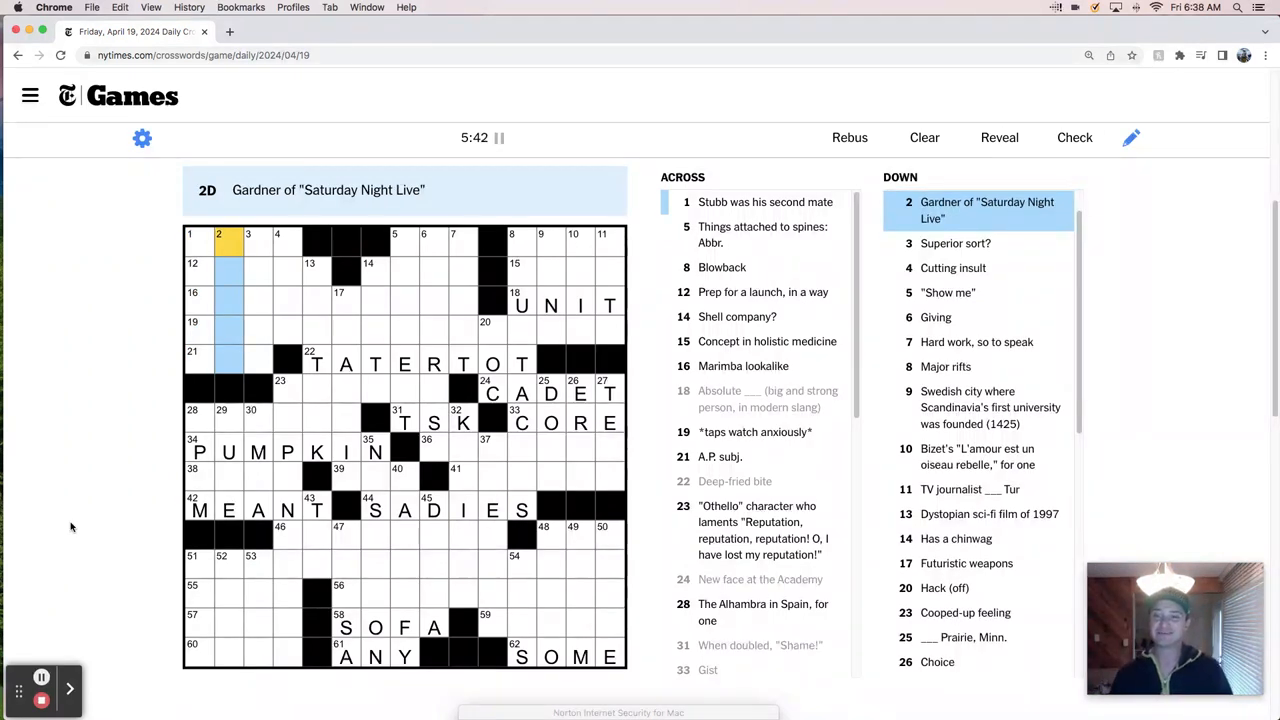
{"action": "left_click", "coordinate": [248, 244]}
{"action": "type", "text": "AHAB"}
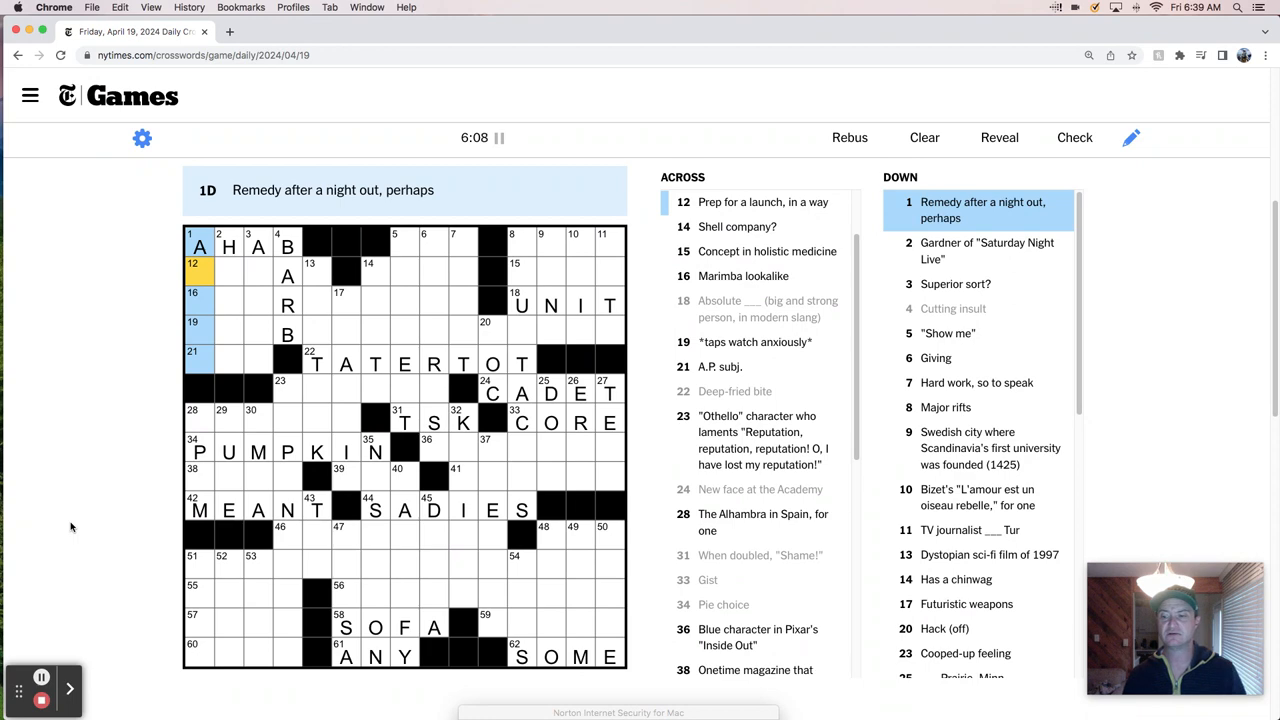
{"action": "left_click", "coordinate": [228, 244]}
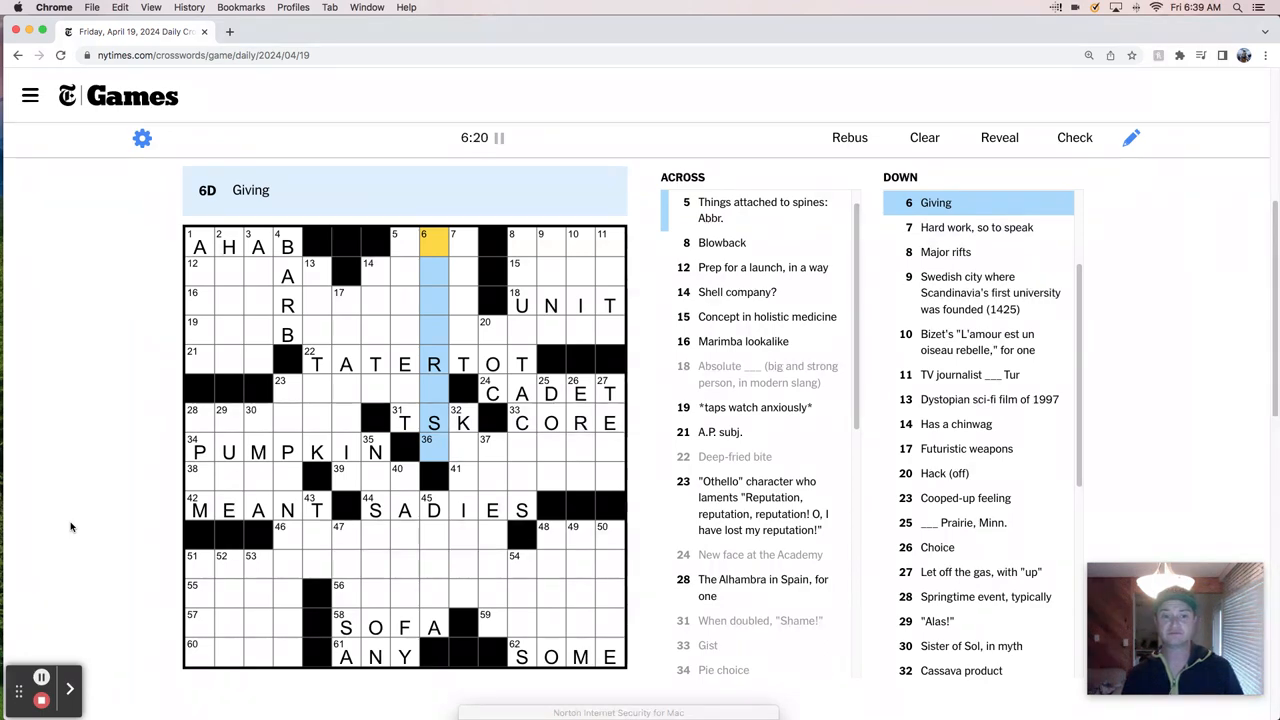
{"action": "type", "text": "GENEROUT"}
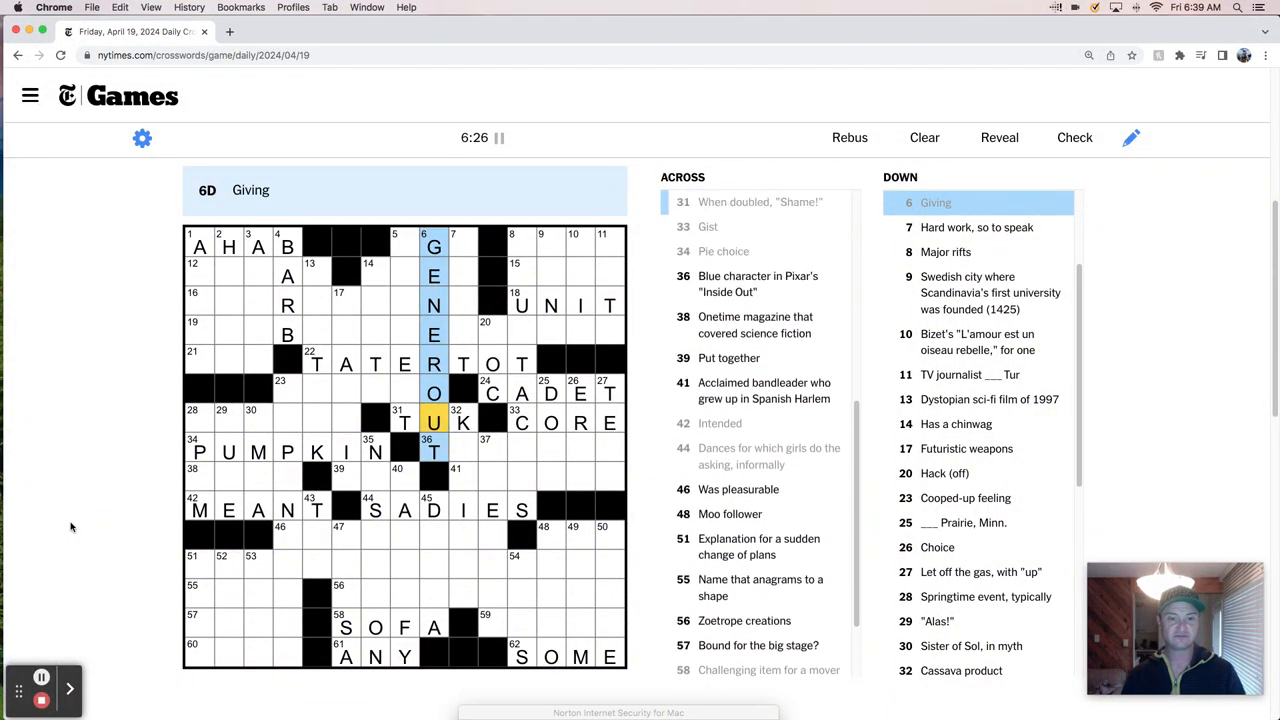
{"action": "left_click", "coordinate": [432, 420]}
{"action": "type", "text": "ARIA"}
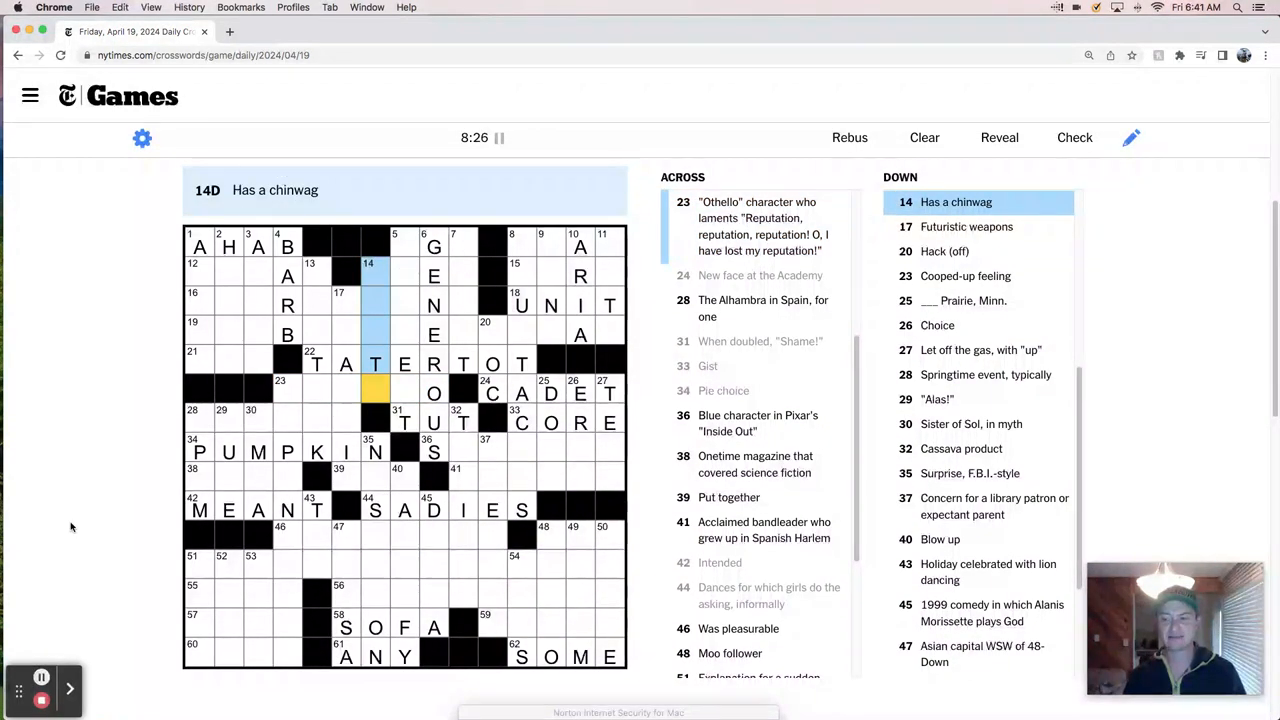
Replace CADET with PLEBE at 24-Across and move to 28-Down, Springtime event.
{"action": "left_click", "coordinate": [280, 392]}
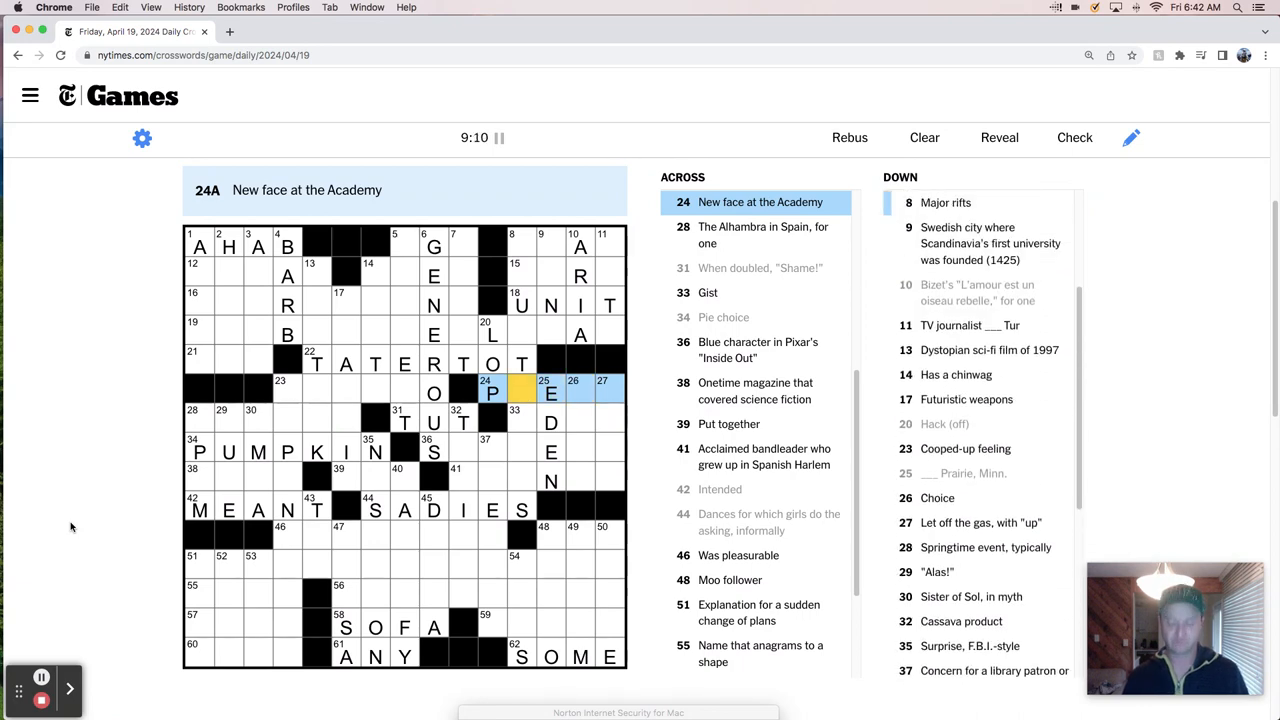
{"action": "left_click", "coordinate": [580, 390]}
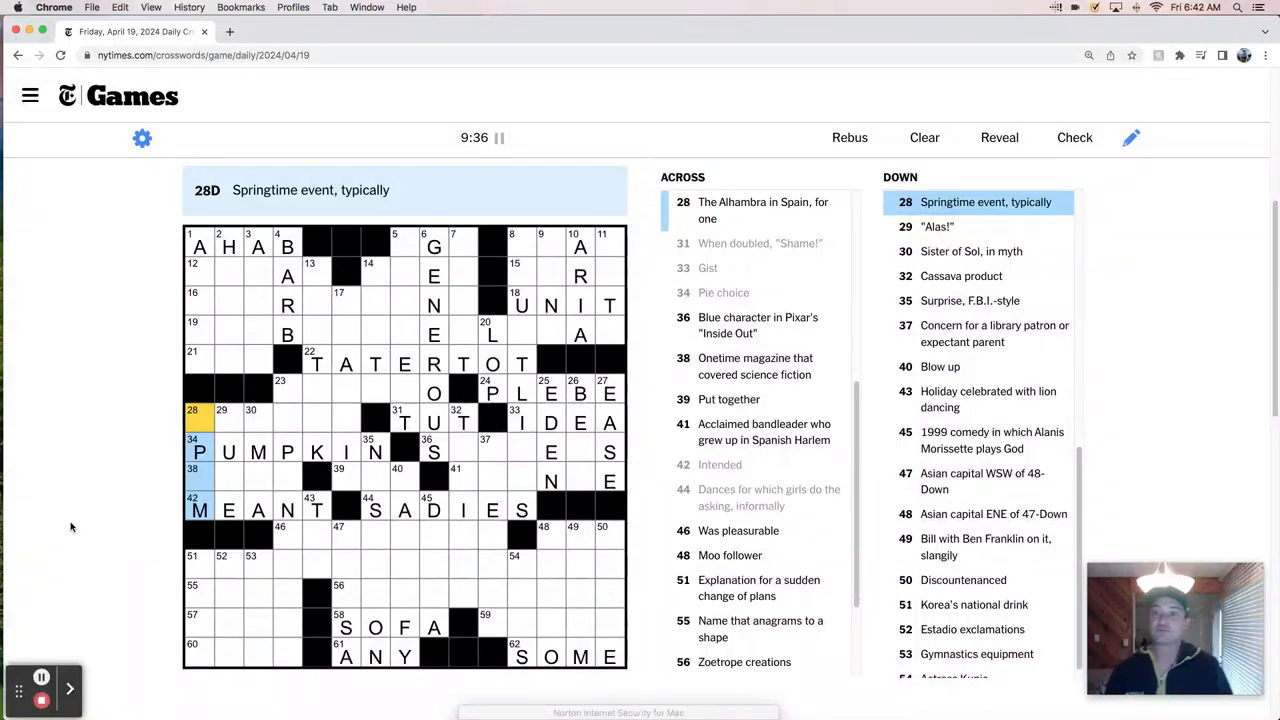
Work 29-Down and 37-Down for DUEDATE, then select 36-Across, the Inside Out clue.
{"action": "left_click", "coordinate": [200, 452]}
{"action": "type", "text": "RO"}
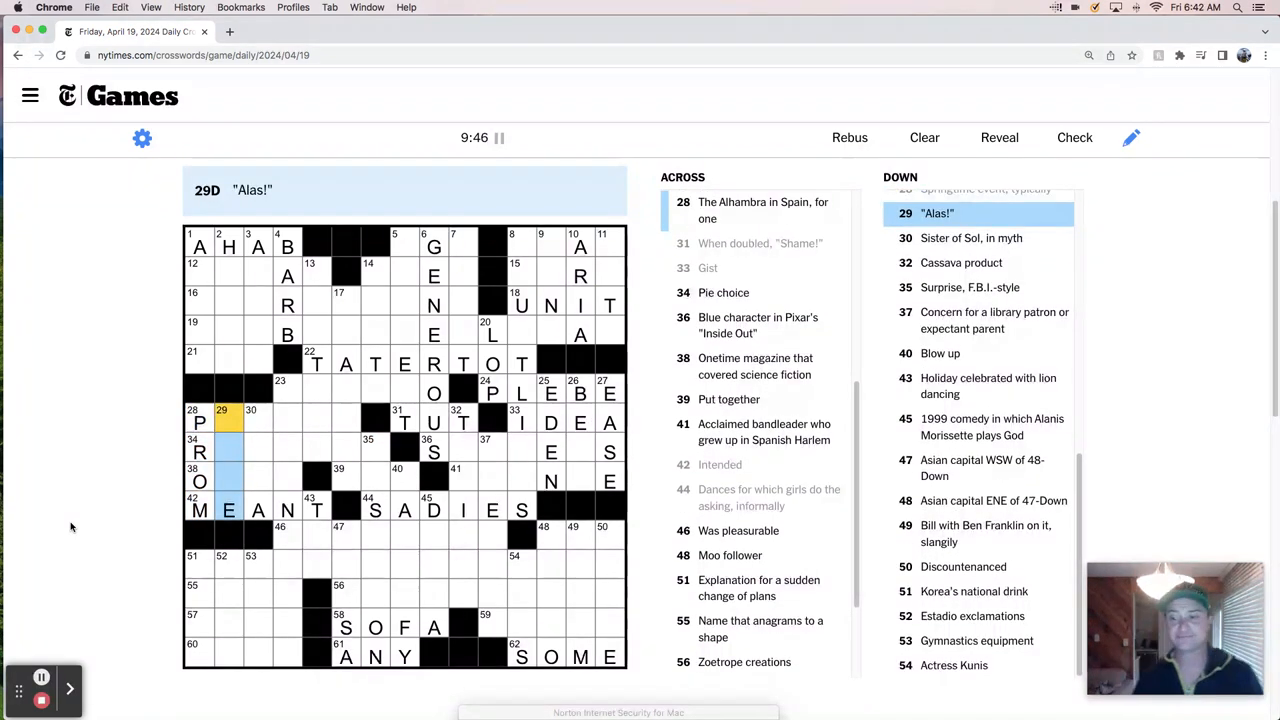
{"action": "left_click", "coordinate": [258, 410]}
{"action": "type", "text": "DUEDATE"}
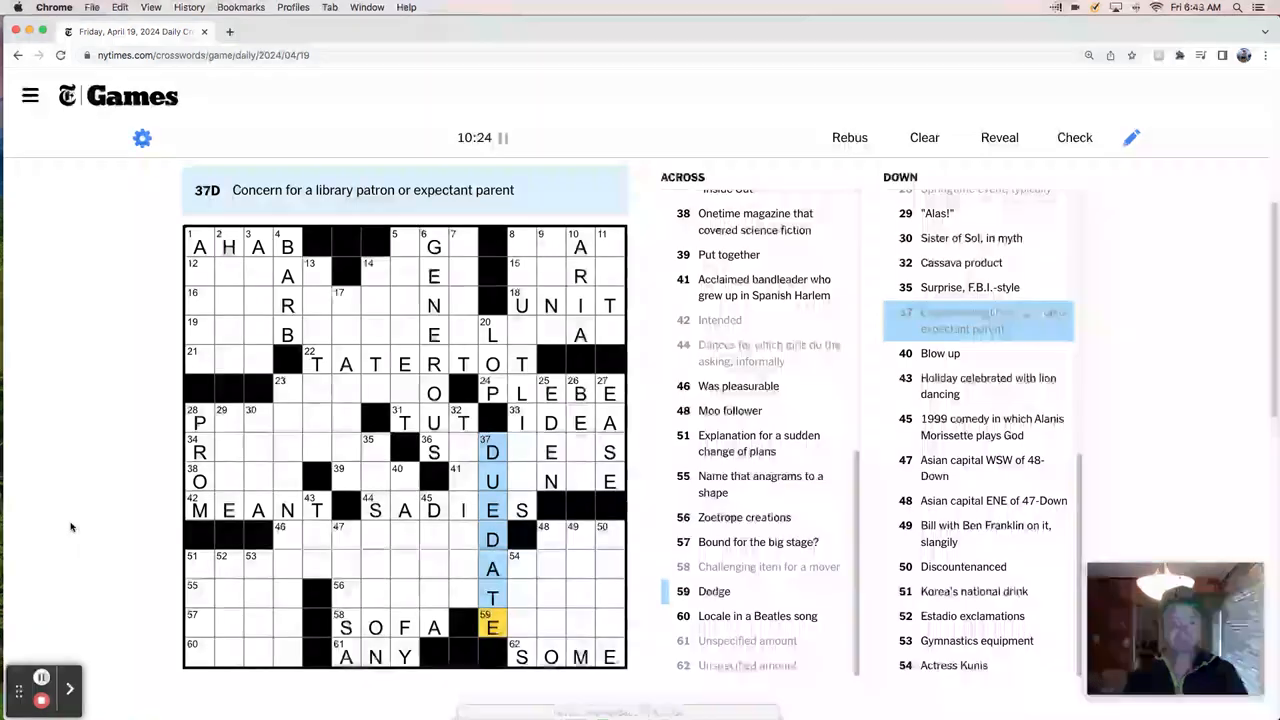
{"action": "left_click", "coordinate": [432, 452]}
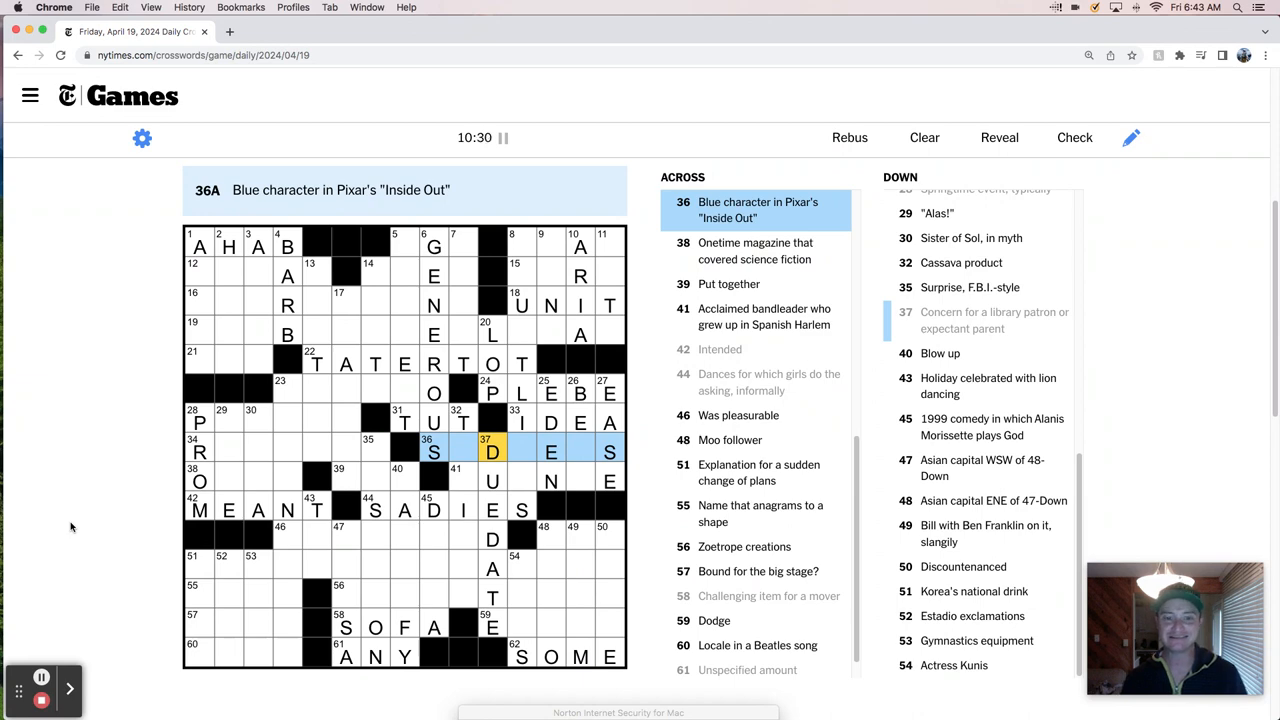
{"action": "left_click", "coordinate": [520, 452]}
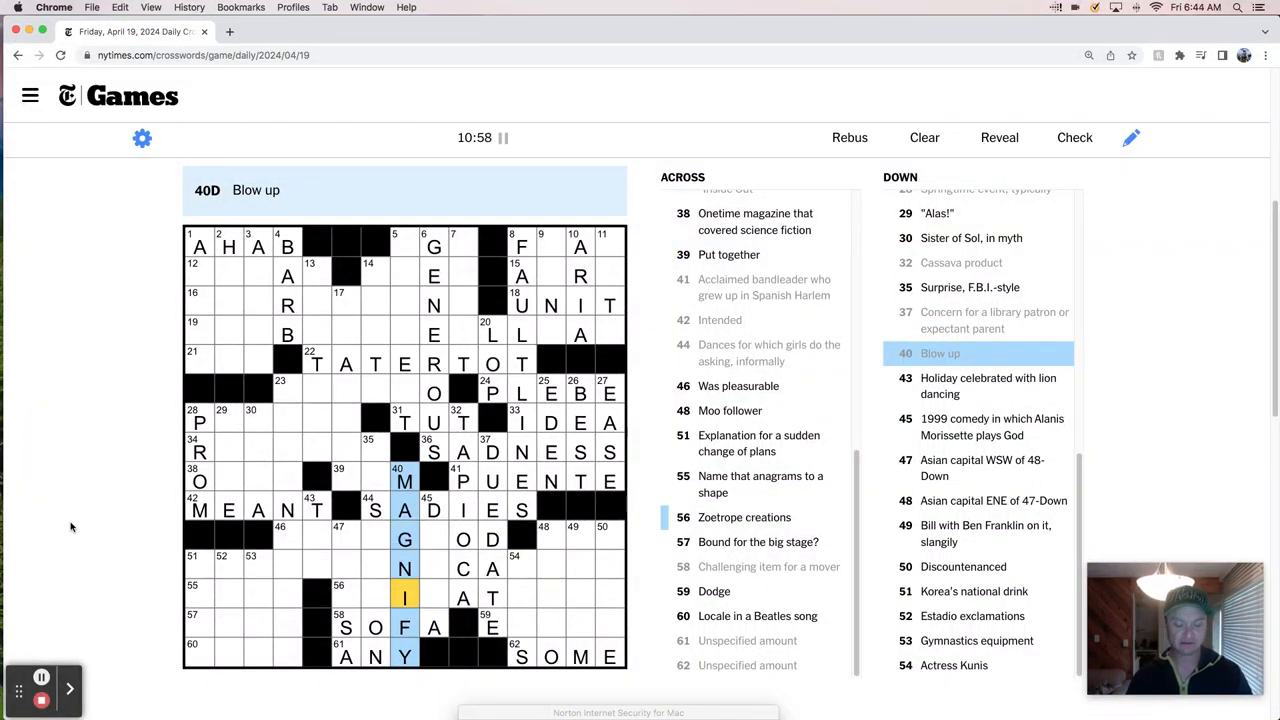
Select 43-Down and enter TET, the lion-dancing holiday.
{"action": "left_click", "coordinate": [940, 384]}
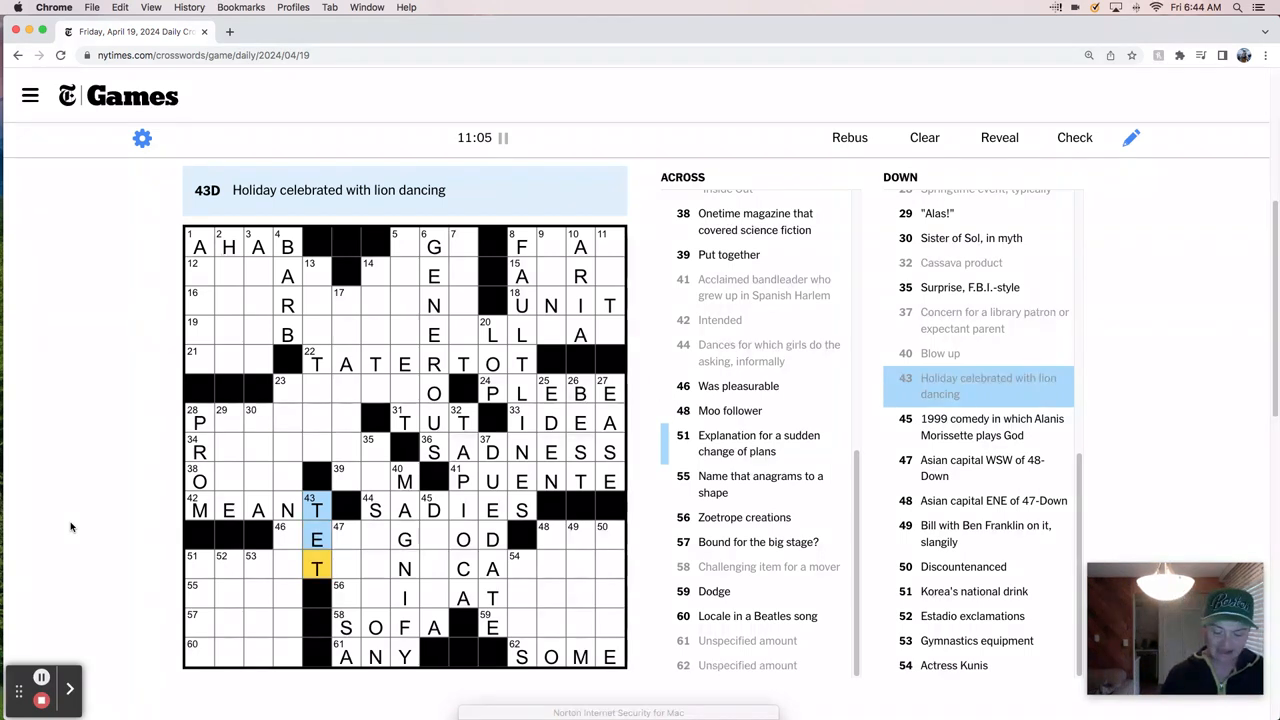
Complete DOGMA at 45-Down and move on to 46-Across for FELTGOOD.
{"action": "left_click", "coordinate": [432, 510]}
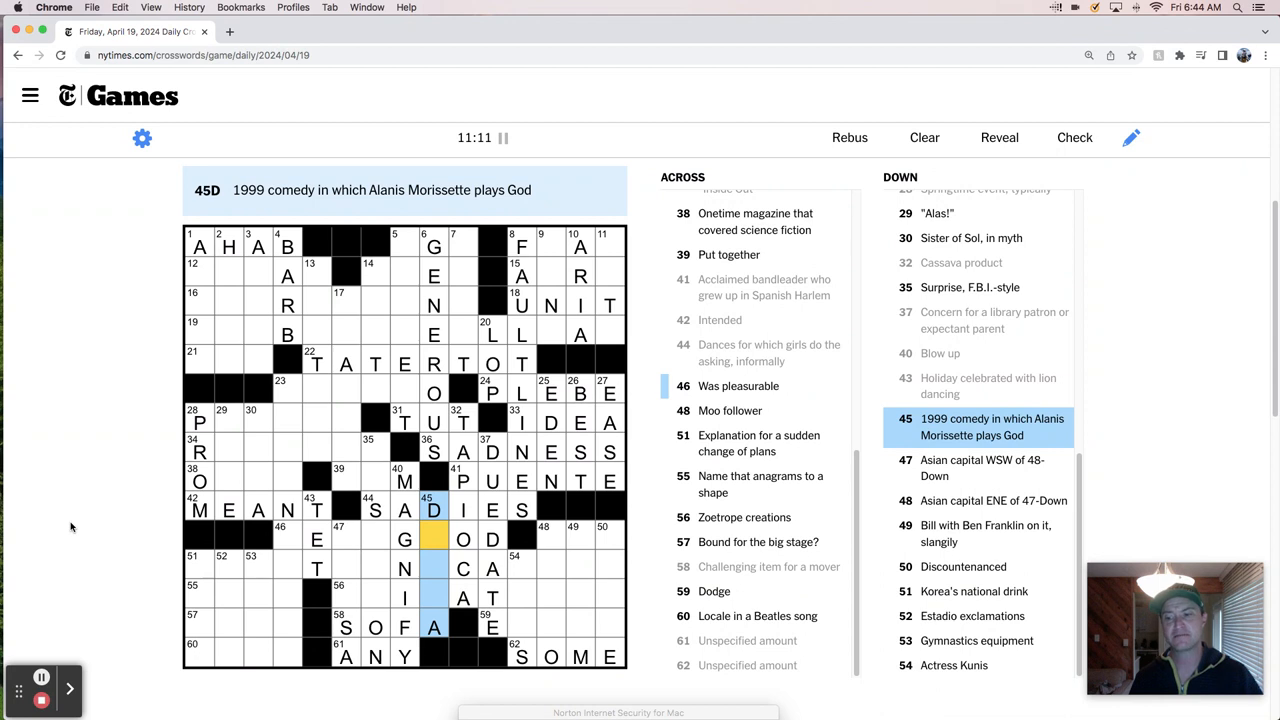
{"action": "type", "text": "OGM"}
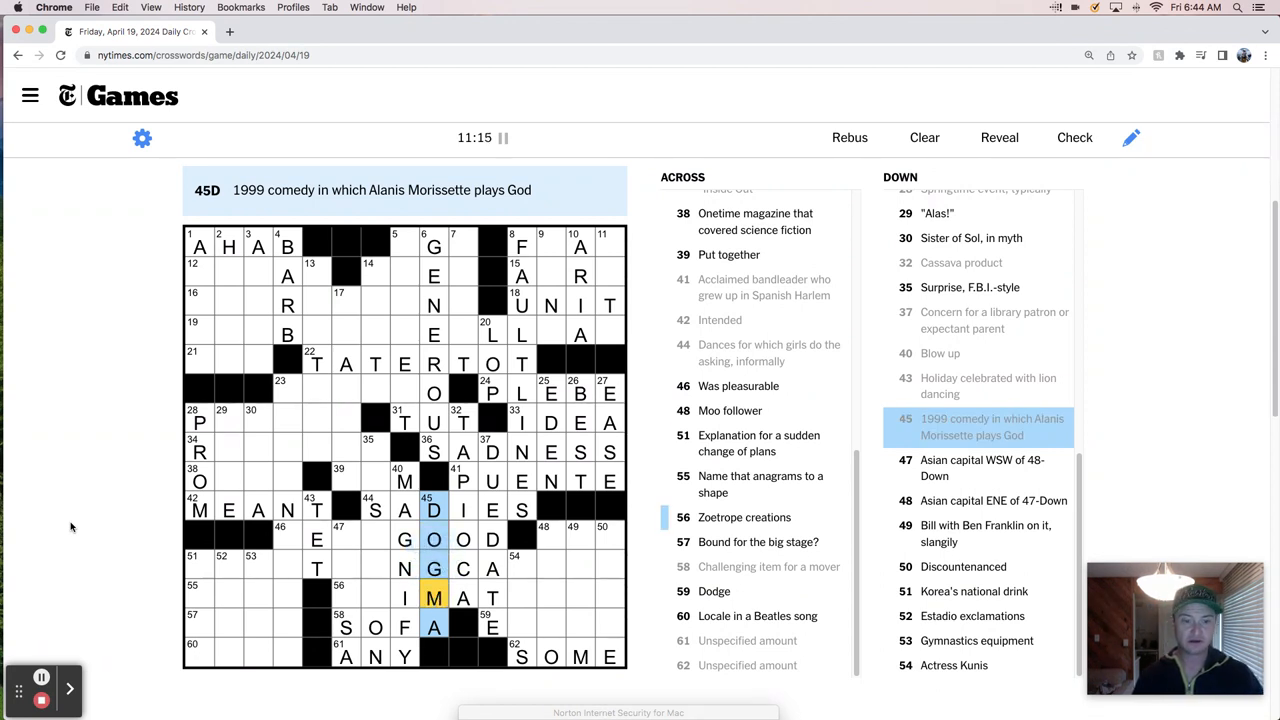
{"action": "left_click", "coordinate": [432, 540]}
{"action": "type", "text": "FELT"}
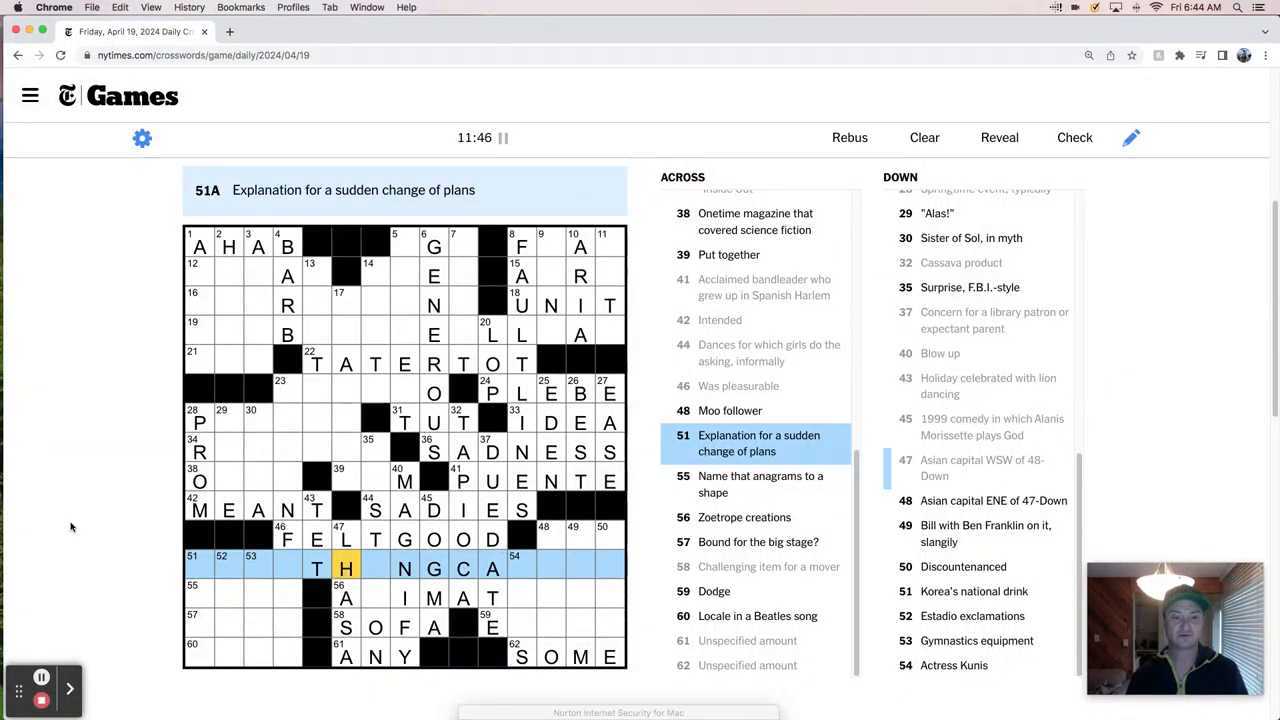
{"action": "left_click", "coordinate": [550, 540]}
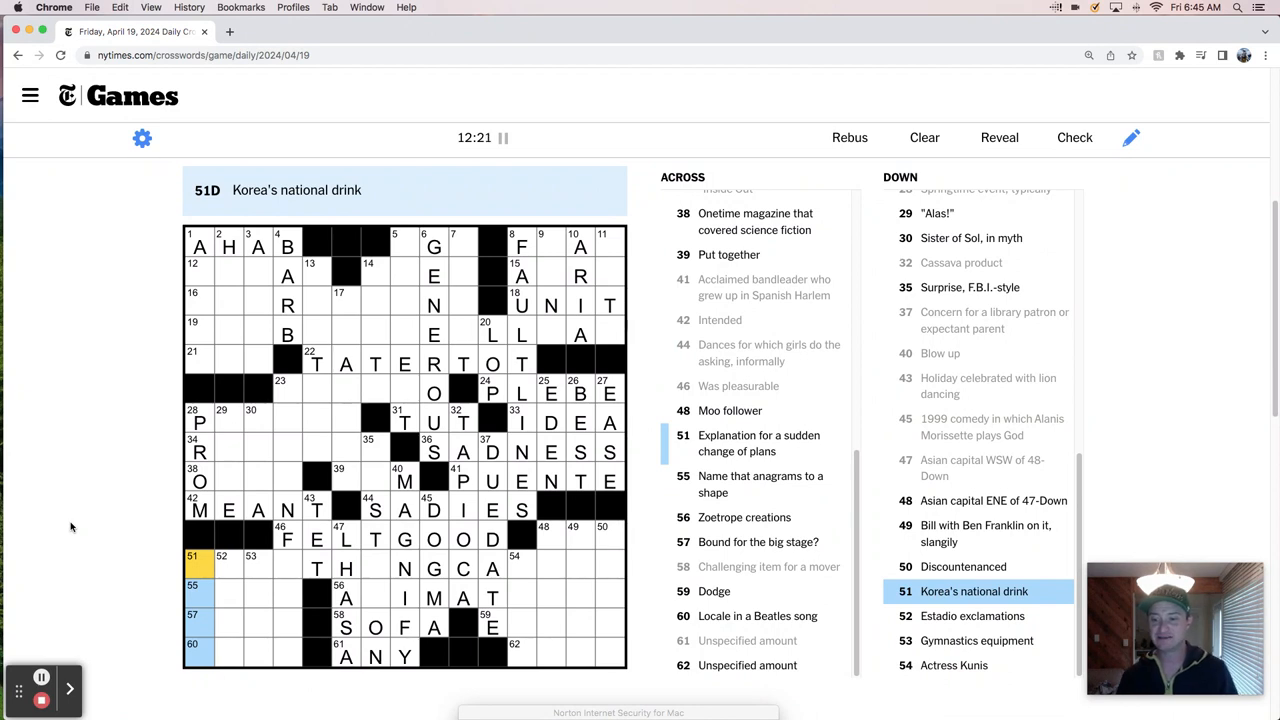
Check 52-Down and 5-Across, then finish SOMETHINGCAMEUP at 51-Across with EUP.
{"action": "left_click", "coordinate": [228, 556]}
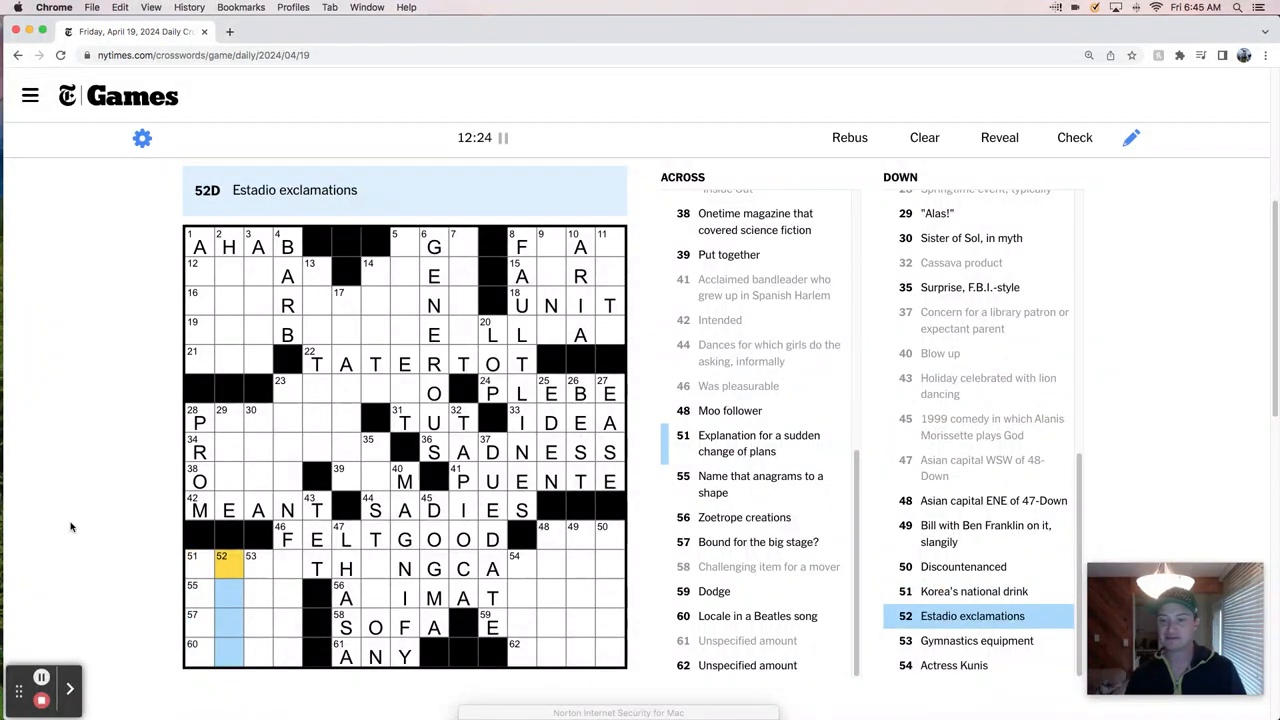
{"action": "left_click", "coordinate": [252, 570]}
{"action": "type", "text": "MILA"}
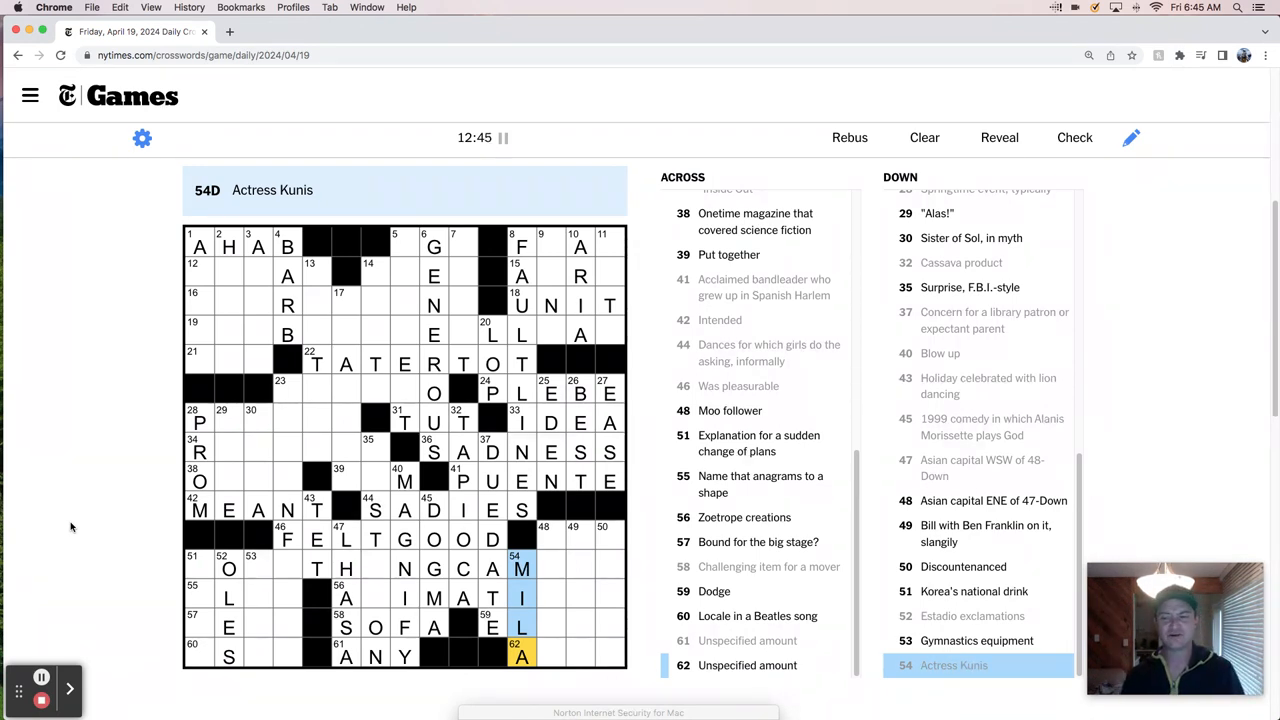
{"action": "left_click", "coordinate": [432, 246]}
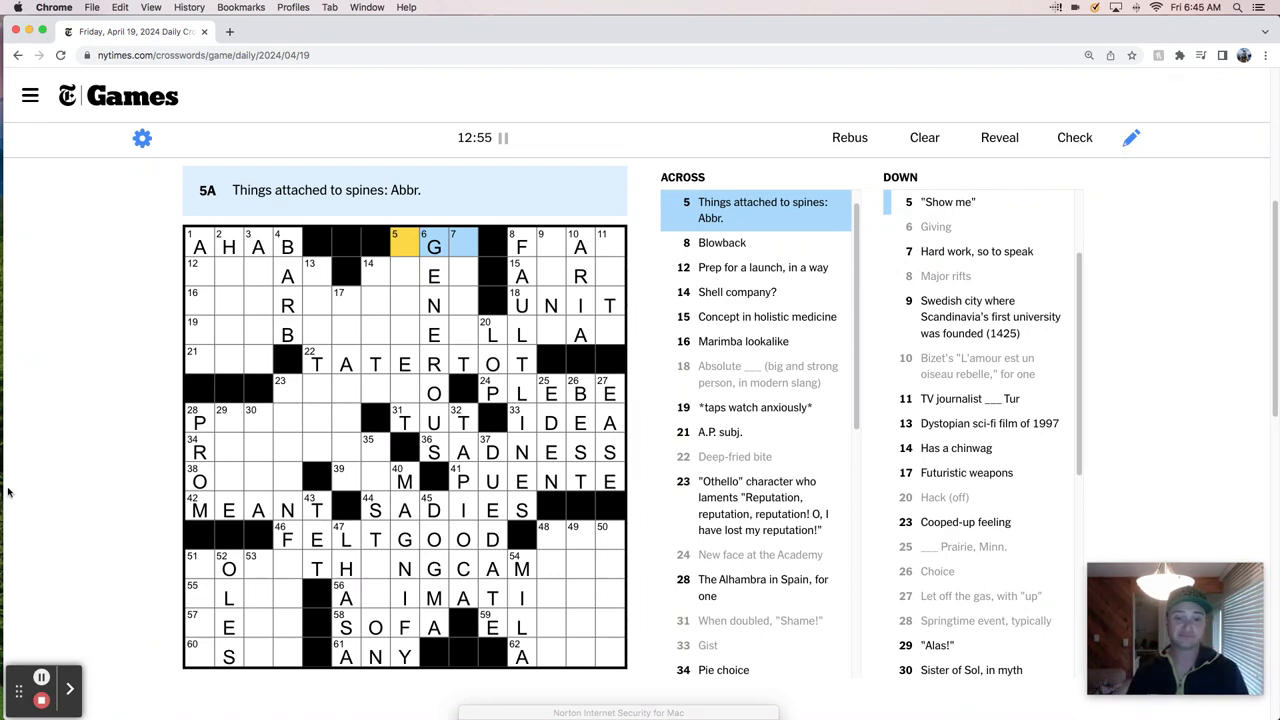
{"action": "left_click", "coordinate": [228, 568]}
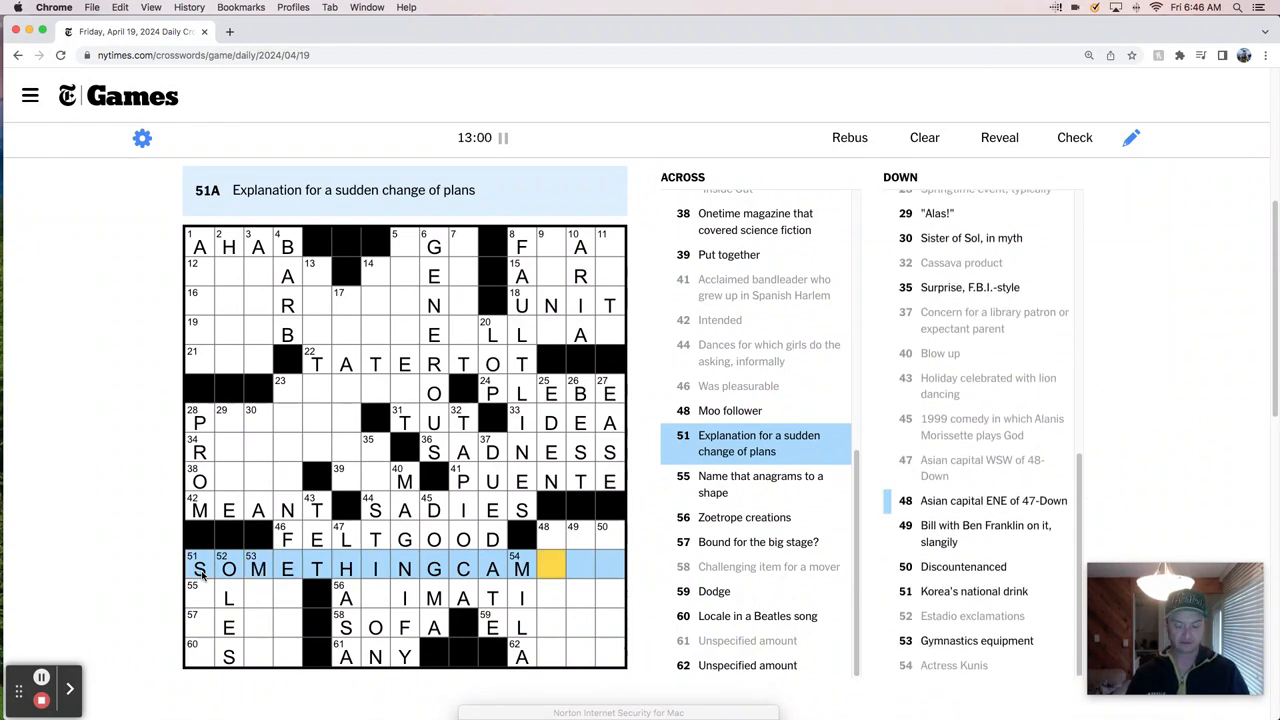
{"action": "type", "text": "EUP"}
{"action": "left_click", "coordinate": [566, 244]}
{"action": "type", "text": "LAK"}
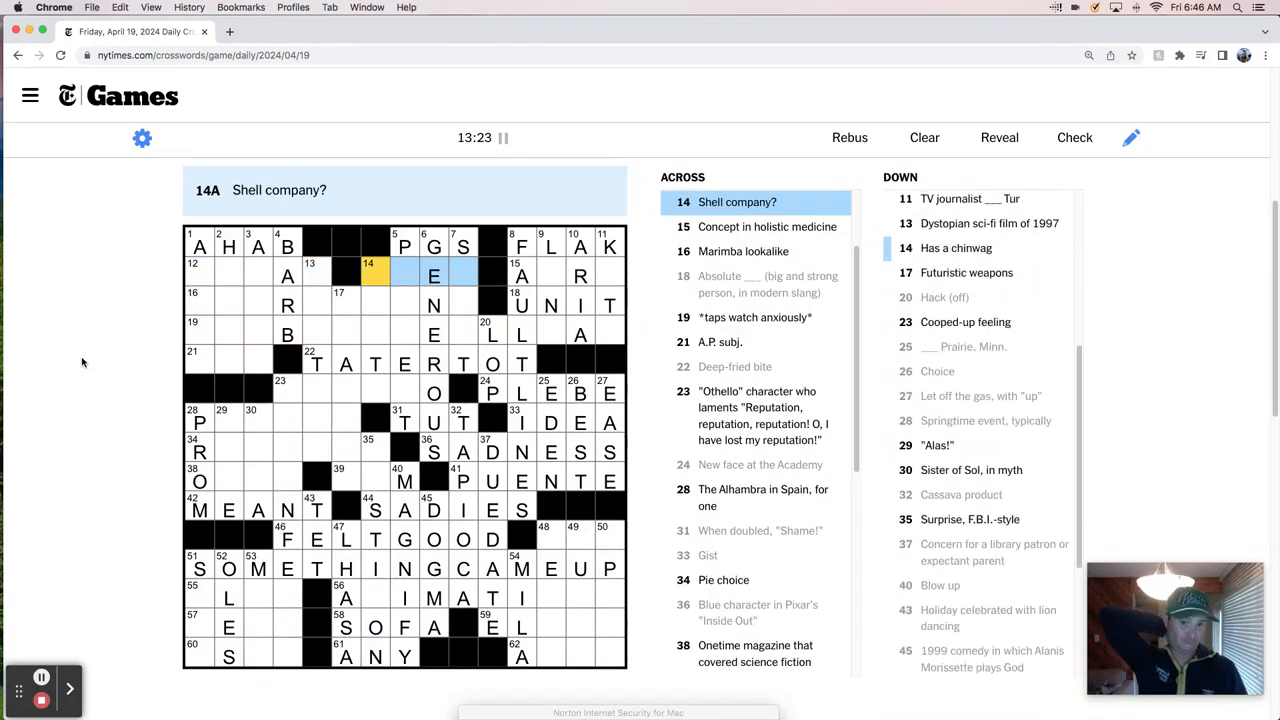
Enter AURA at 15-Across and the W in the second row.
{"action": "scroll", "scroll_direction": "down", "scroll_amount": 3}
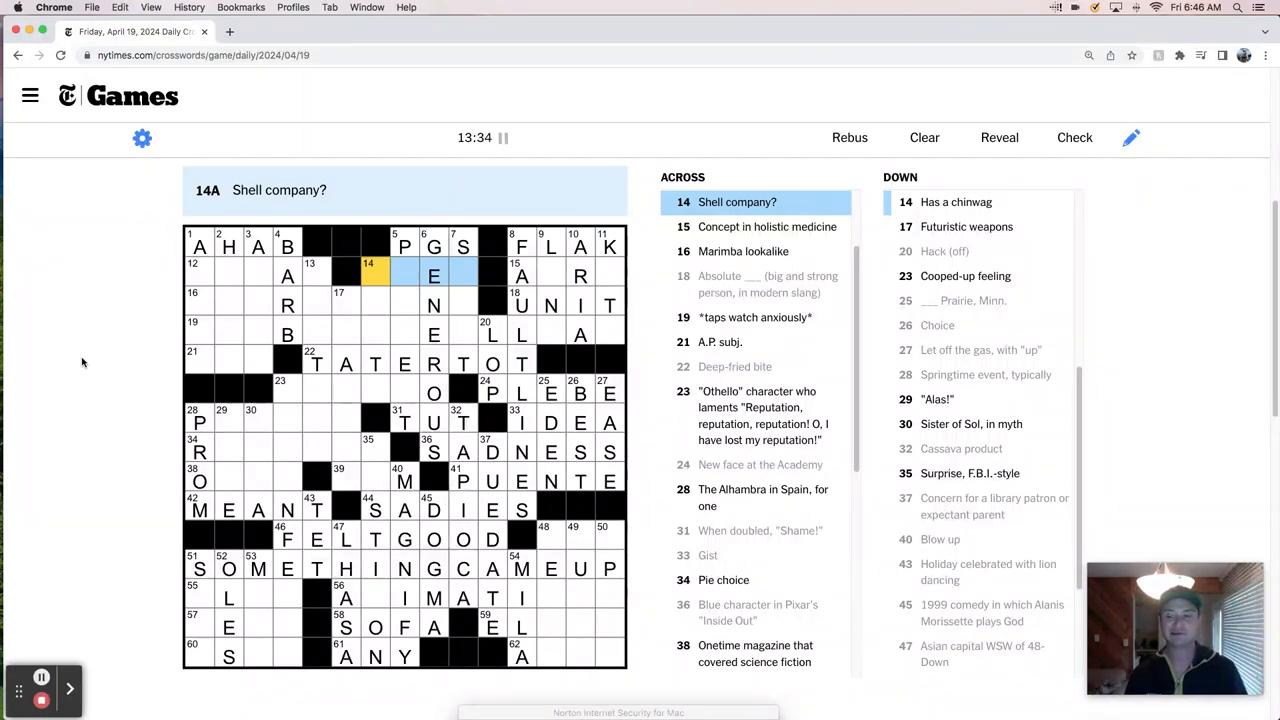
{"action": "left_click", "coordinate": [520, 276]}
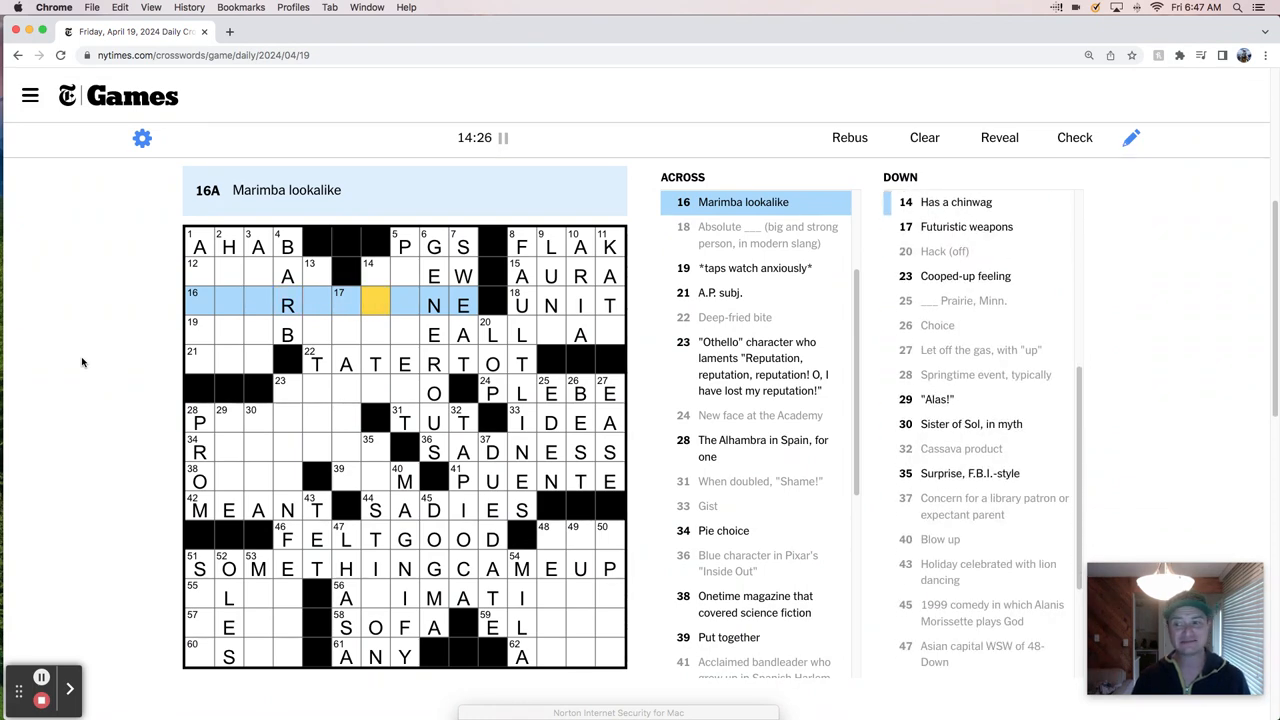
Enter IDONTHAVEALLDAY at 19-Across and add R to a top-left down answer.
{"action": "left_click", "coordinate": [228, 334]}
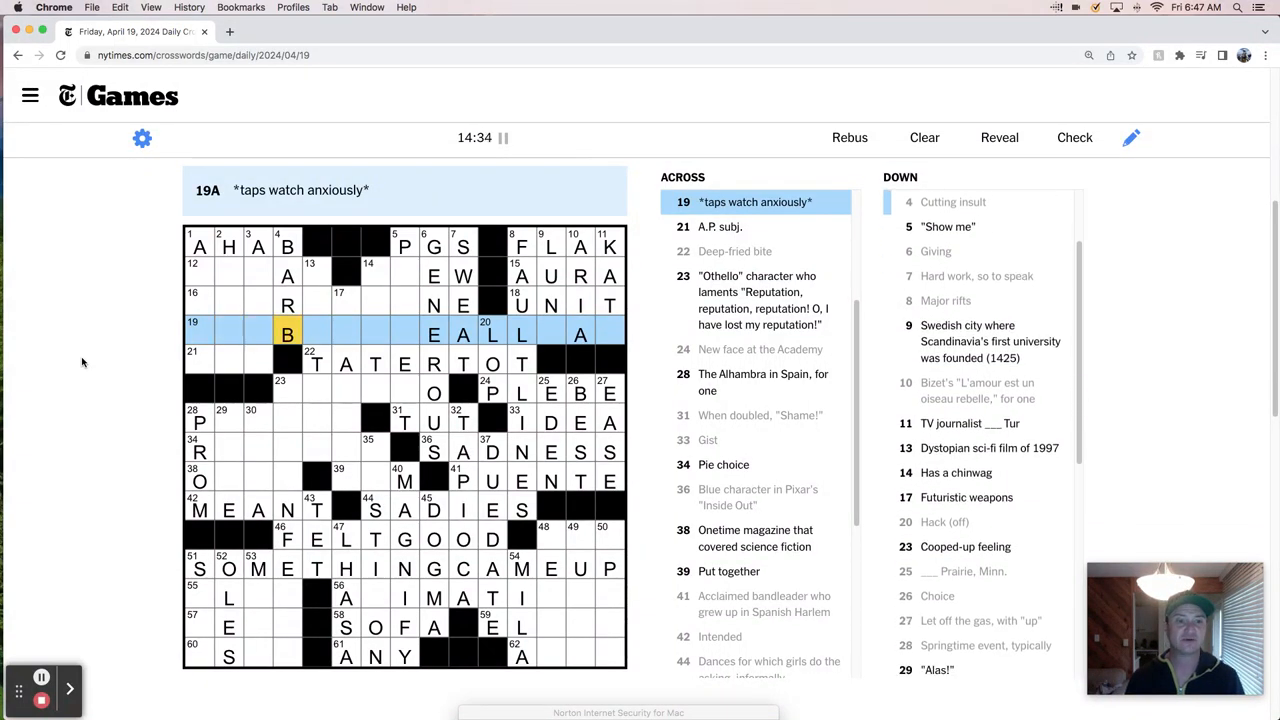
{"action": "left_click", "coordinate": [288, 248]}
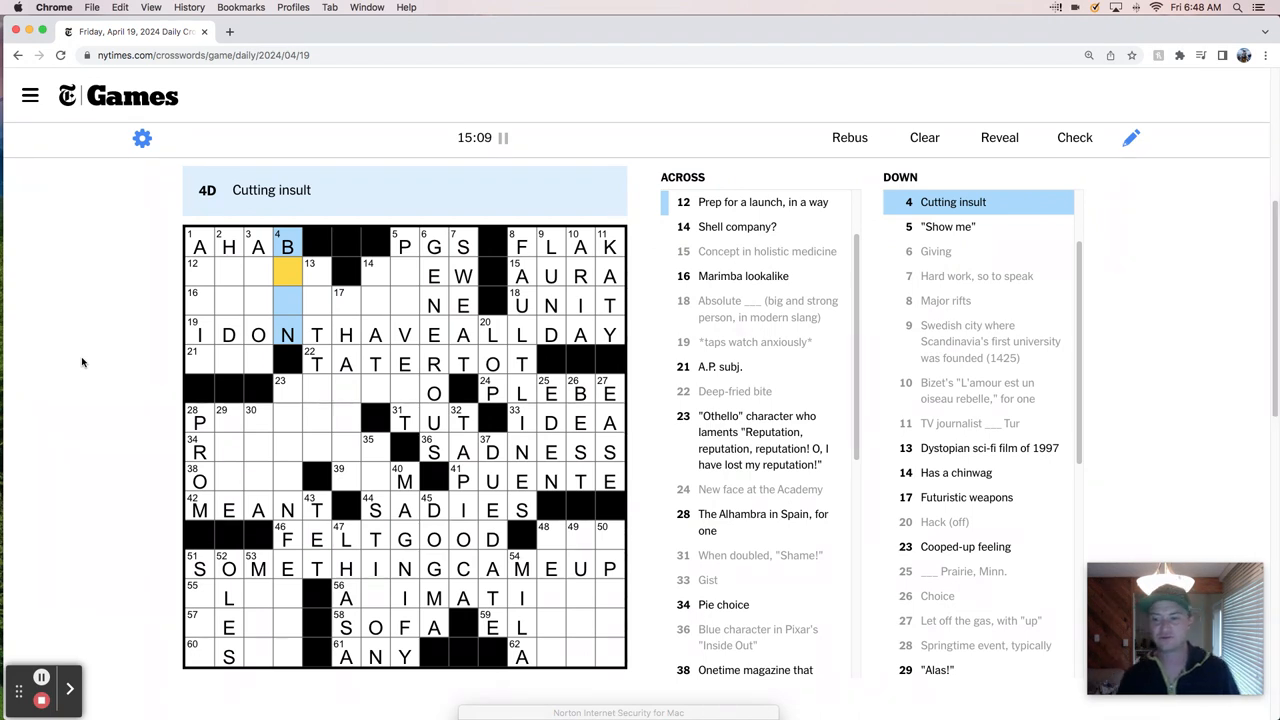
{"action": "type", "text": "R"}
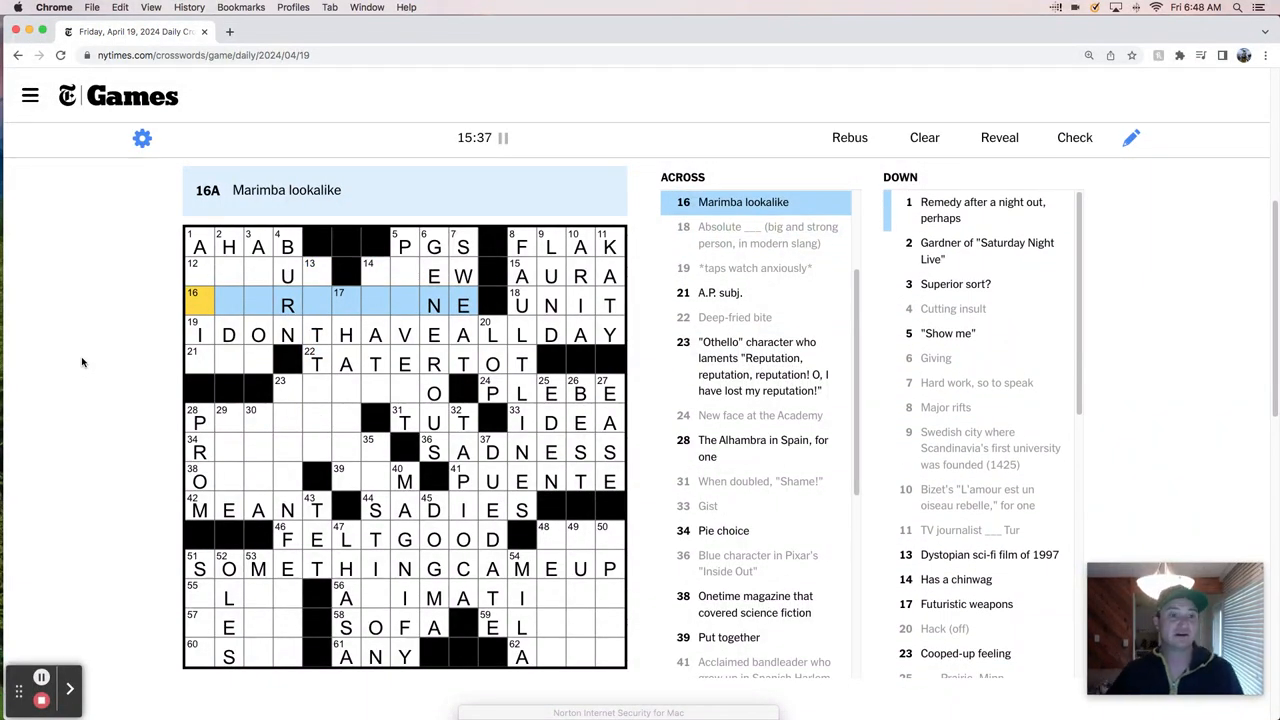
Enter CREW at 14-Across, then PHONE, CASSIO at 23-Across and PALACE at 28-Across.
{"action": "left_click", "coordinate": [196, 364]}
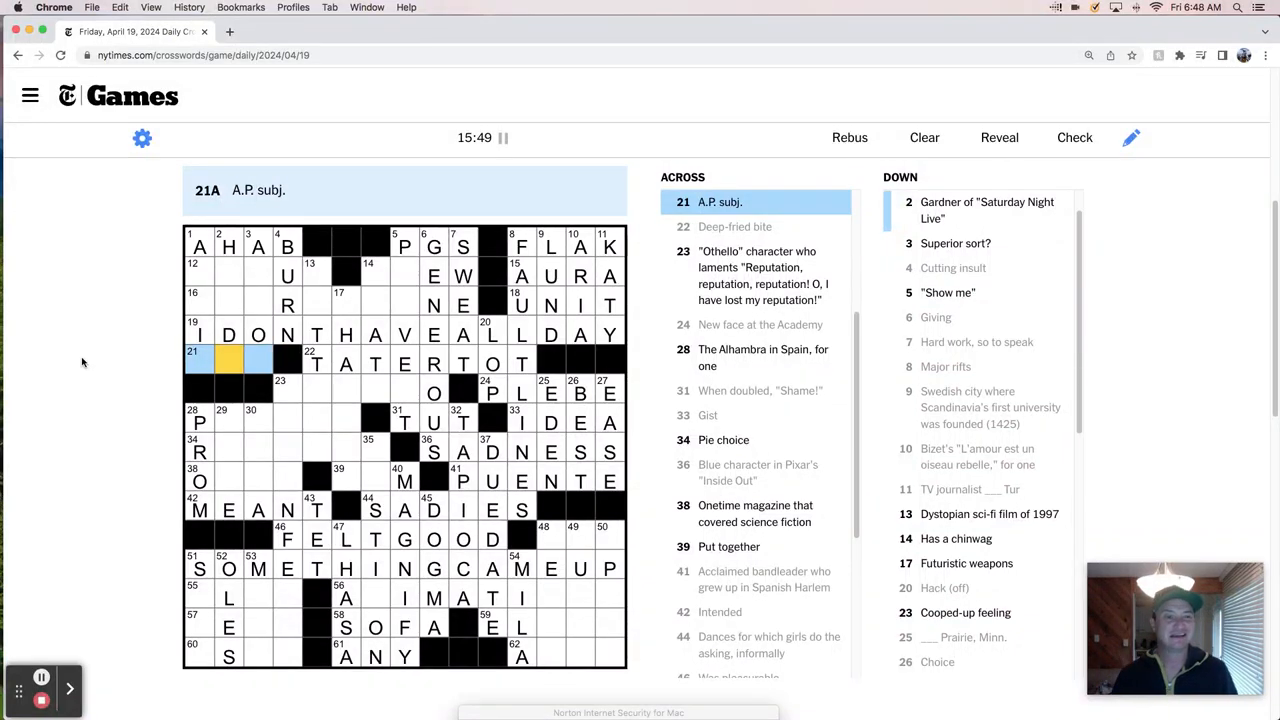
{"action": "left_click", "coordinate": [258, 248]}
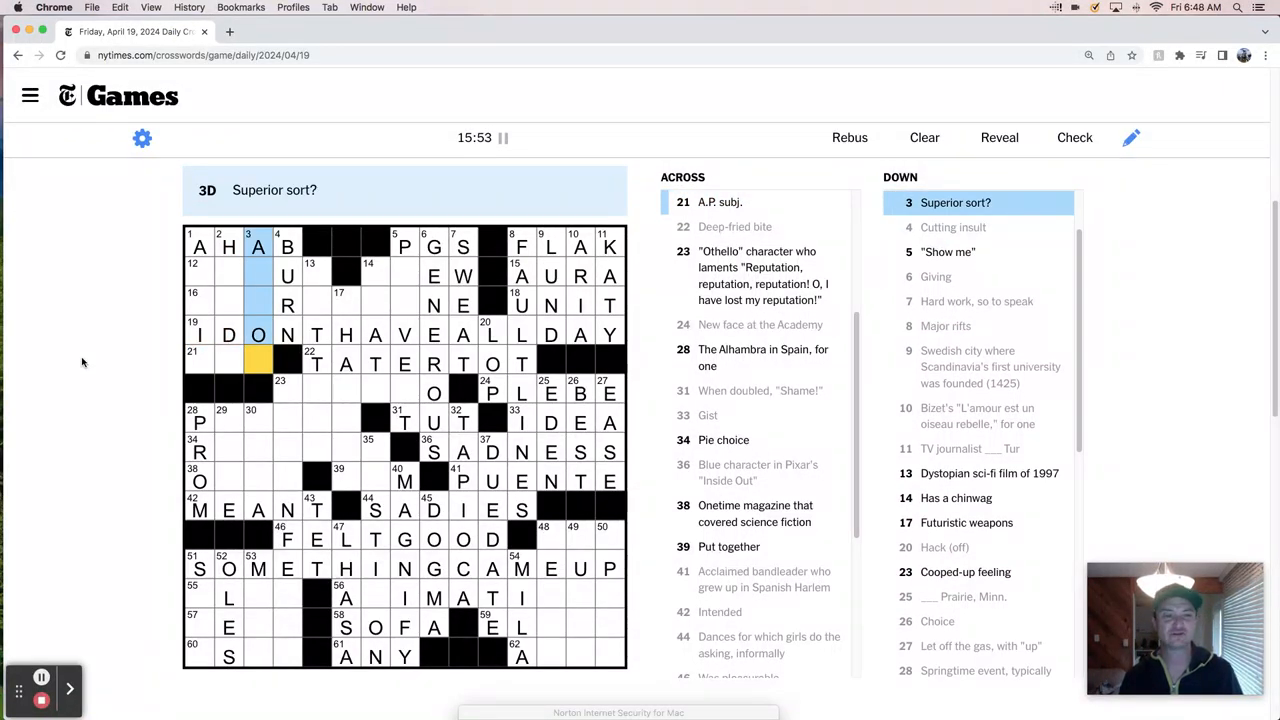
{"action": "left_click", "coordinate": [200, 364]}
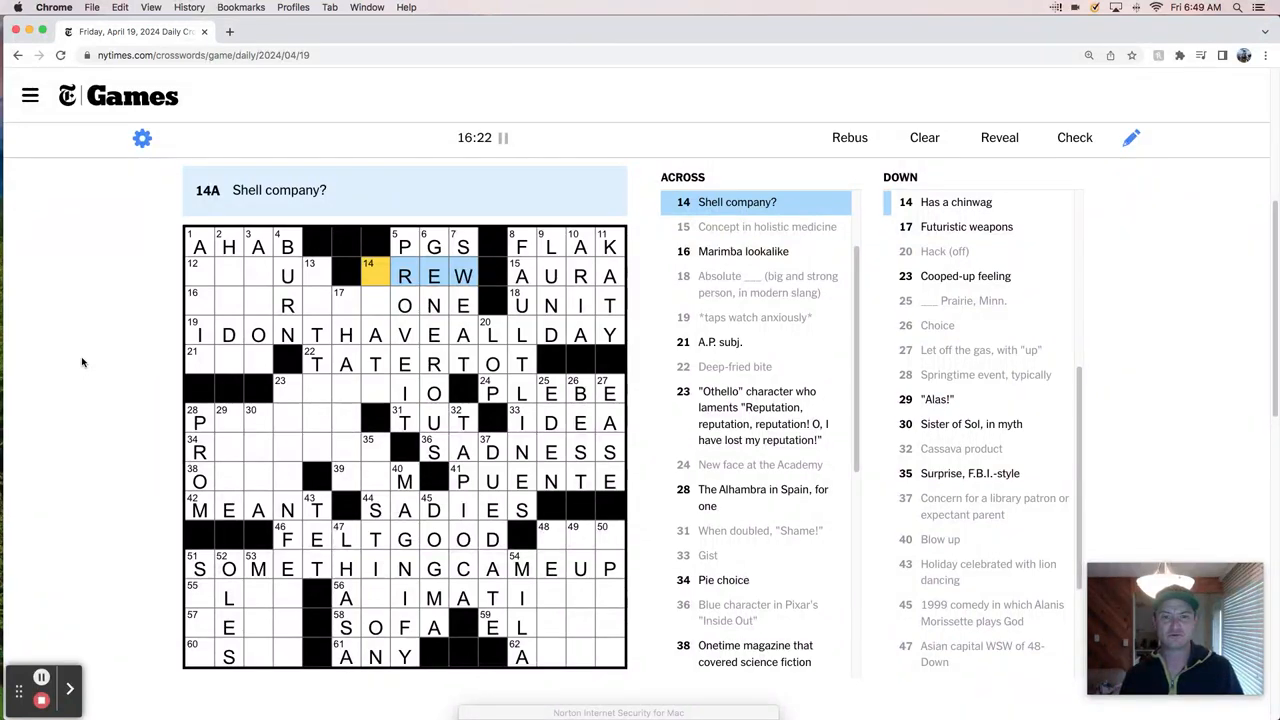
{"action": "left_click", "coordinate": [376, 276]}
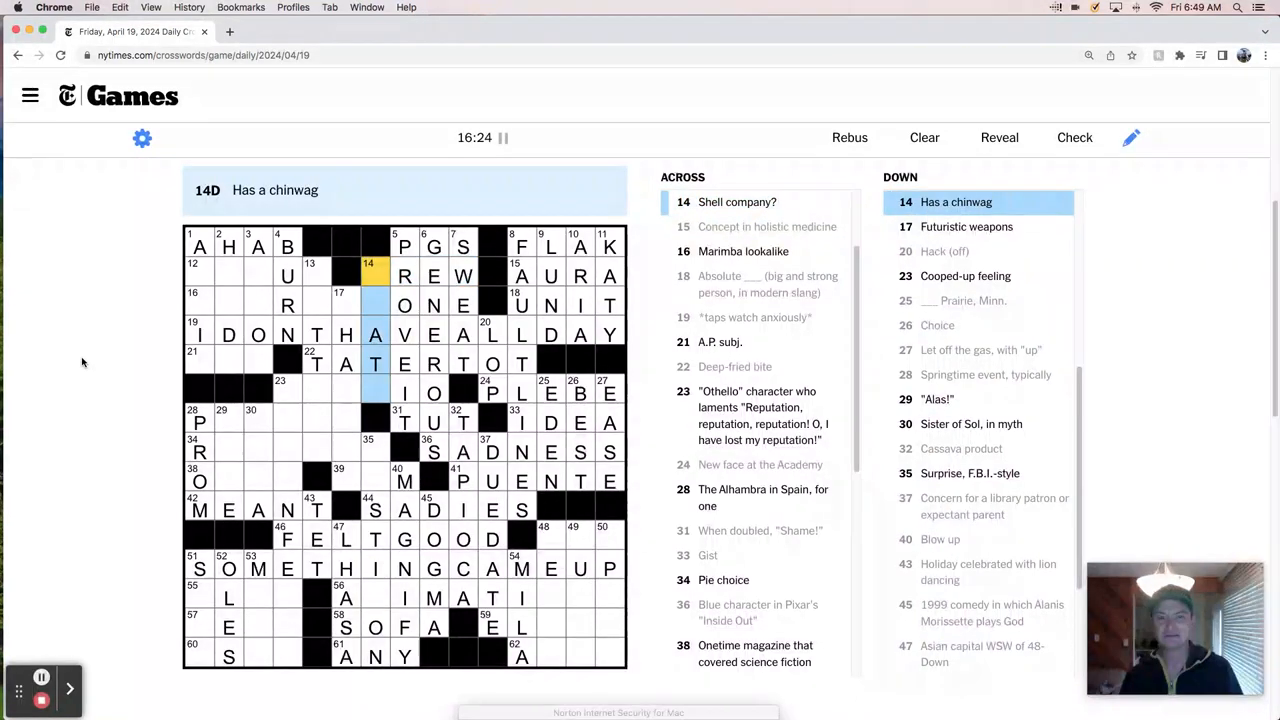
{"action": "left_click", "coordinate": [432, 276]}
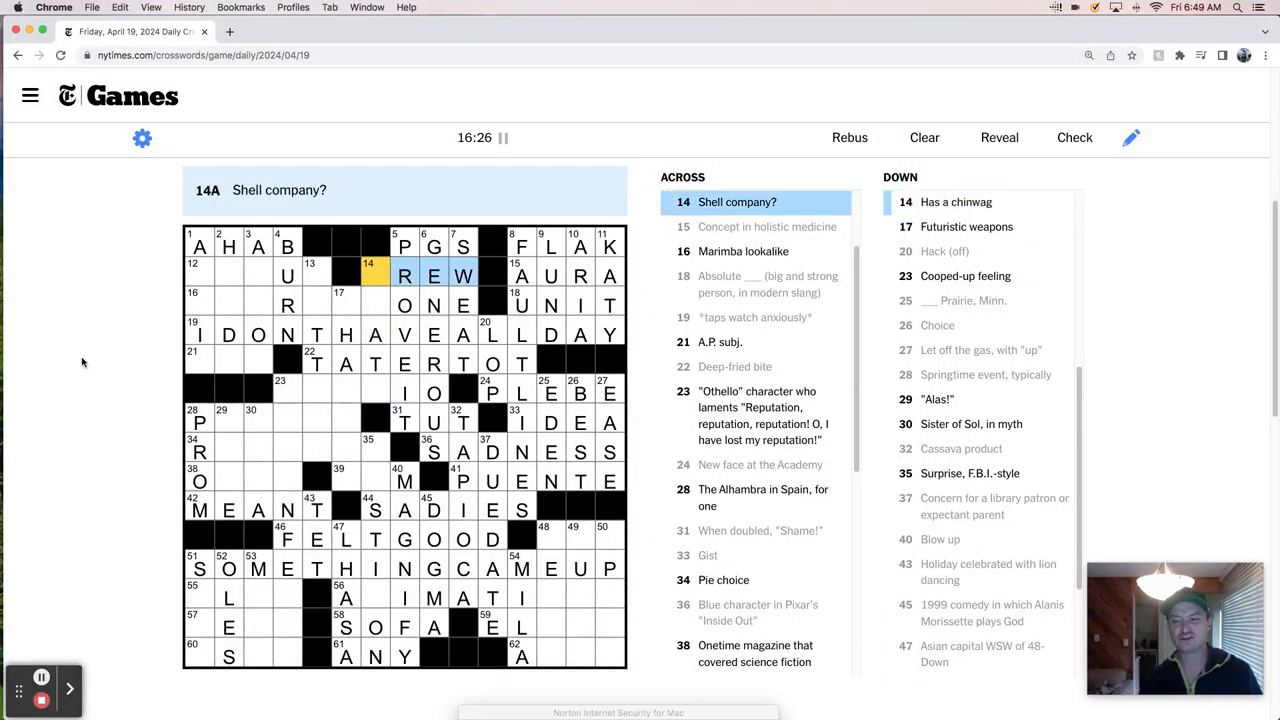
{"action": "left_click", "coordinate": [376, 276]}
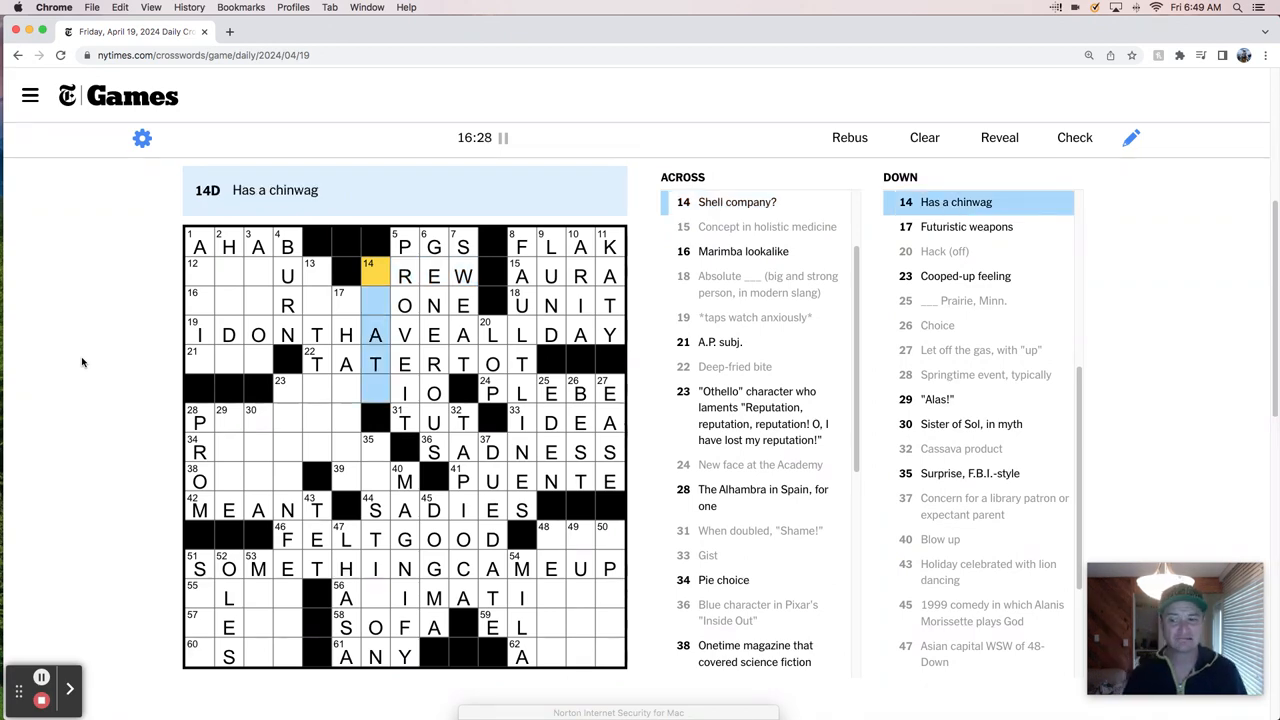
{"action": "type", "text": "CHATS"}
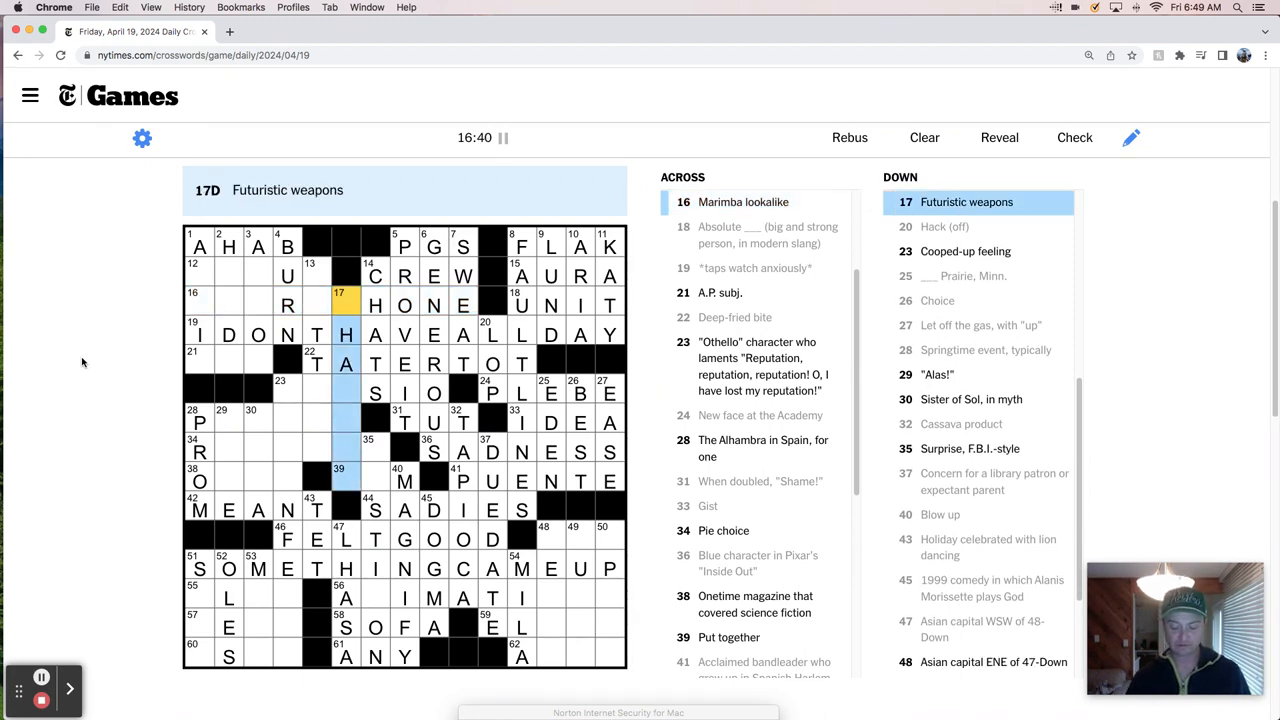
{"action": "scroll", "scroll_direction": "down", "scroll_amount": 3}
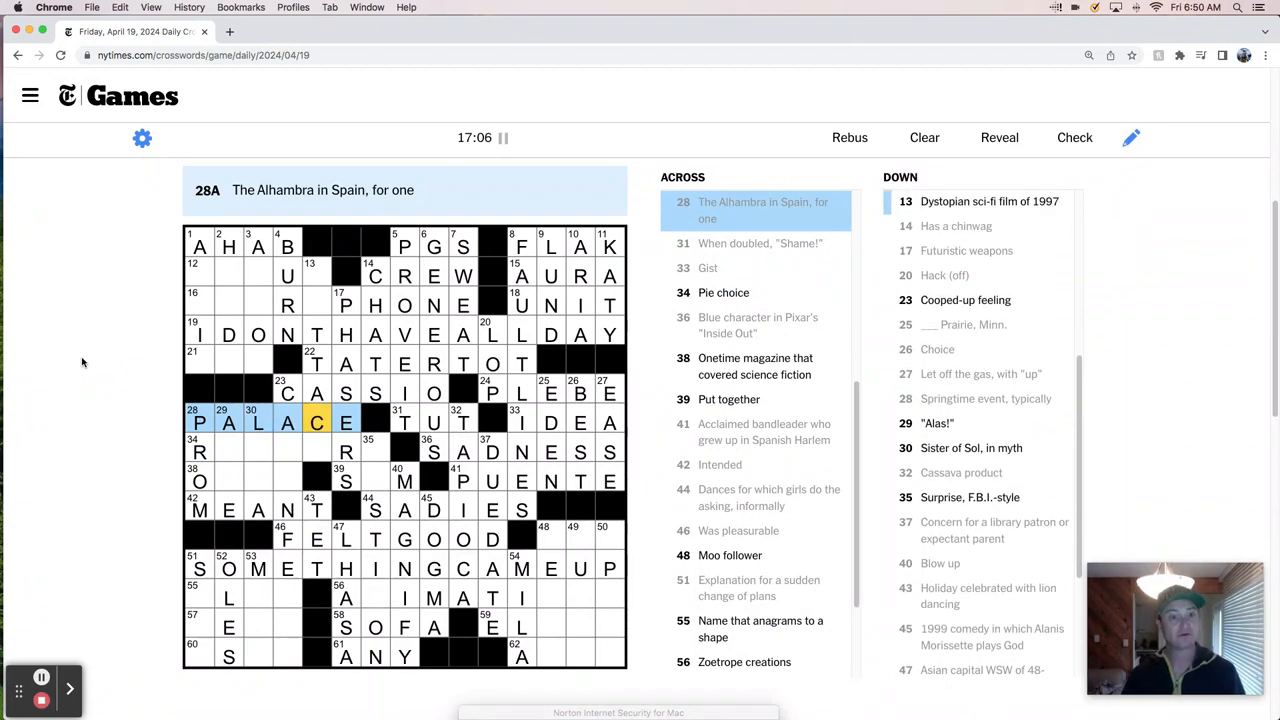
Enter DEBUG at 13-Across and RA in 16-Across via 2-Down and 1-Down, moving to 34-Across.
{"action": "left_click", "coordinate": [316, 292]}
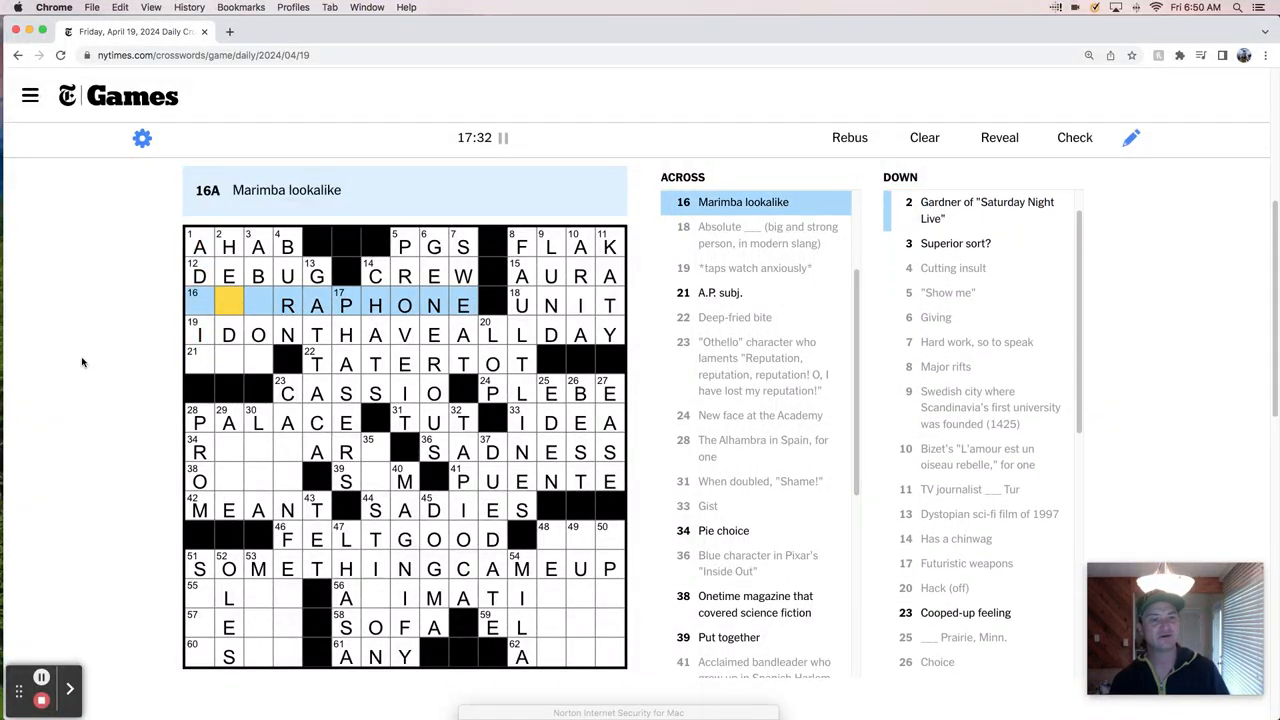
{"action": "left_click", "coordinate": [228, 248]}
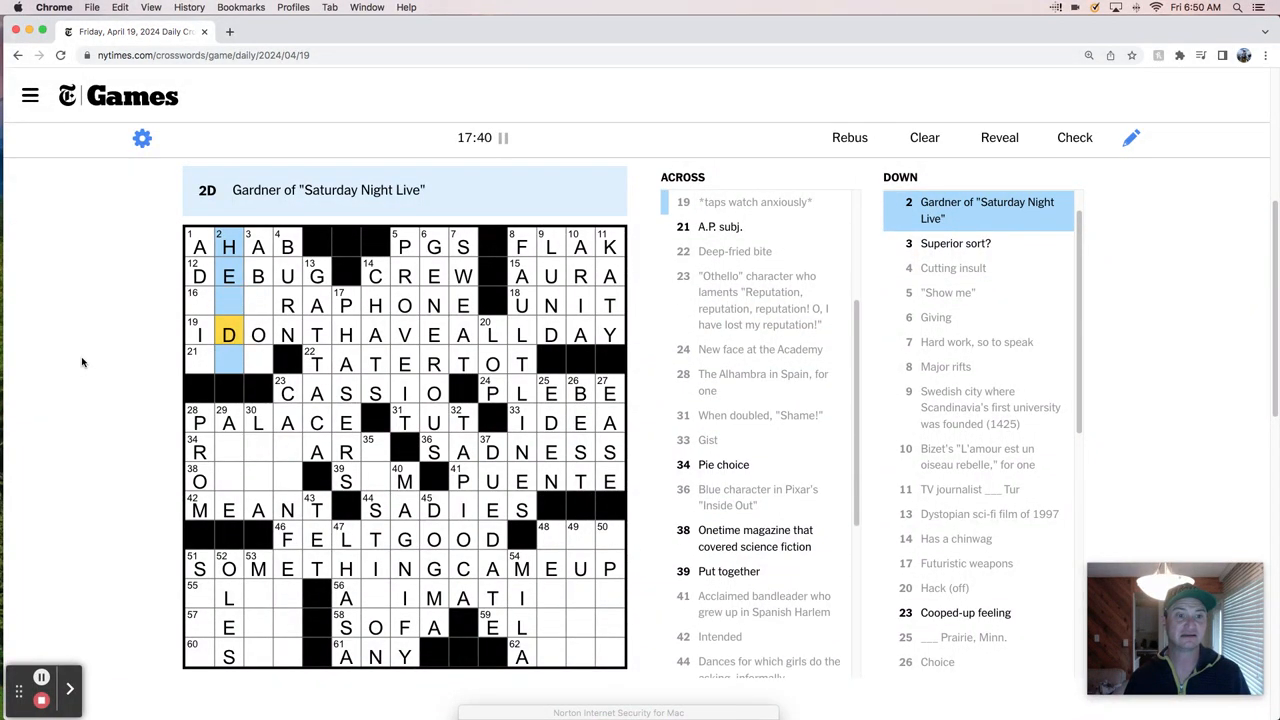
{"action": "left_click", "coordinate": [198, 352]}
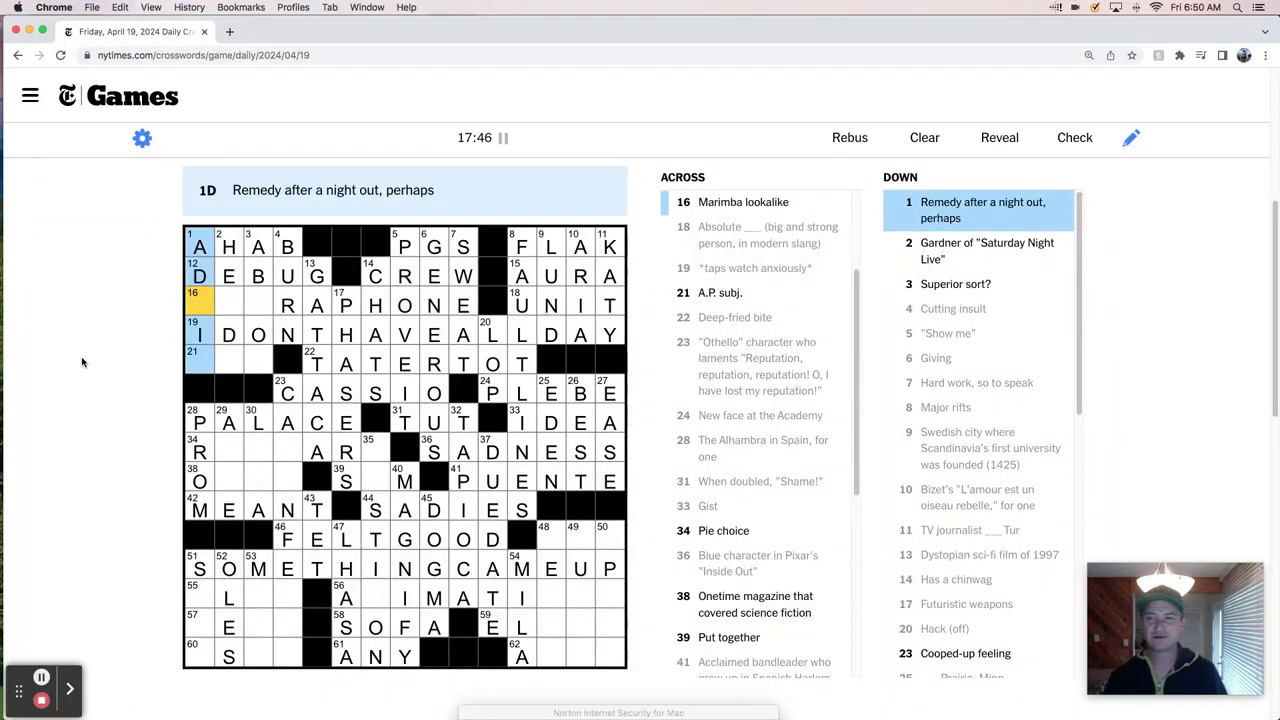
{"action": "left_click", "coordinate": [288, 304]}
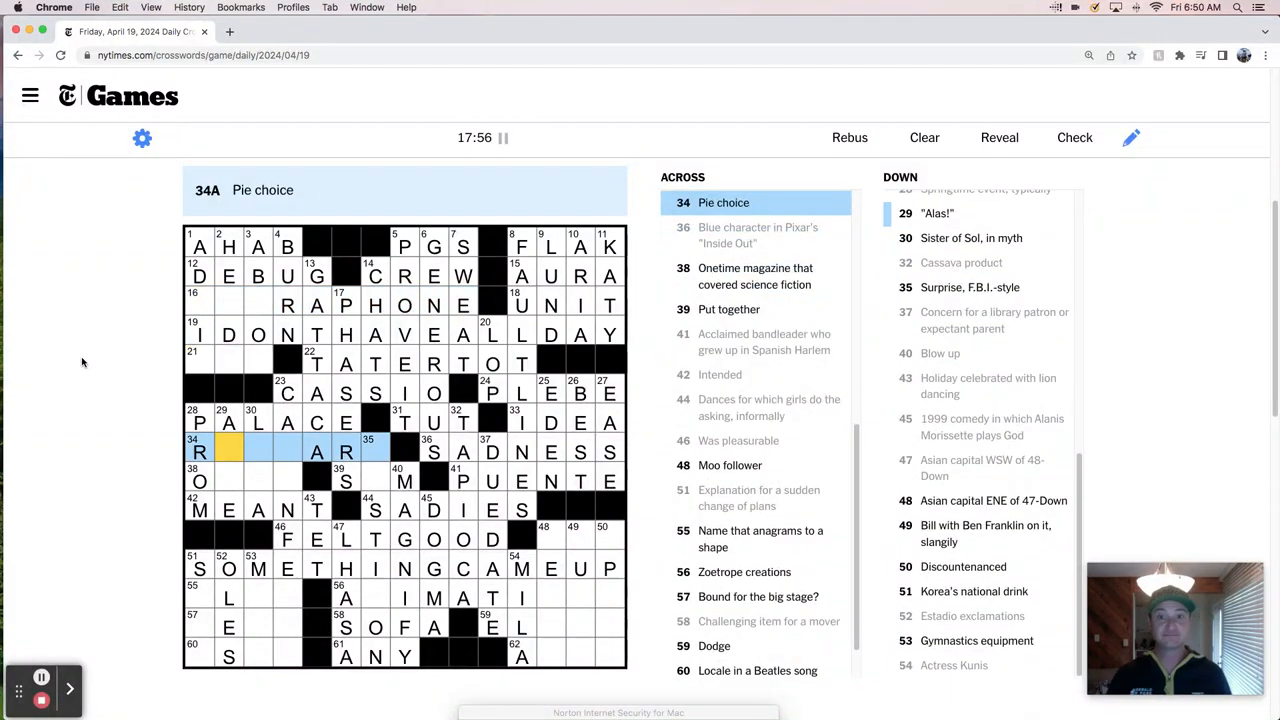
Enter RHUBARB, OMNI, SUM, then OLAV, ANIMATIONS, SOFA, ELUDE and ANY lower down.
{"action": "type", "text": "HUBARB"}
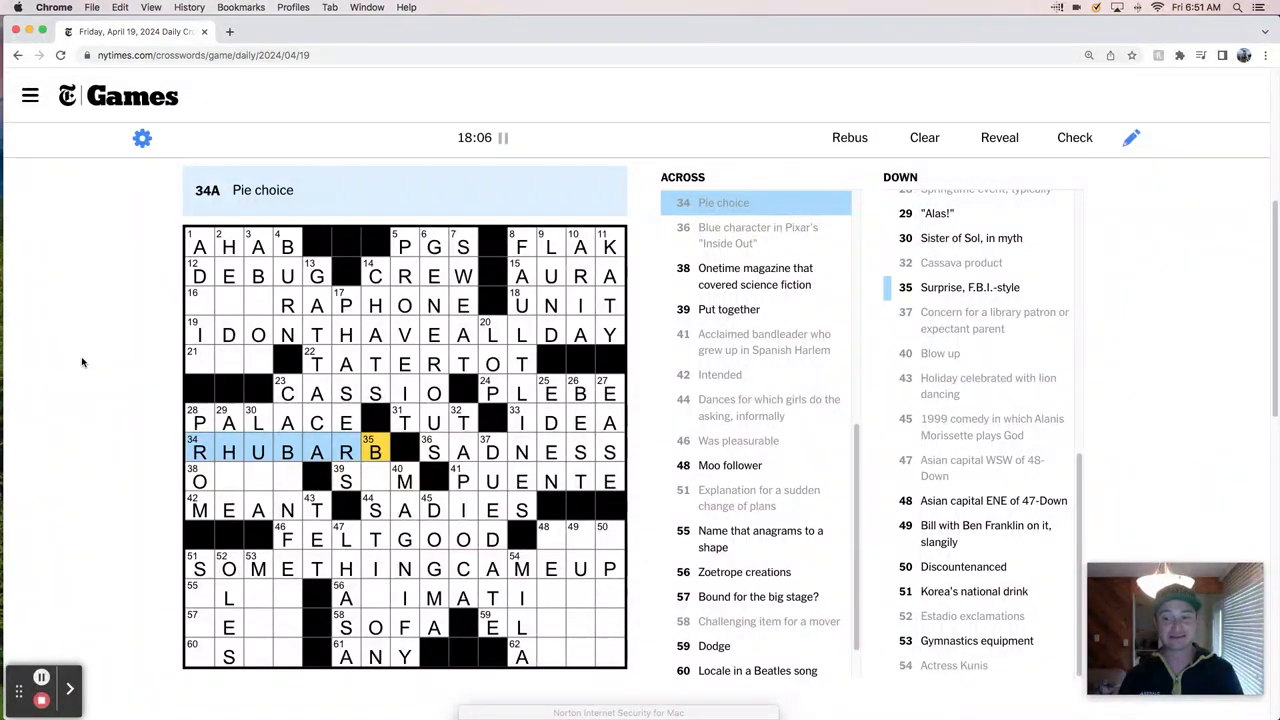
{"action": "left_click", "coordinate": [200, 480]}
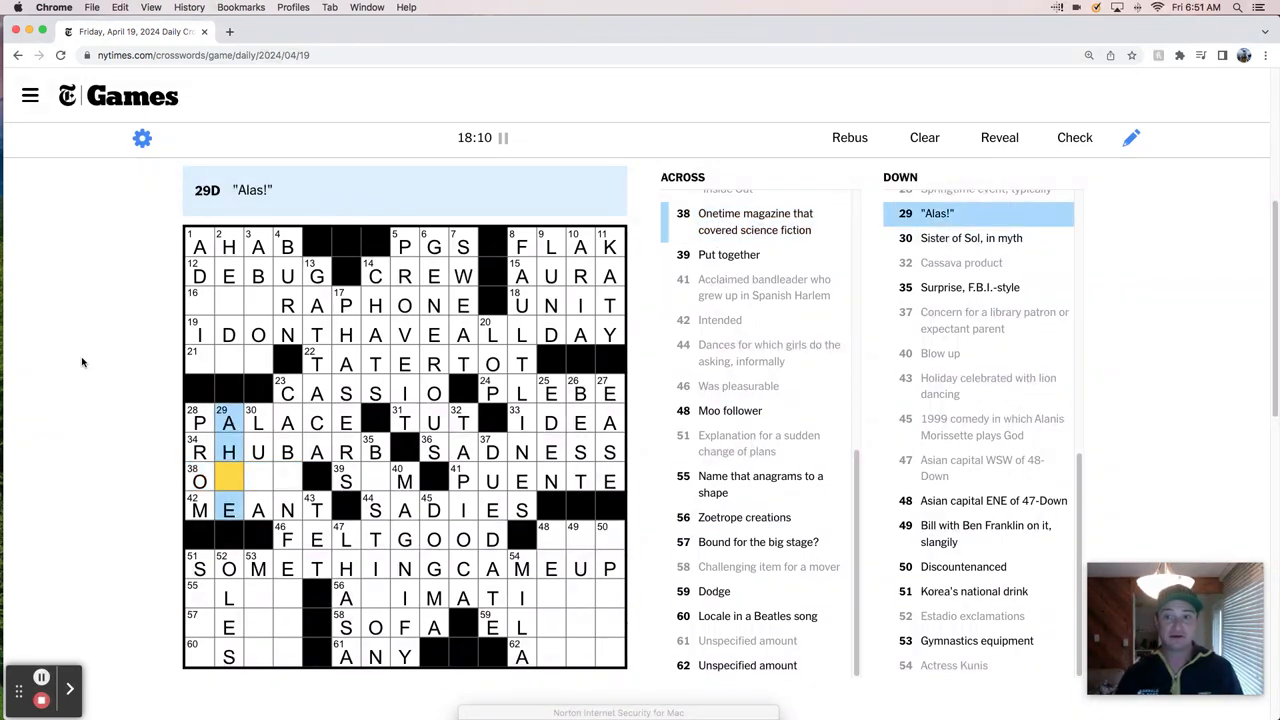
{"action": "left_click", "coordinate": [258, 420]}
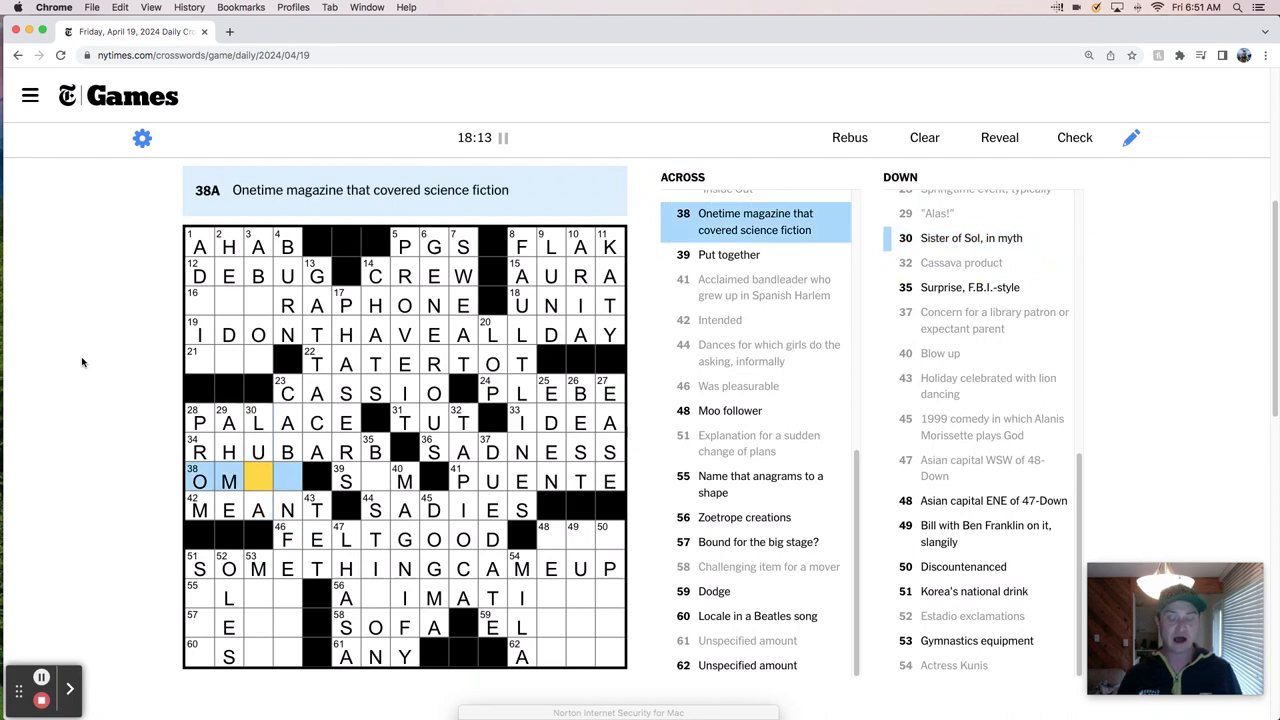
{"action": "left_click", "coordinate": [288, 476]}
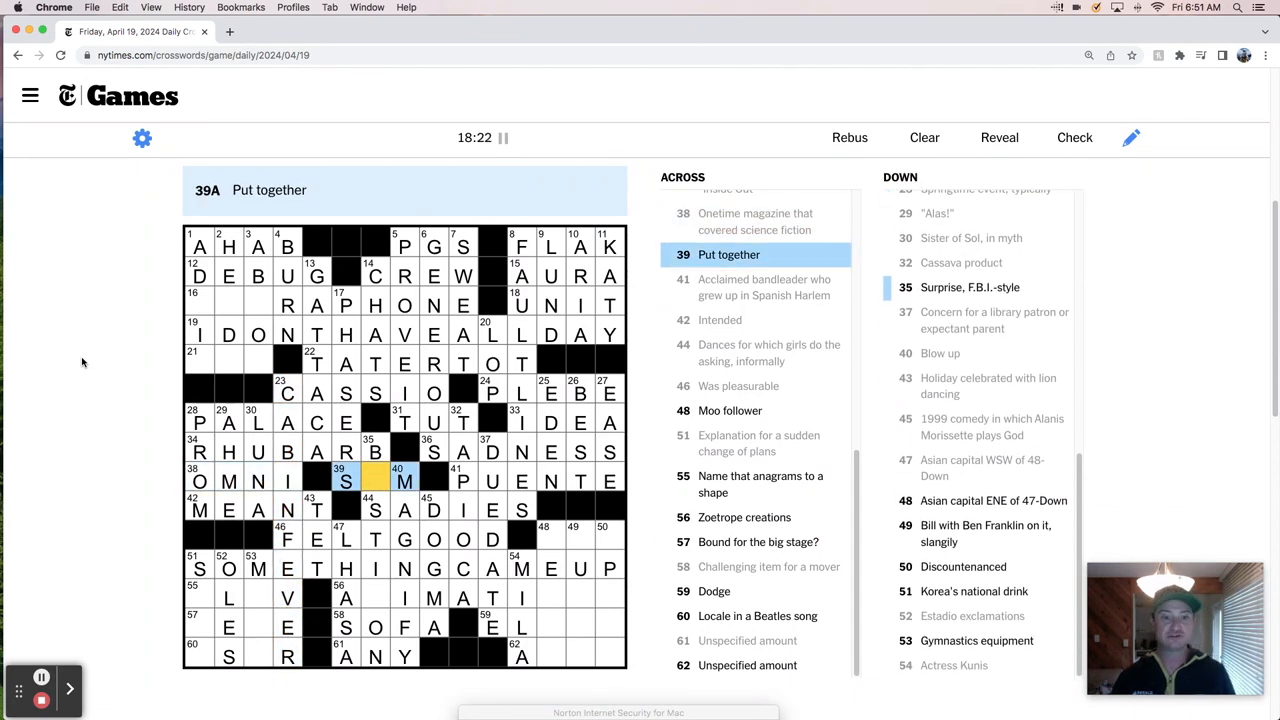
{"action": "left_click", "coordinate": [376, 452]}
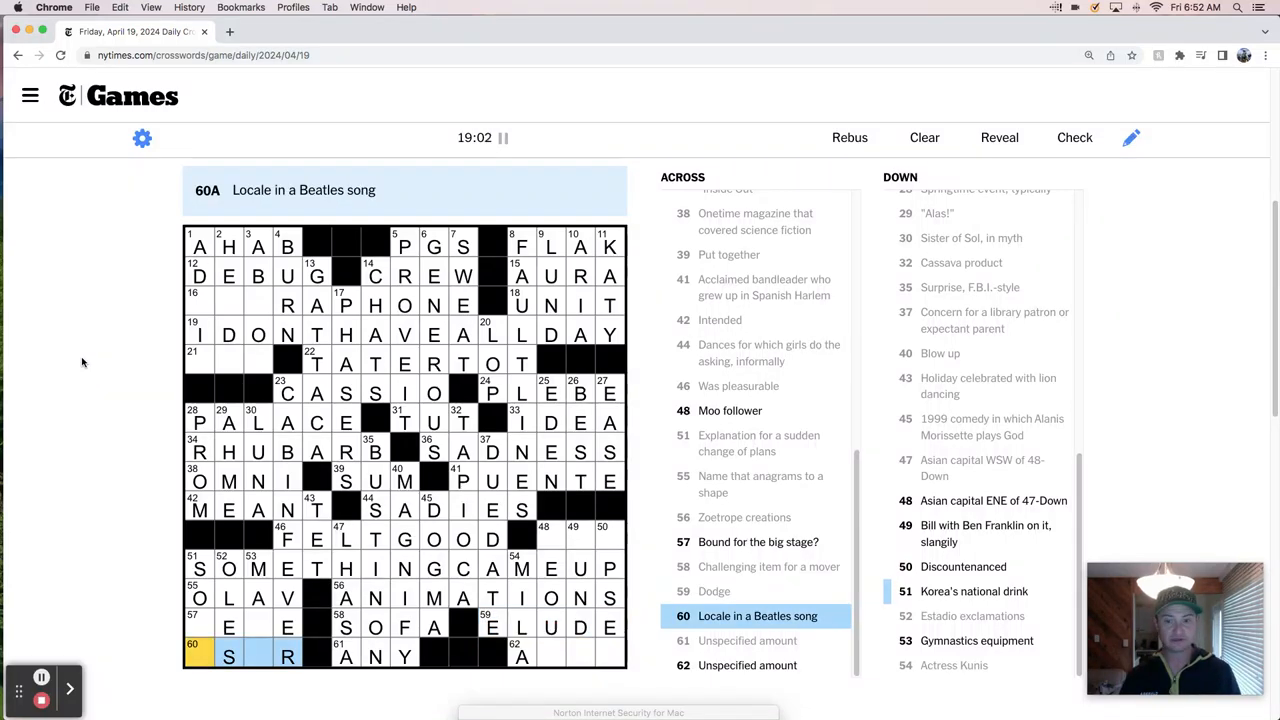
Enter USSR, JETE, SHU and ALOT in the bottom down entries.
{"action": "type", "text": "US"}
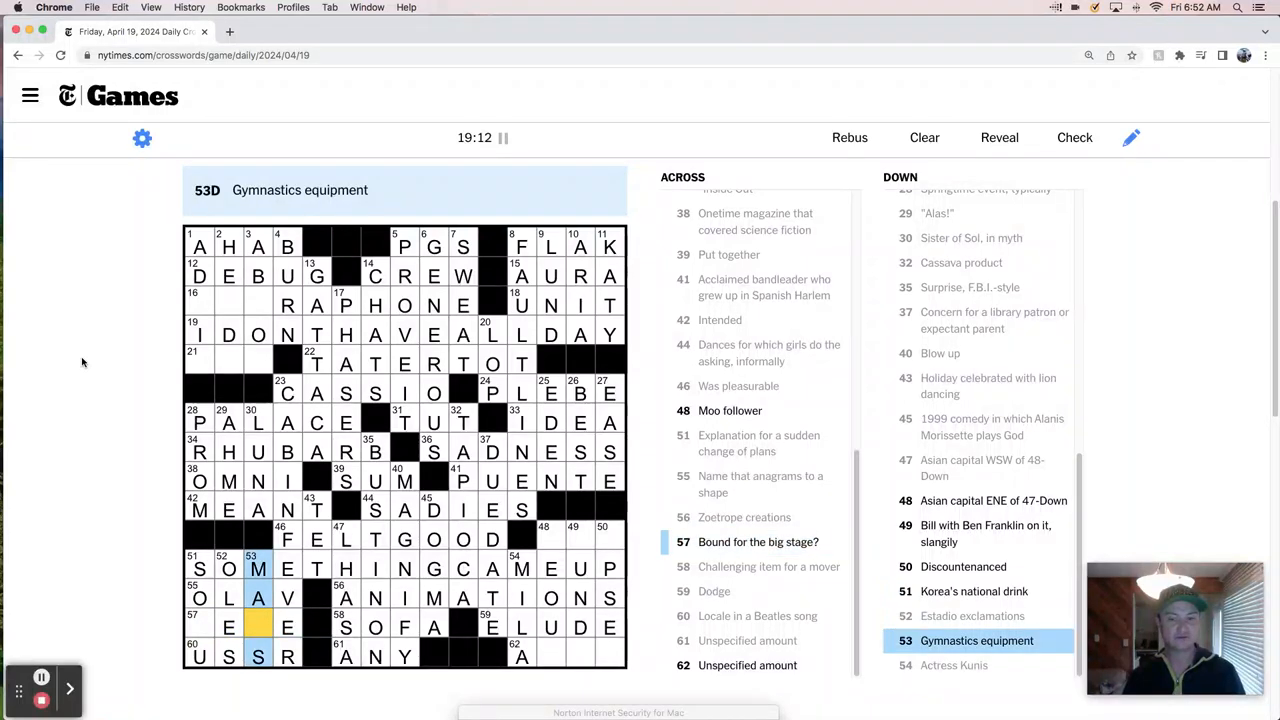
{"action": "left_click", "coordinate": [228, 626]}
{"action": "type", "text": "JET"}
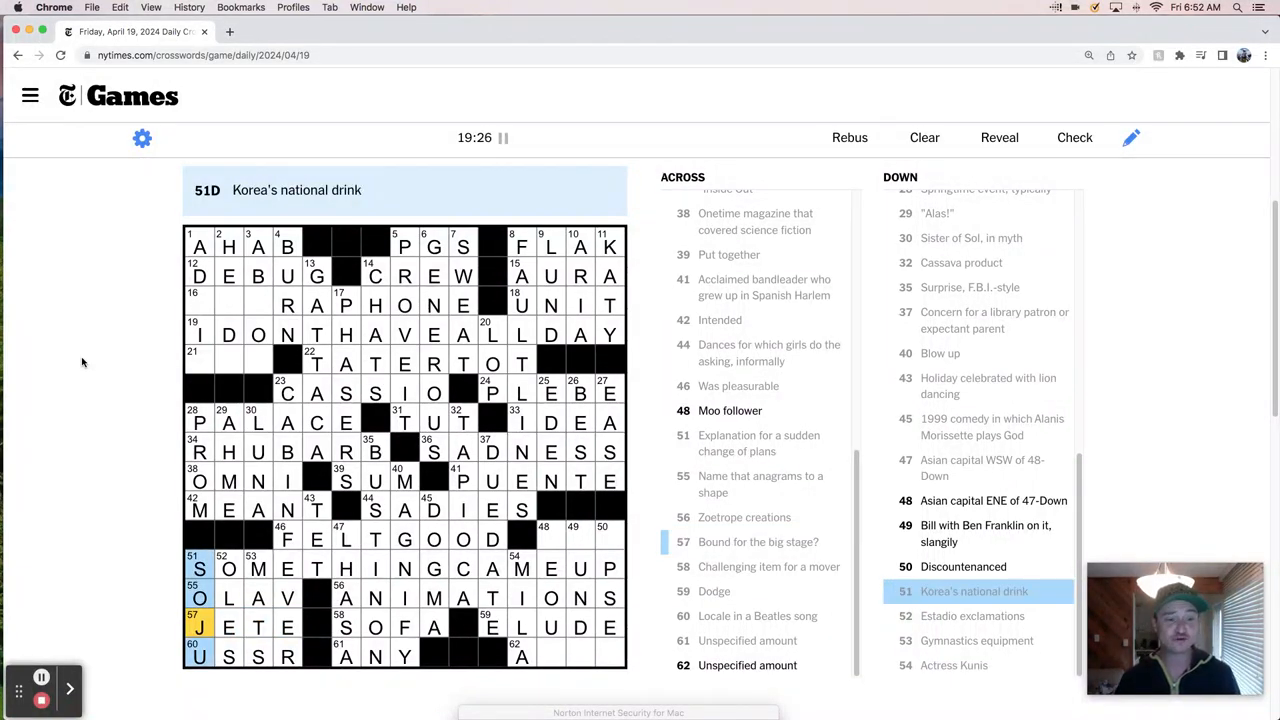
{"action": "left_click", "coordinate": [232, 626]}
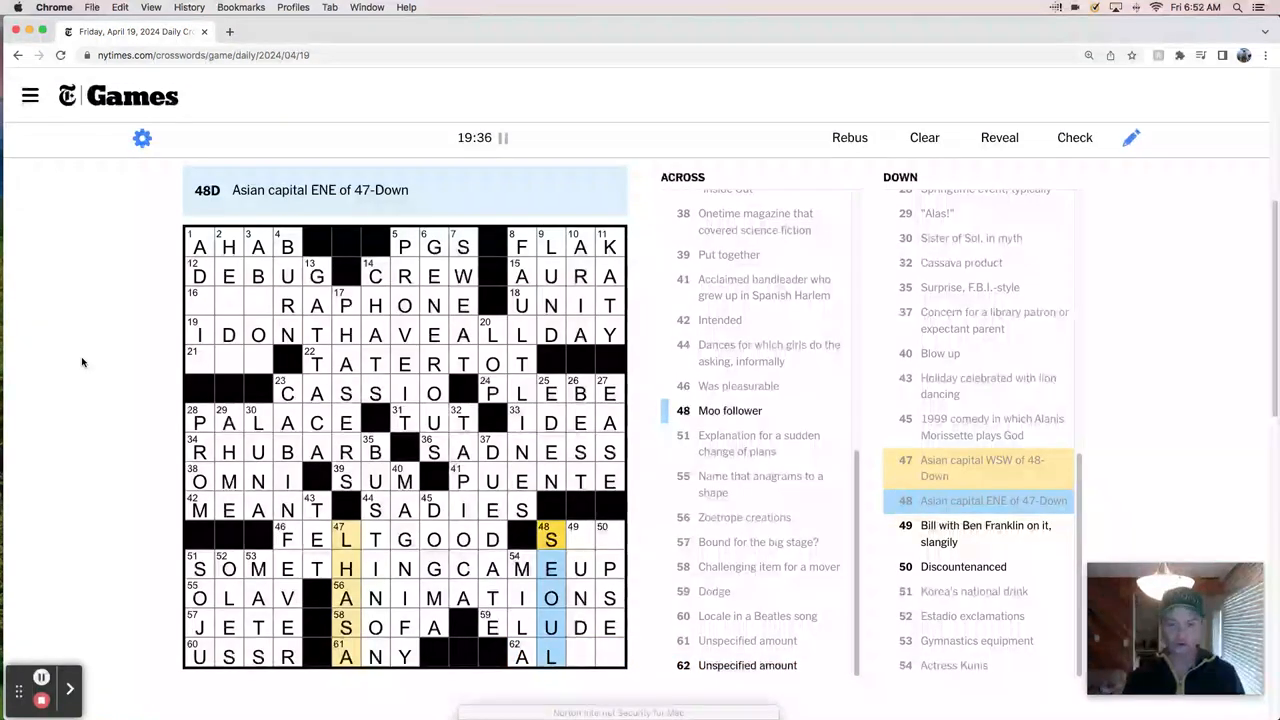
{"action": "left_click", "coordinate": [580, 540]}
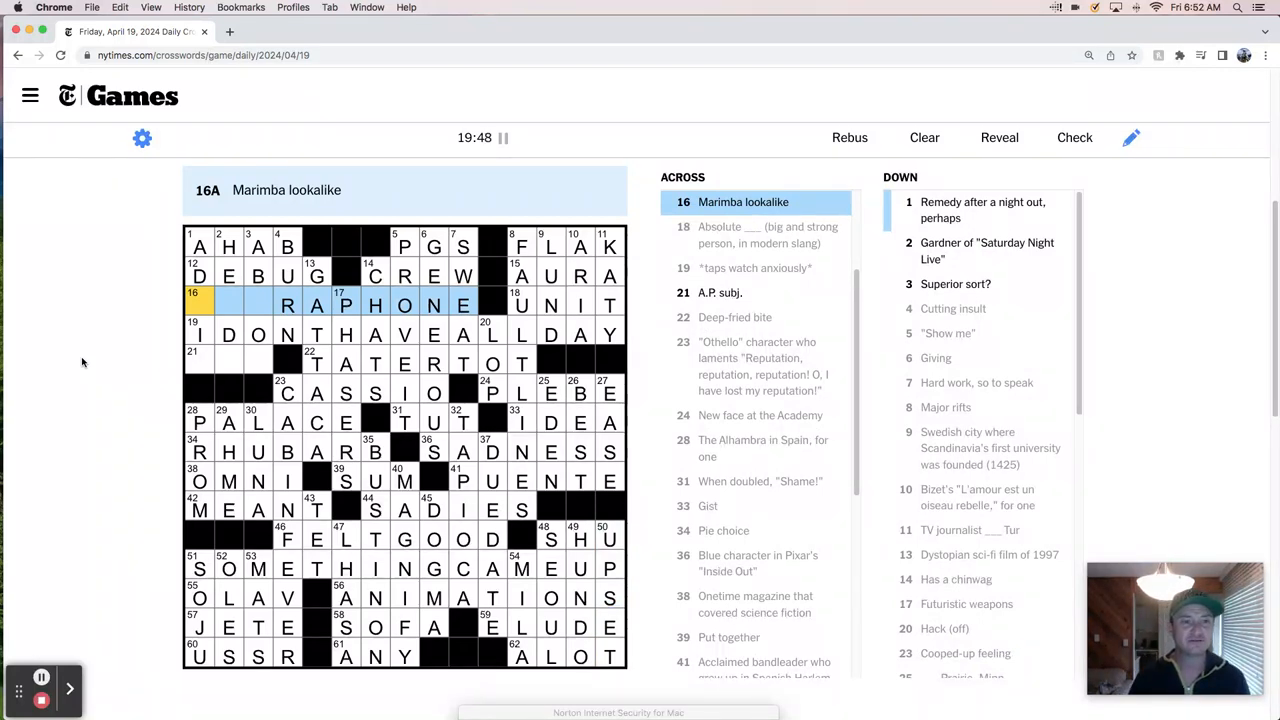
Complete VIBRAPHONE at 16-Across, solving the puzzle at 20:07.
{"action": "left_click", "coordinate": [198, 248]}
{"action": "type", "text": "VIB"}
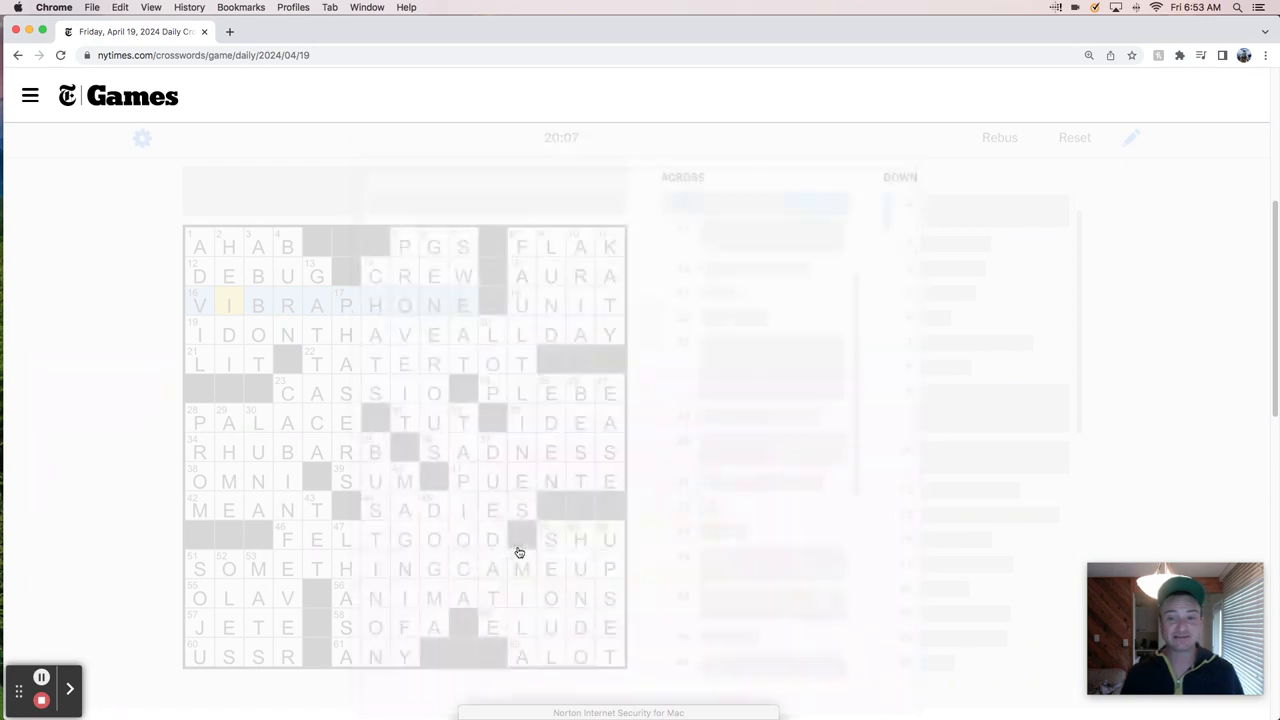
Dismiss the congratulations overlay and select 1-Across on the finished grid.
{"action": "left_click", "coordinate": [198, 304]}
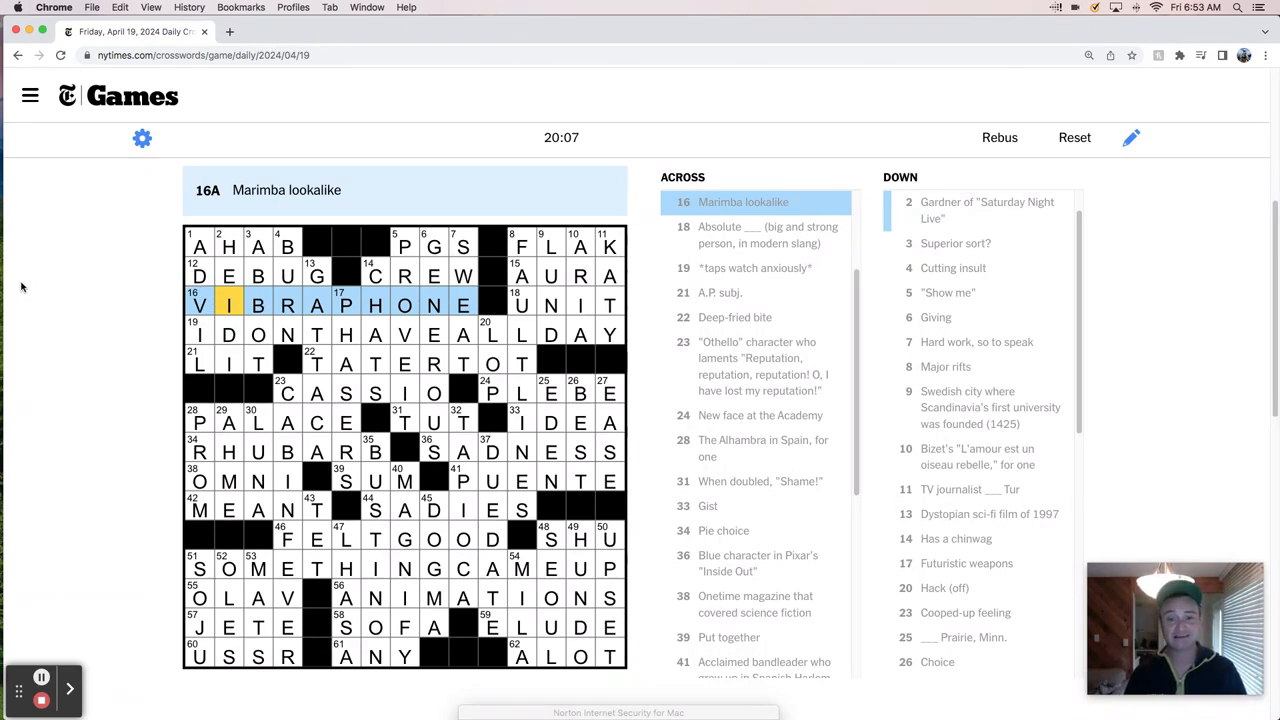
{"action": "left_click", "coordinate": [208, 248]}
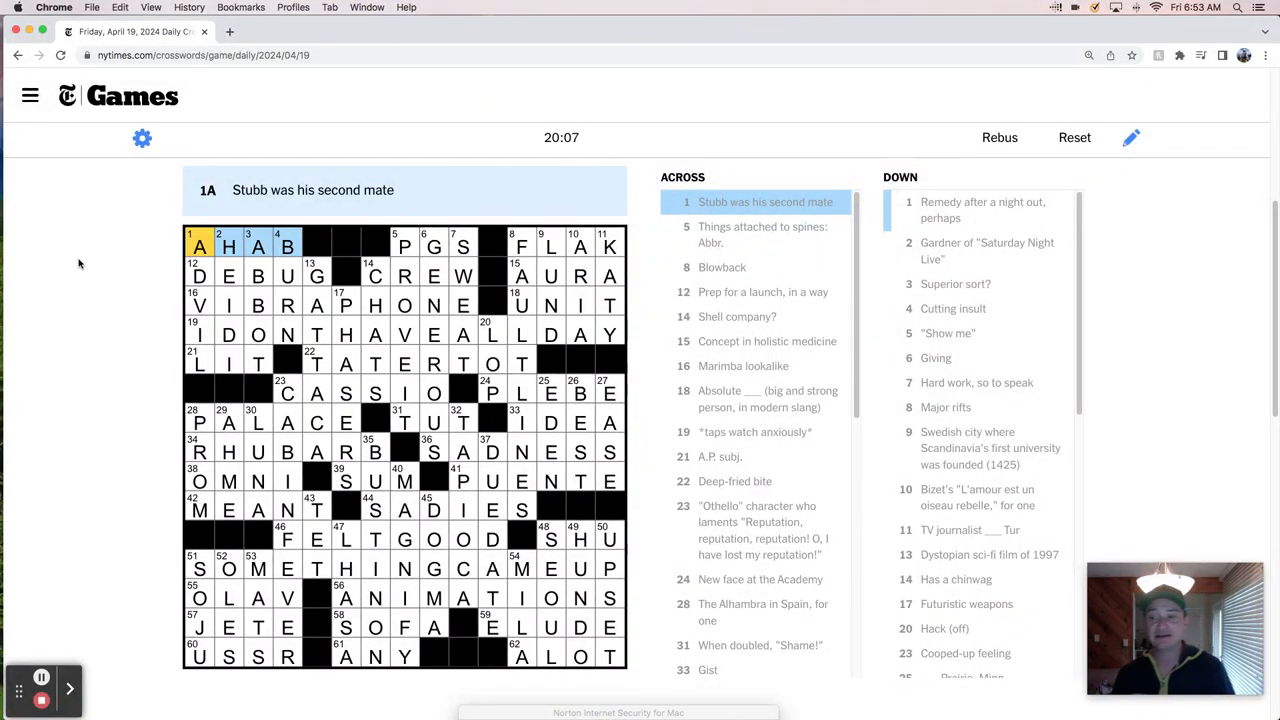
{"action": "mouse_move", "coordinate": [72, 284]}
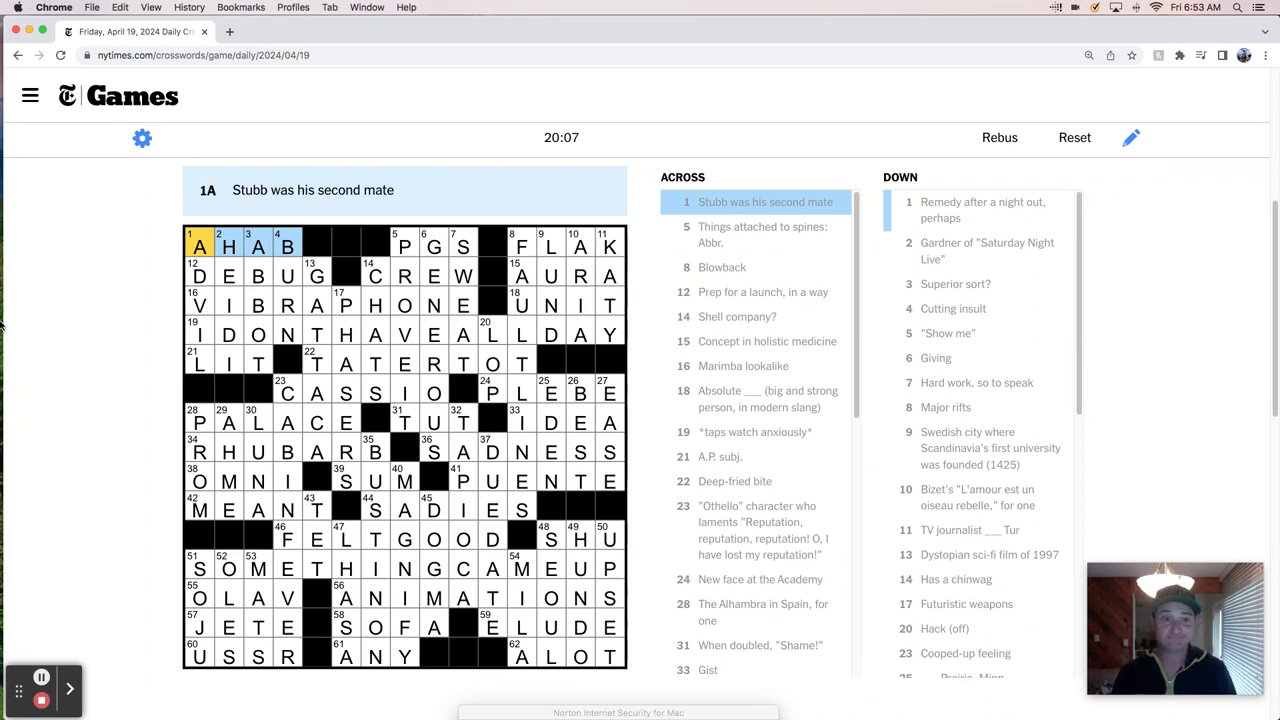
{"action": "mouse_move", "coordinate": [128, 296]}
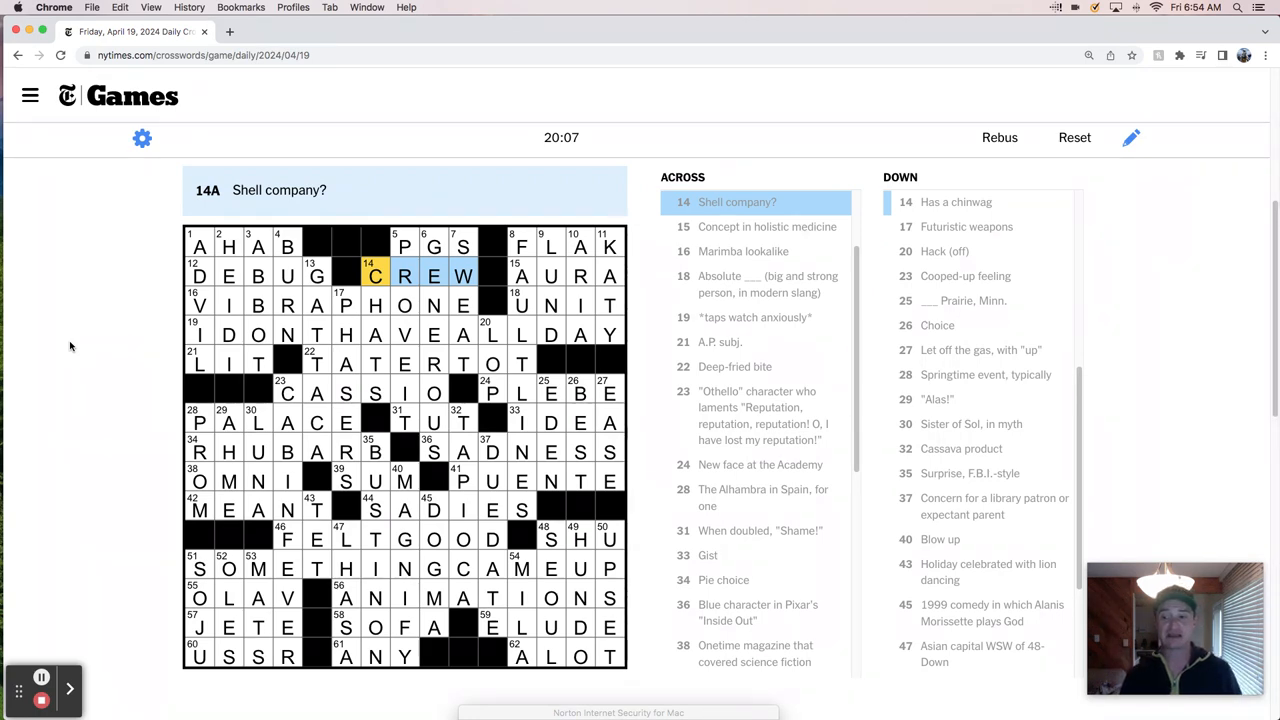
{"action": "left_click", "coordinate": [522, 276]}
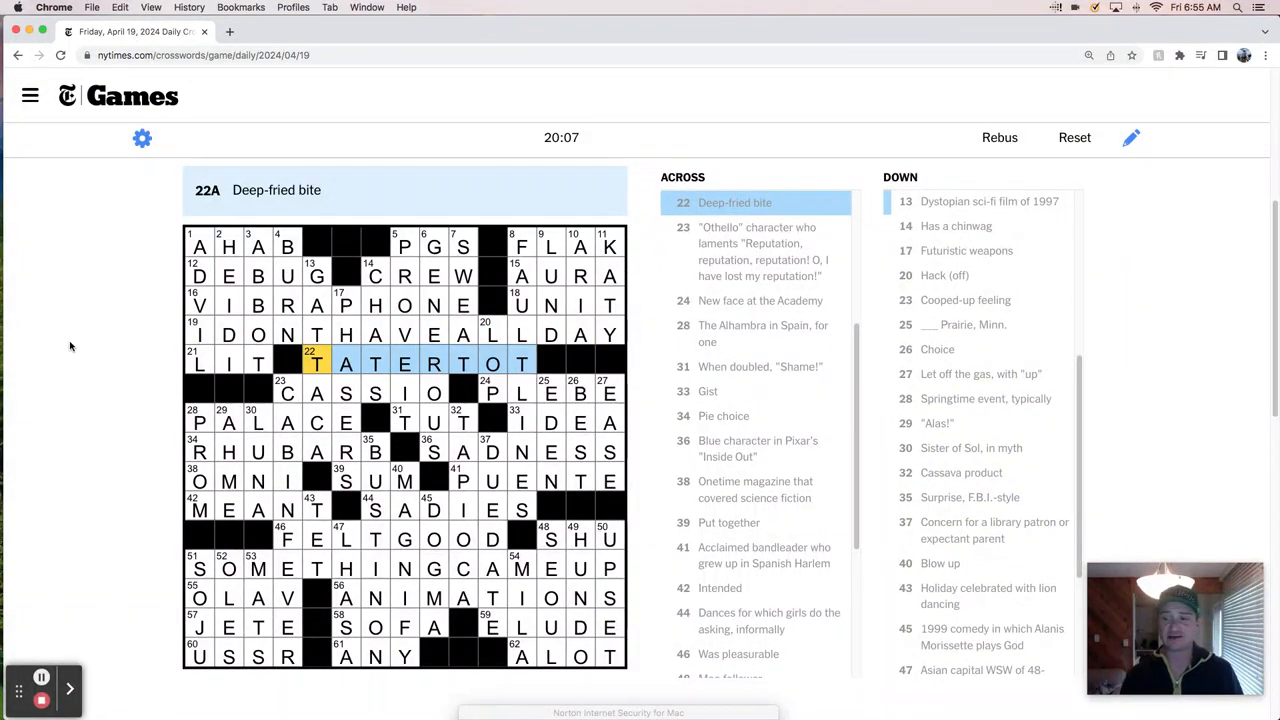
{"action": "left_click", "coordinate": [288, 390]}
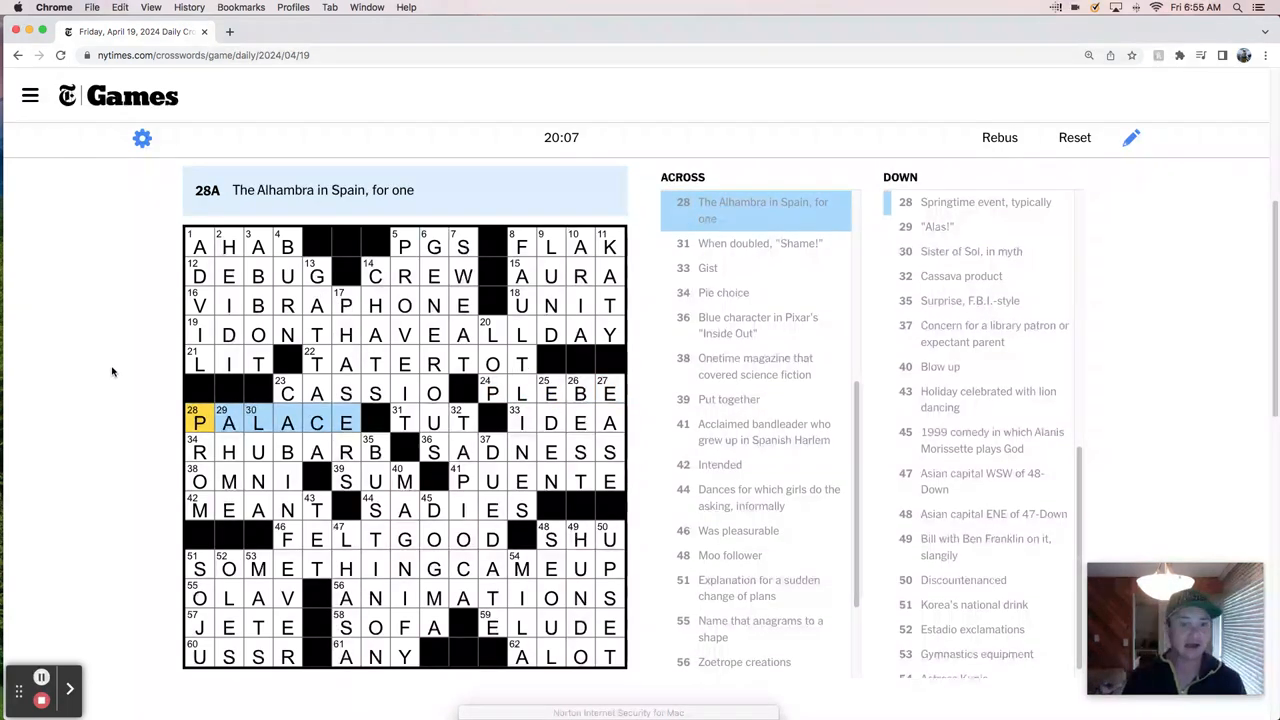
{"action": "left_click", "coordinate": [520, 422]}
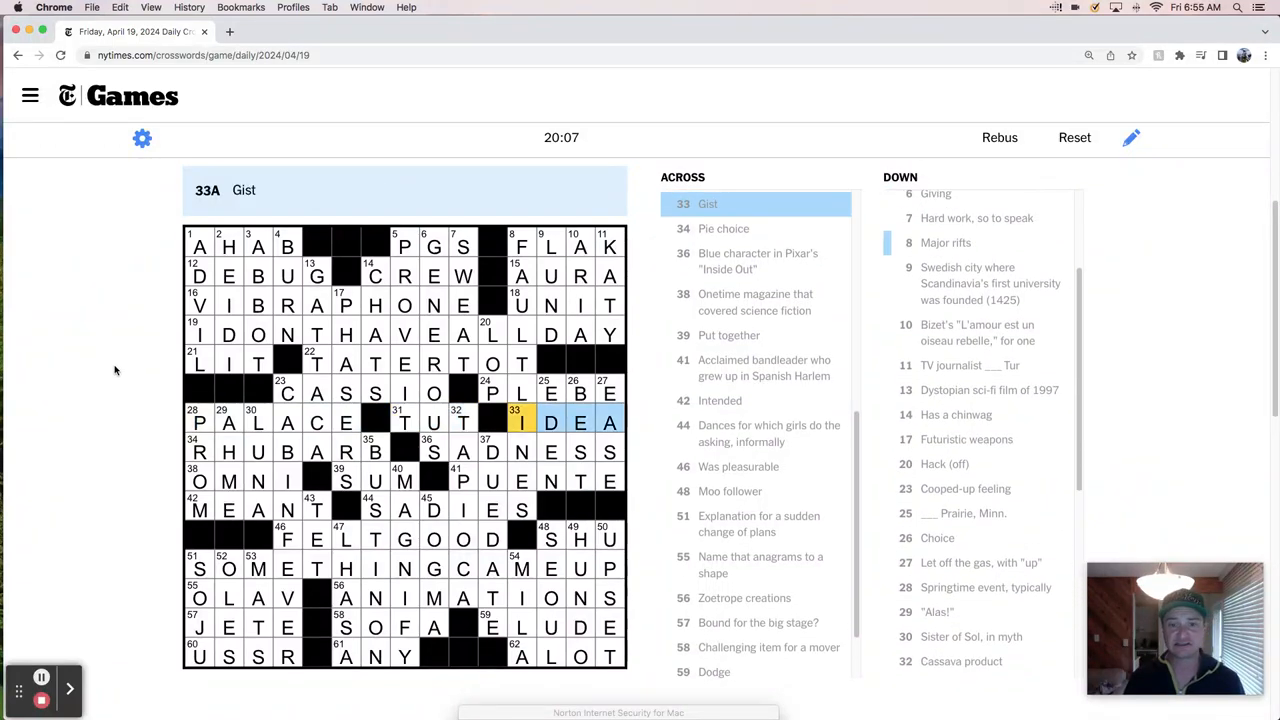
{"action": "left_click", "coordinate": [432, 452]}
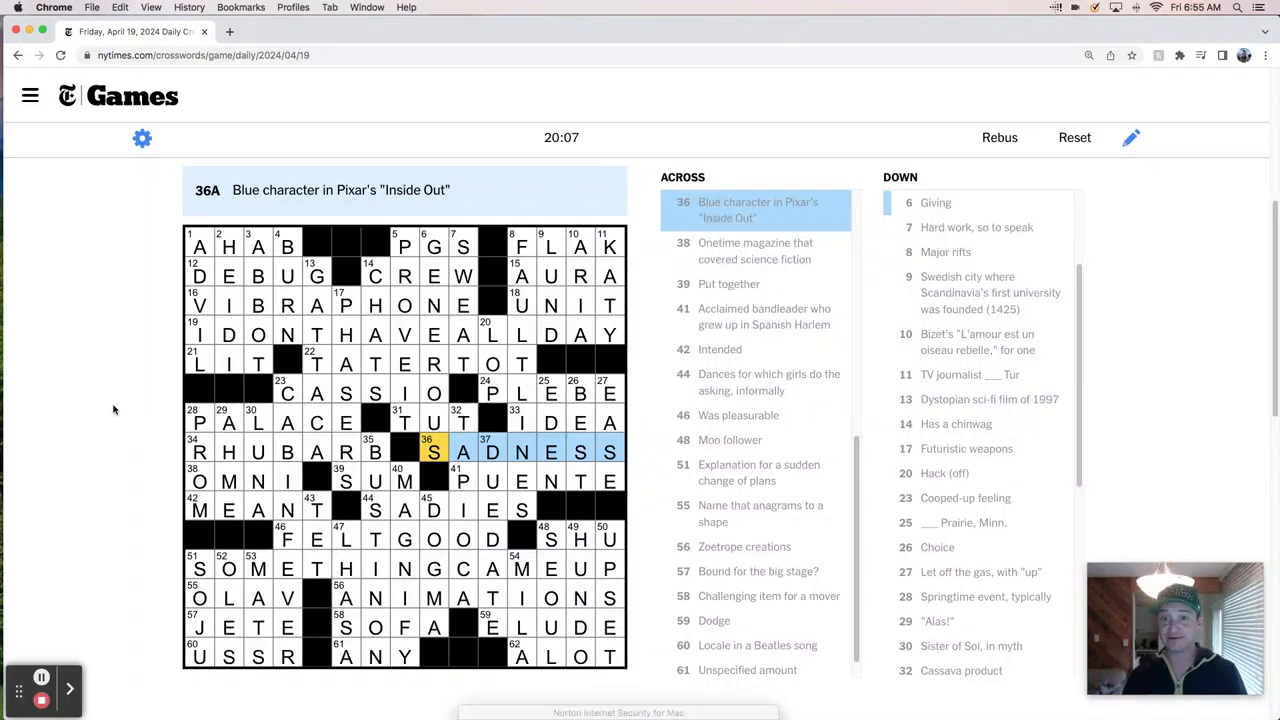
{"action": "left_click", "coordinate": [200, 480]}
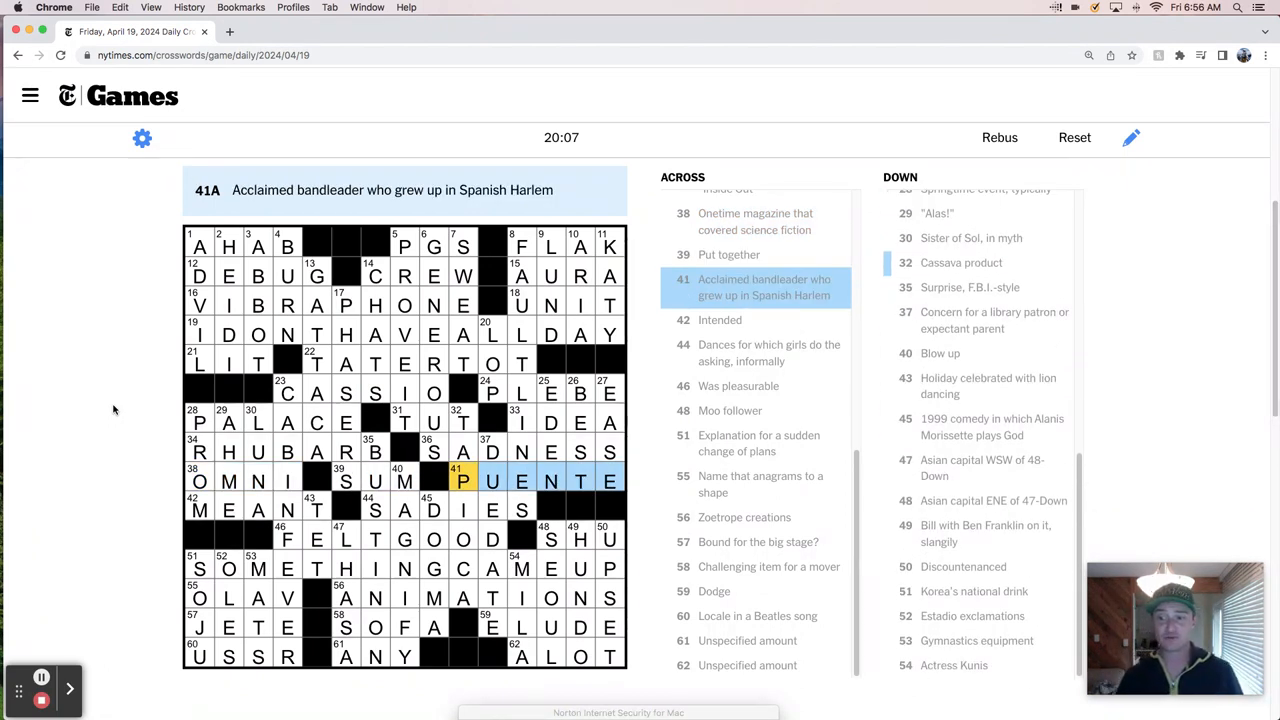
{"action": "left_click", "coordinate": [720, 320]}
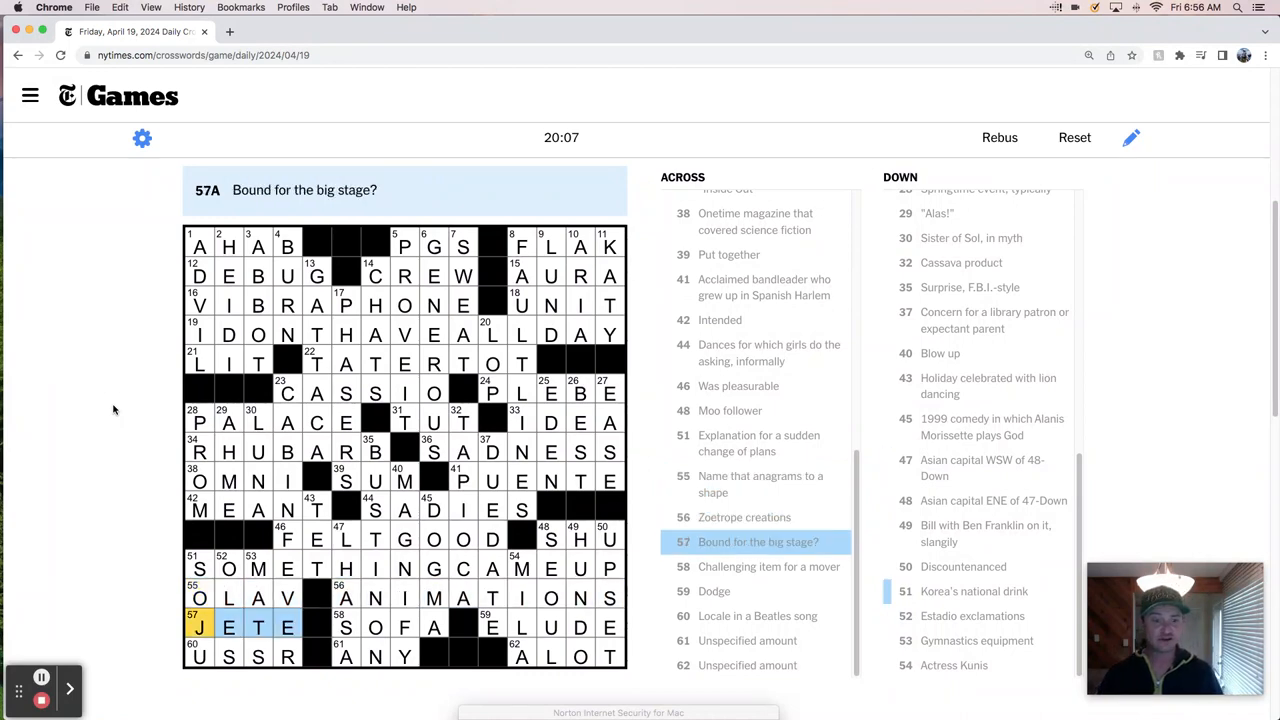
{"action": "left_click", "coordinate": [198, 656]}
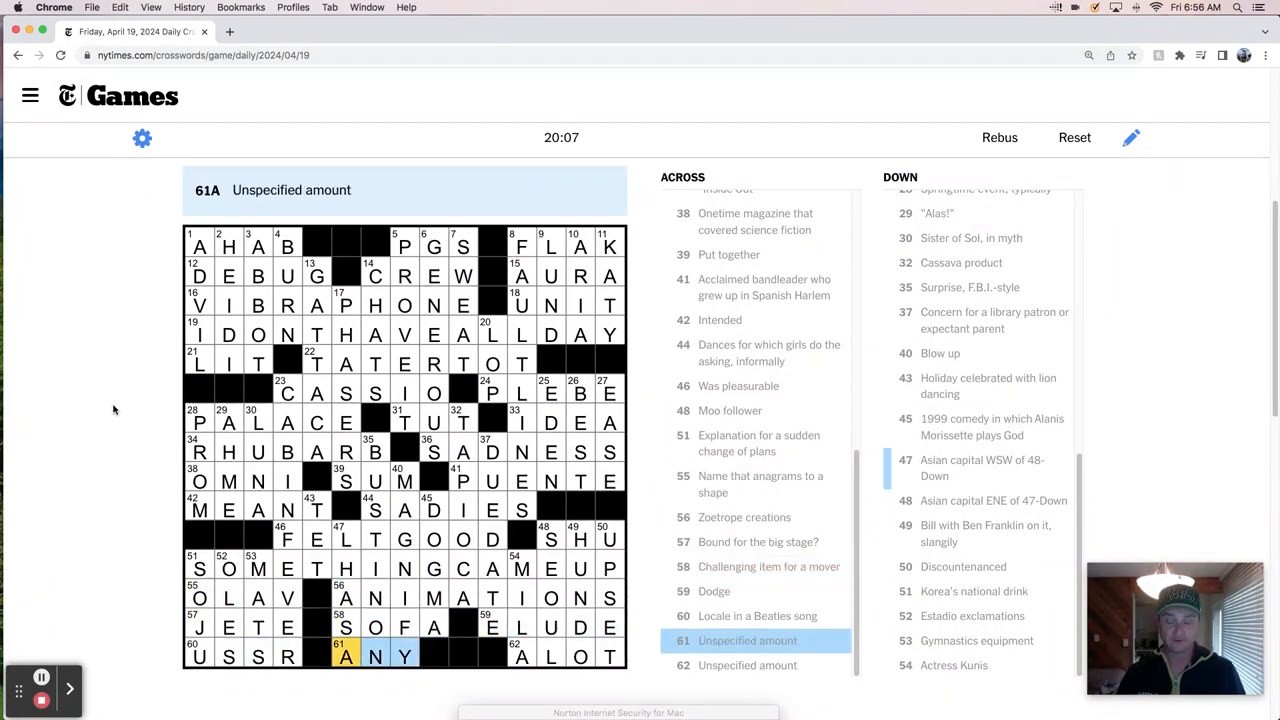
{"action": "left_click", "coordinate": [200, 246]}
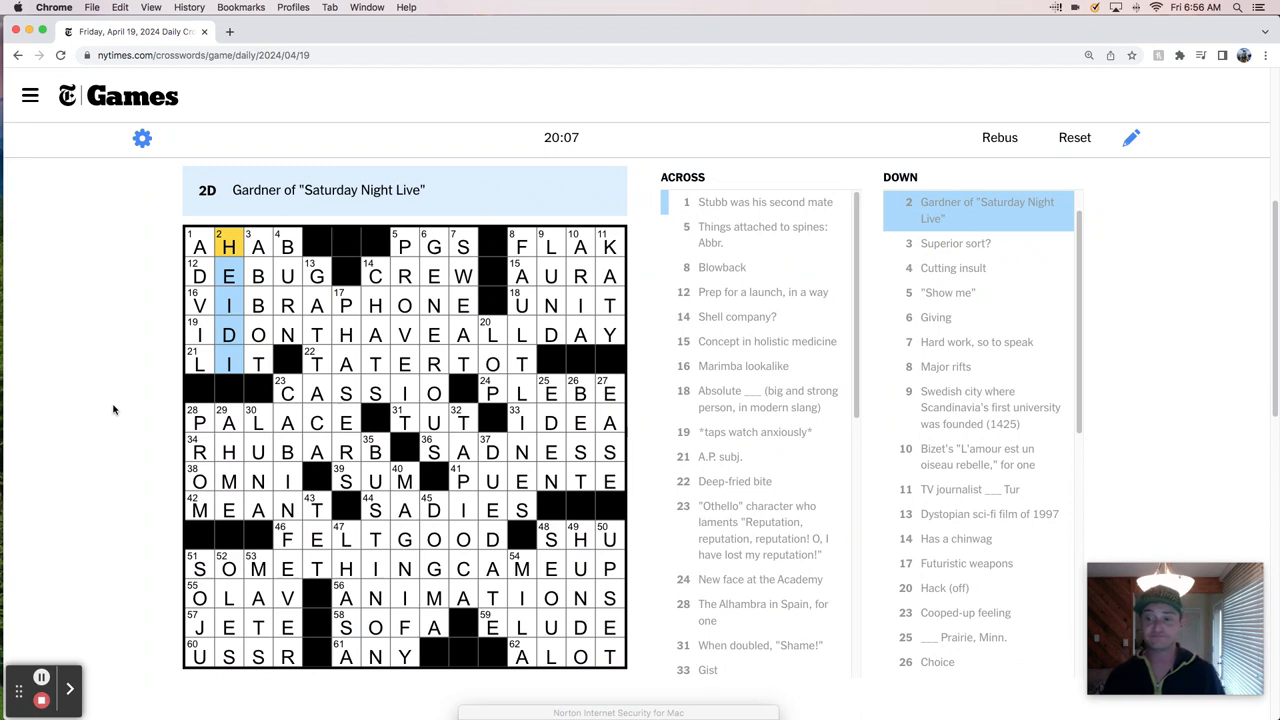
{"action": "left_click", "coordinate": [288, 246]}
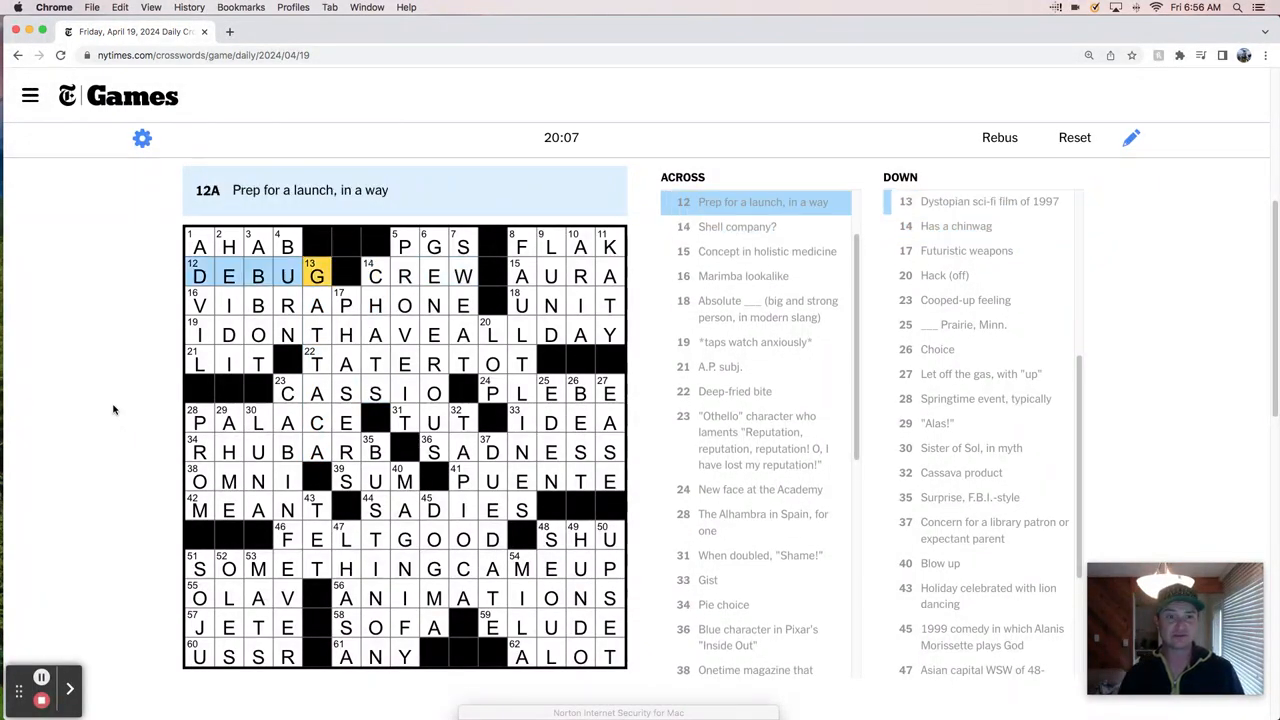
{"action": "left_click", "coordinate": [316, 276]}
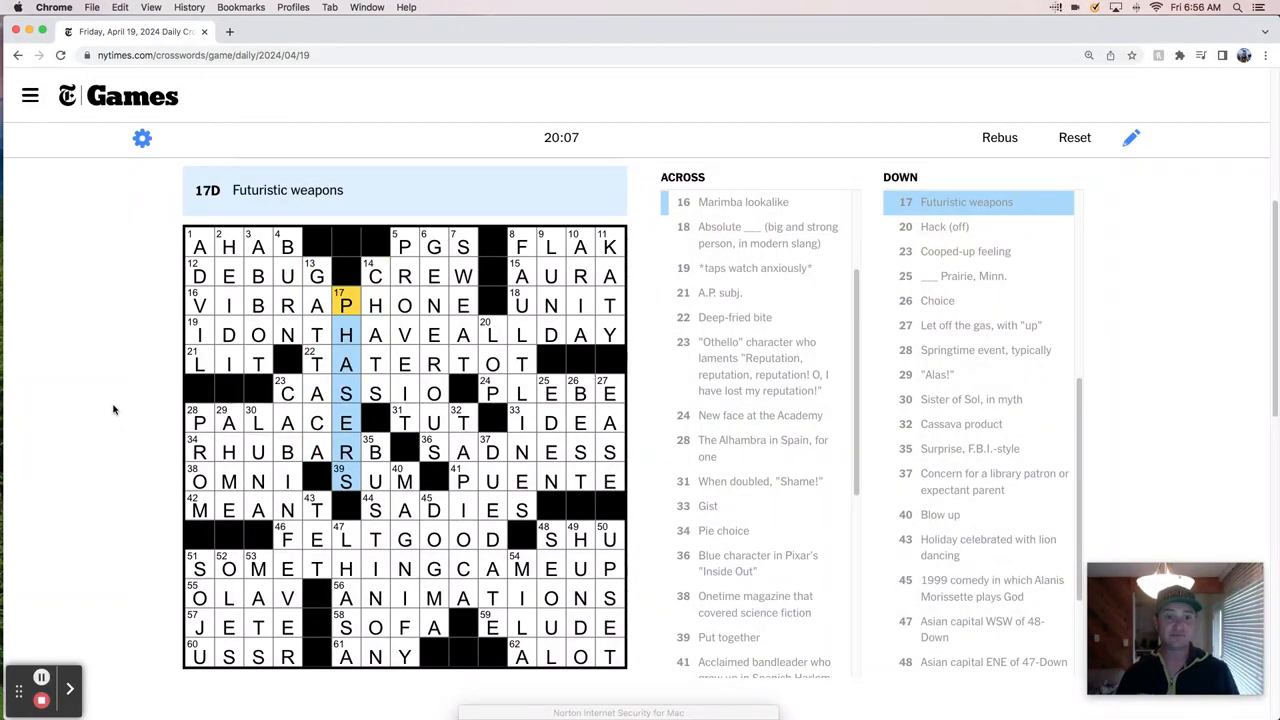
{"action": "left_click", "coordinate": [288, 392]}
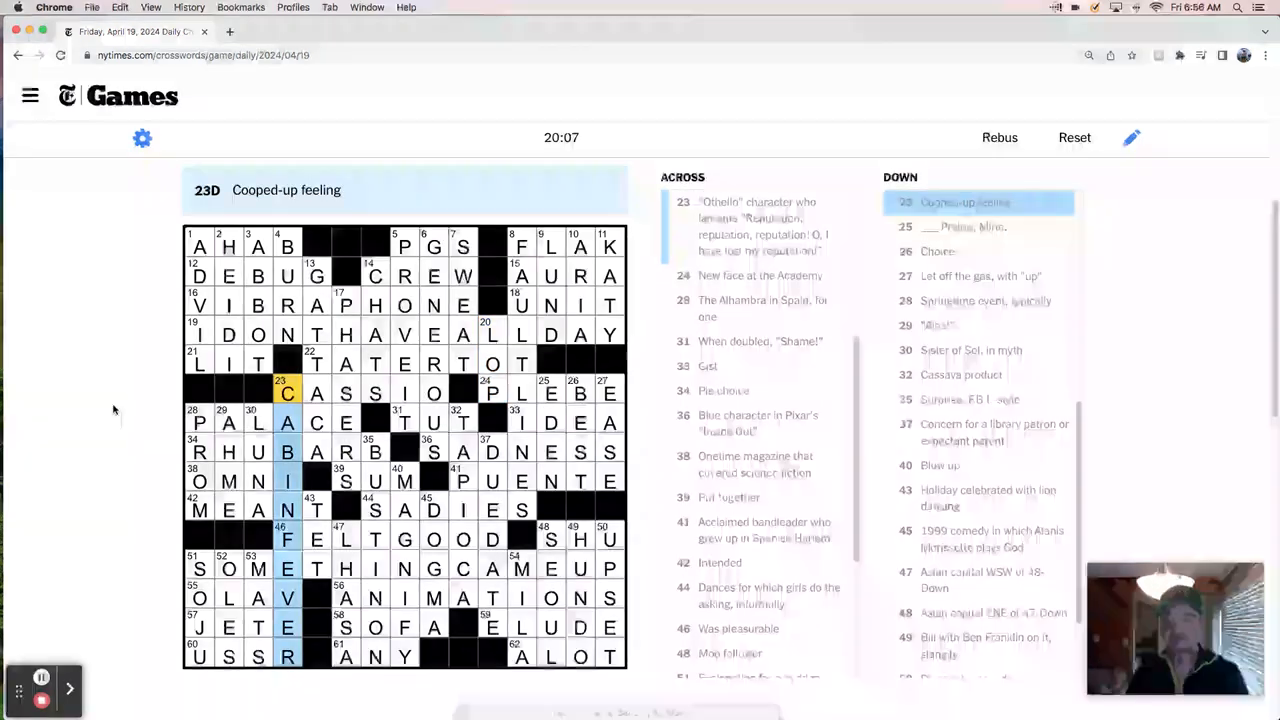
{"action": "left_click", "coordinate": [550, 392]}
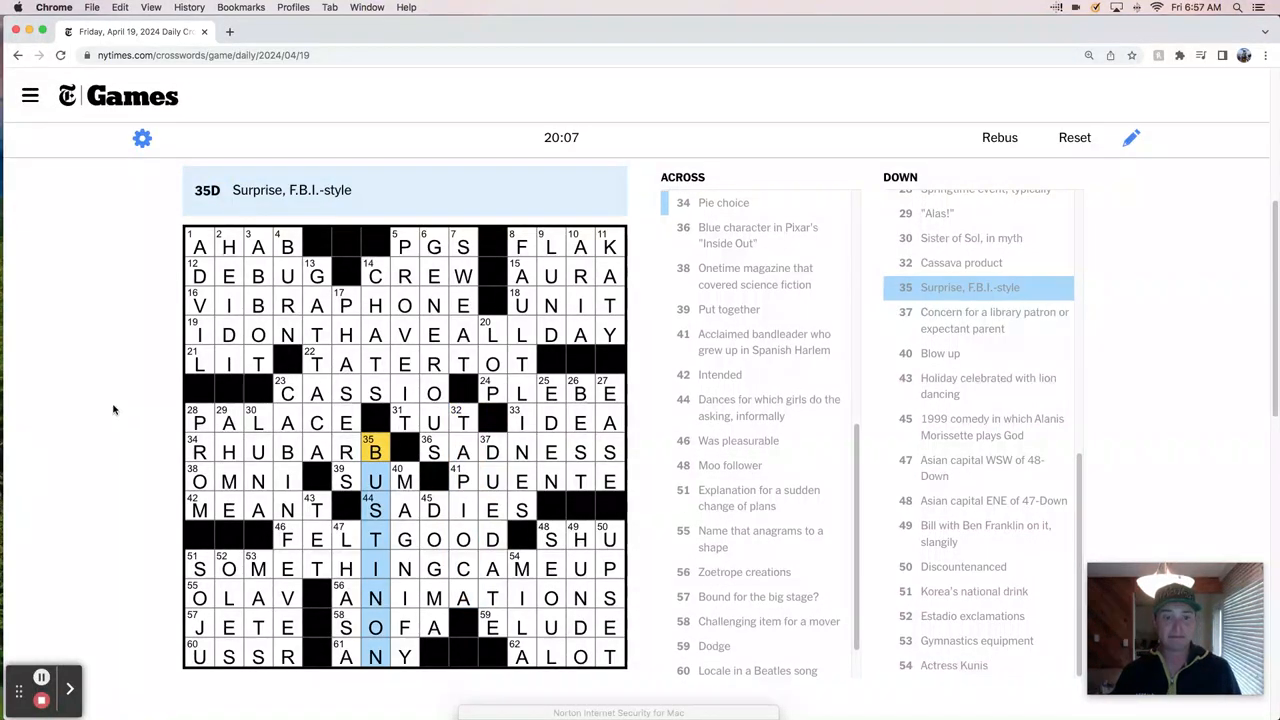
{"action": "left_click", "coordinate": [492, 452]}
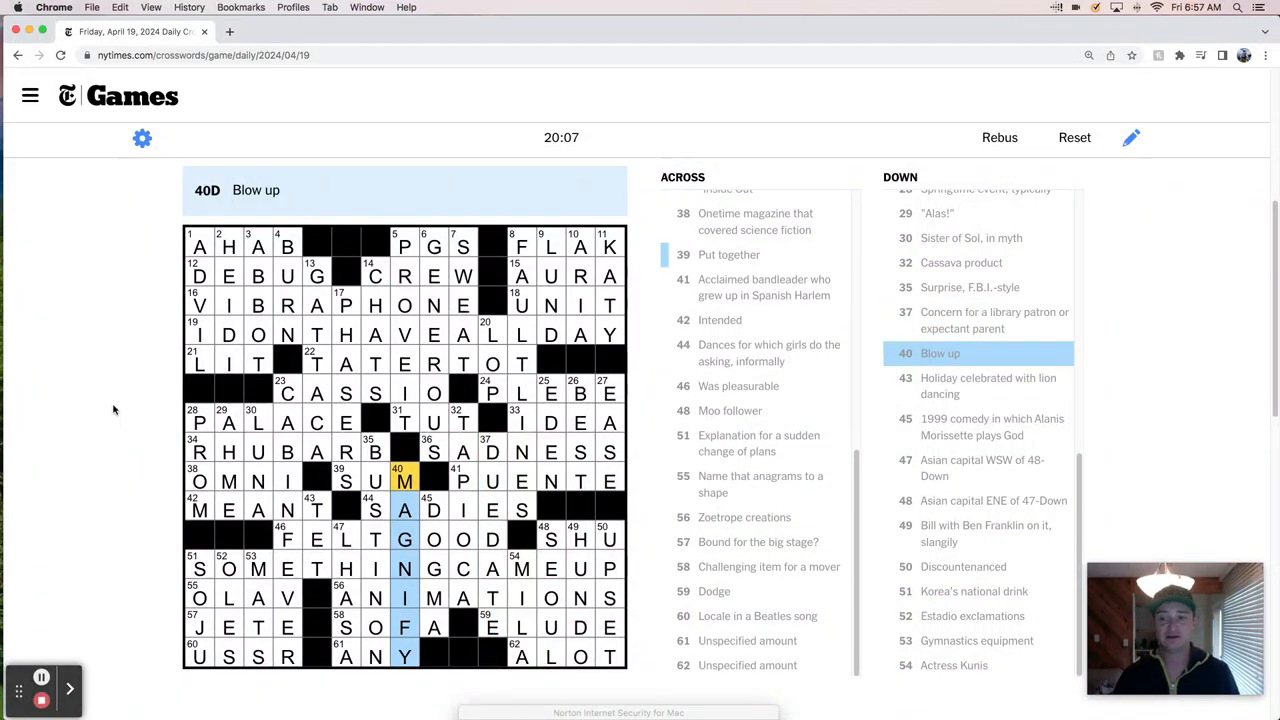
{"action": "left_click", "coordinate": [432, 510]}
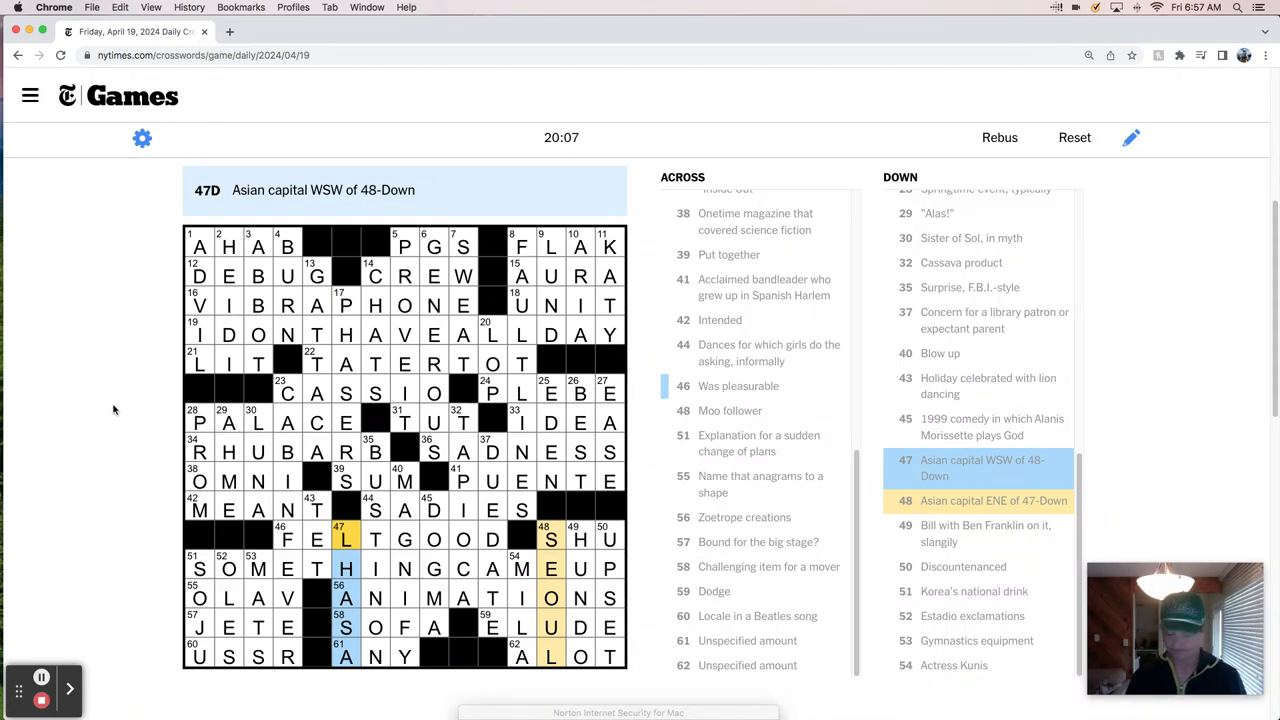
{"action": "left_click", "coordinate": [980, 500]}
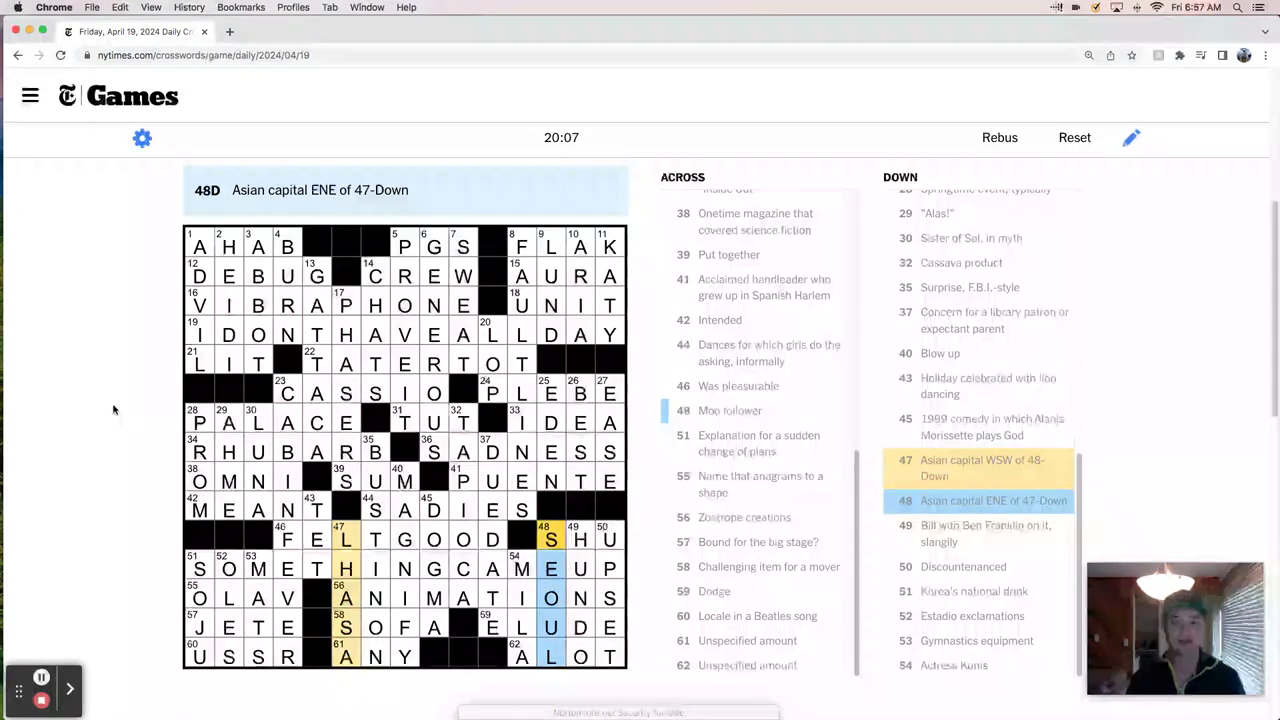
{"action": "left_click", "coordinate": [962, 566]}
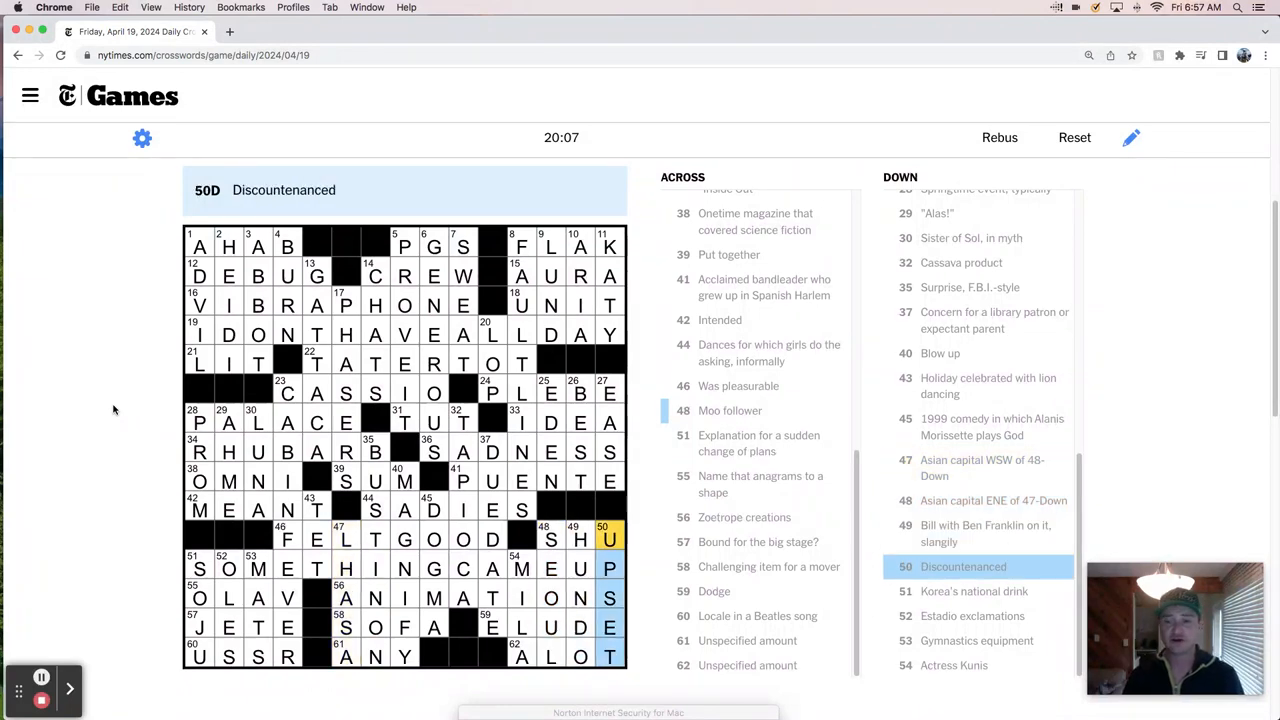
{"action": "left_click", "coordinate": [196, 568]}
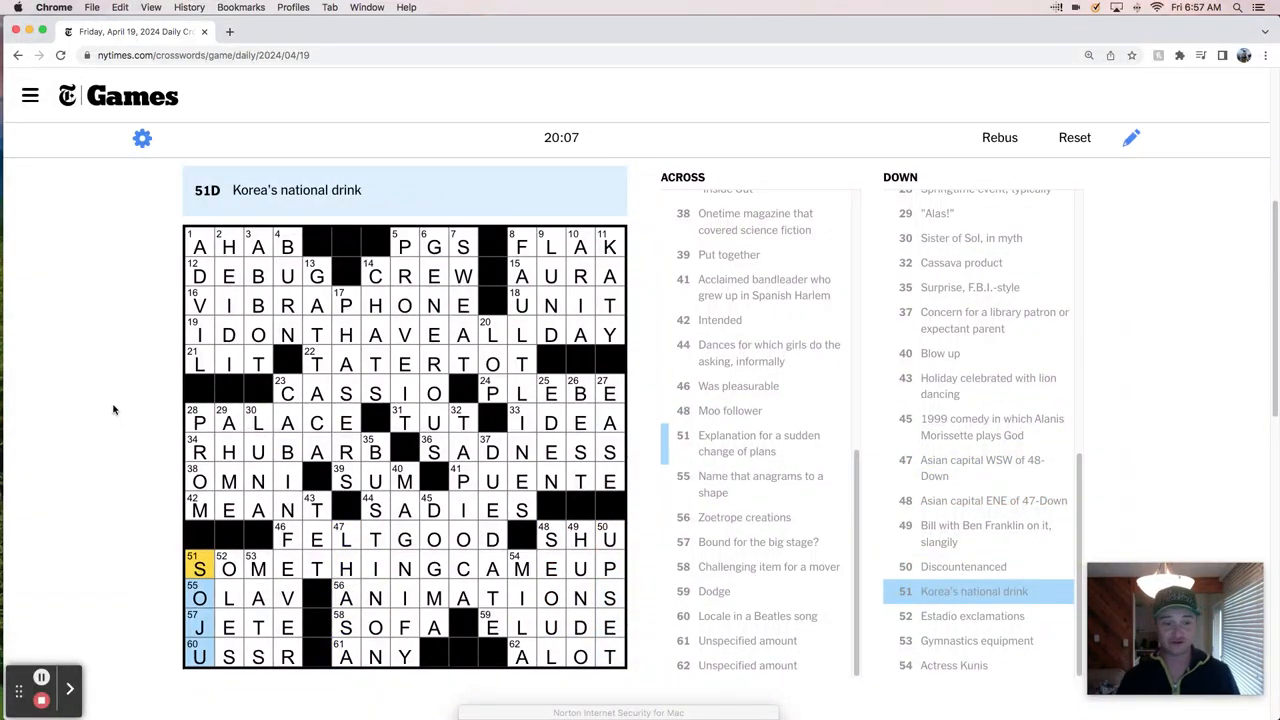
{"action": "left_click", "coordinate": [258, 568]}
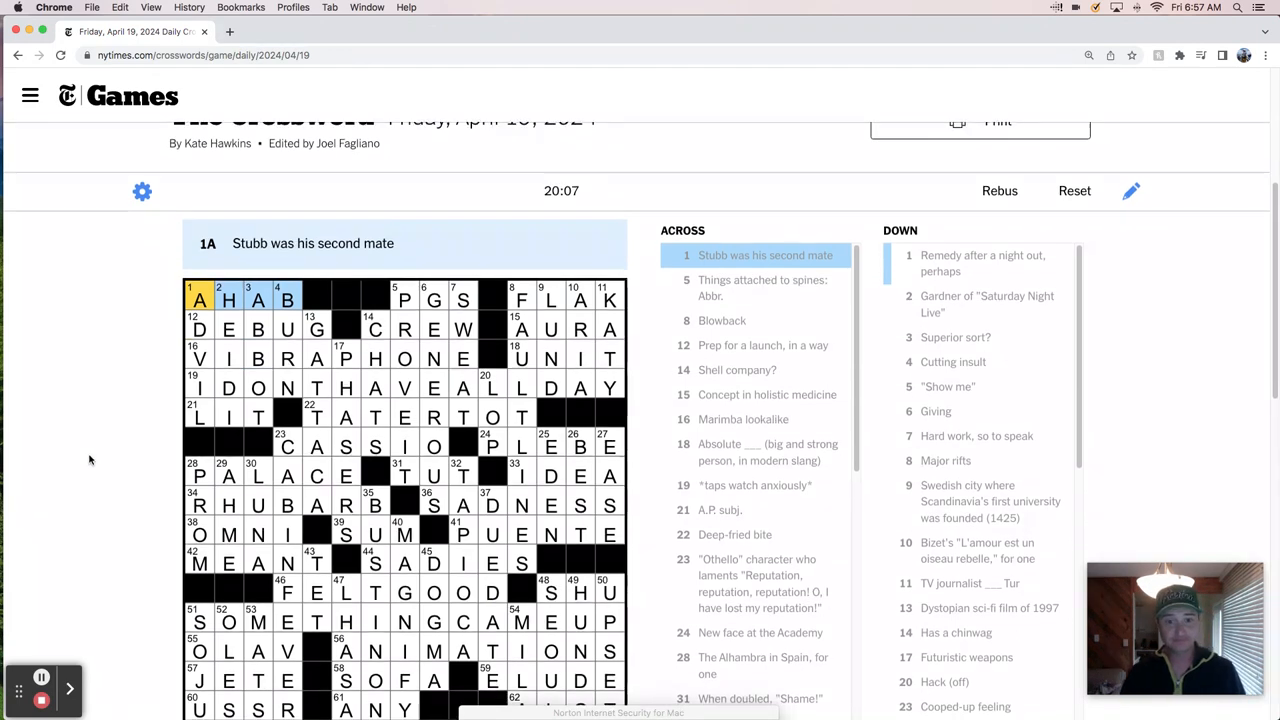
{"action": "scroll", "scroll_direction": "down", "scroll_amount": 3}
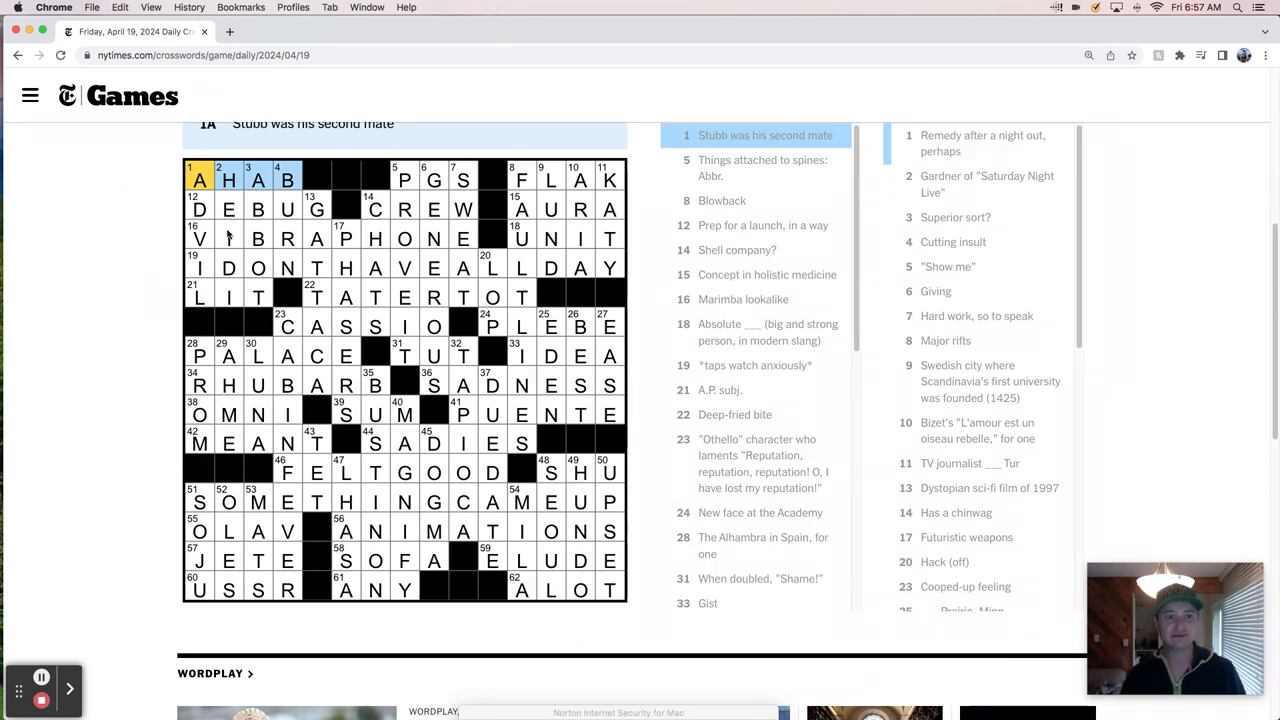
{"action": "left_click", "coordinate": [200, 238]}
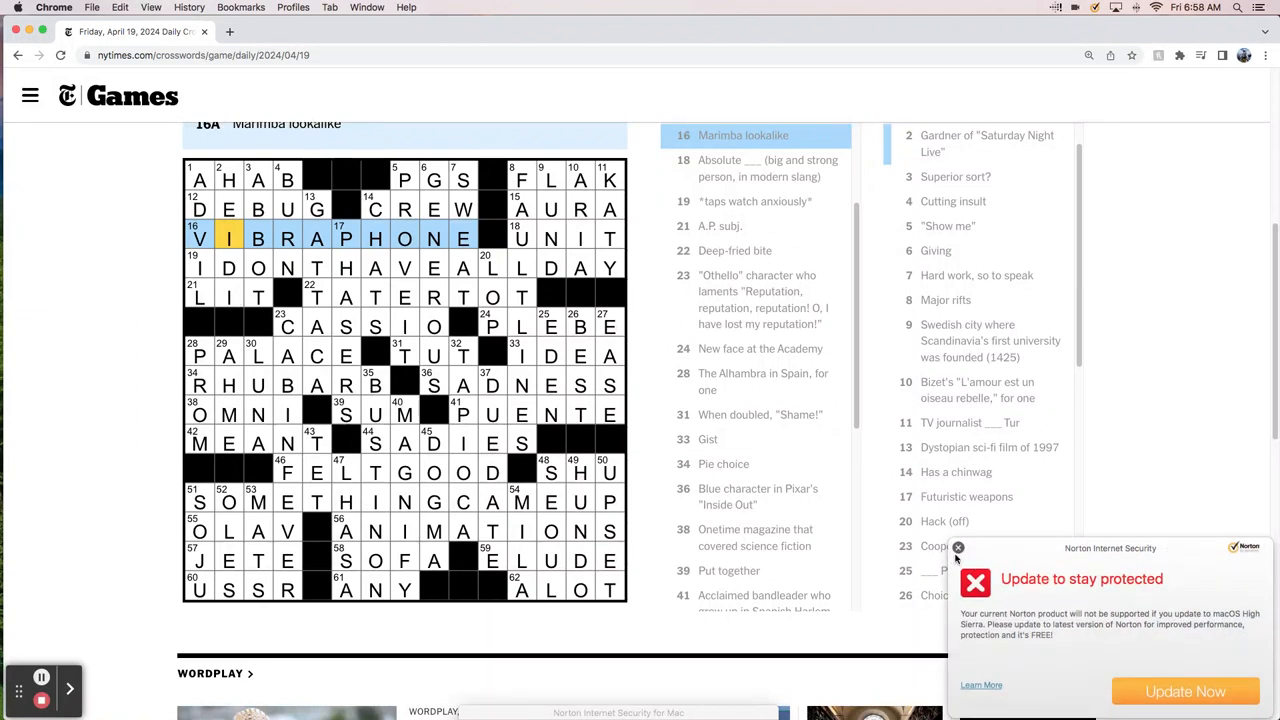
{"action": "left_click", "coordinate": [956, 548]}
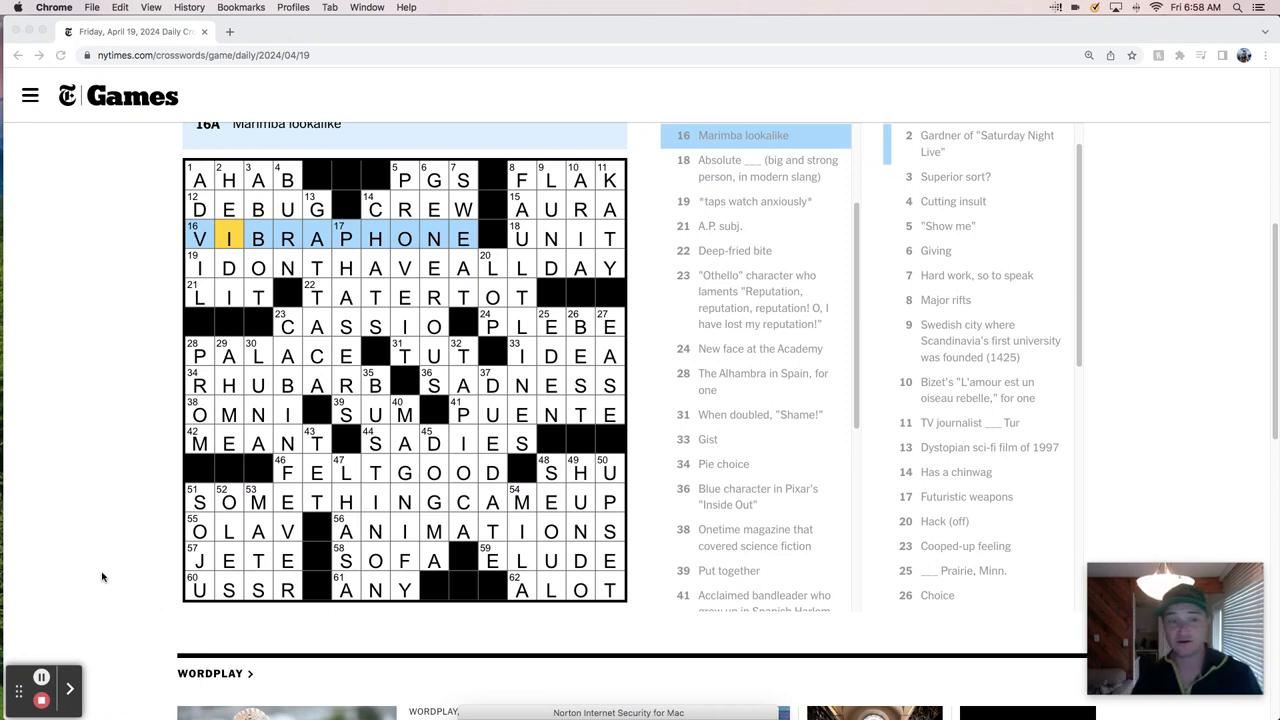
{"action": "mouse_move", "coordinate": [52, 512]}
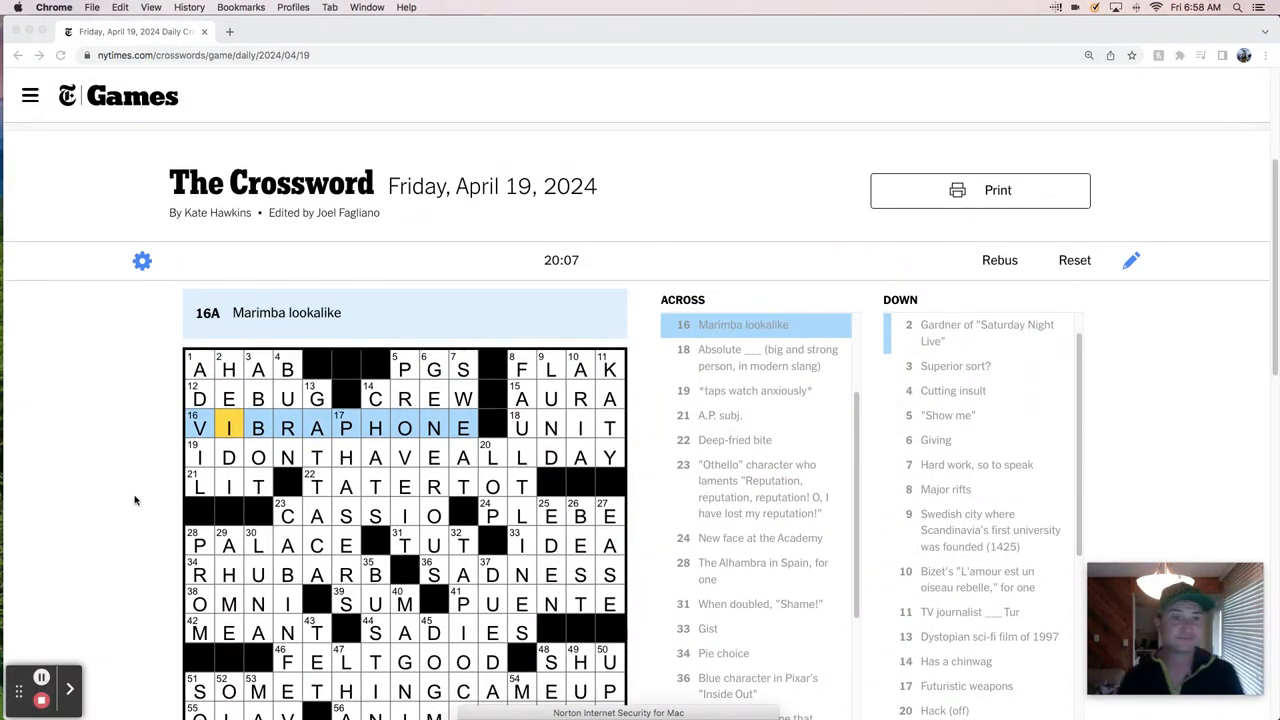
{"action": "scroll", "scroll_direction": "down", "scroll_amount": 3}
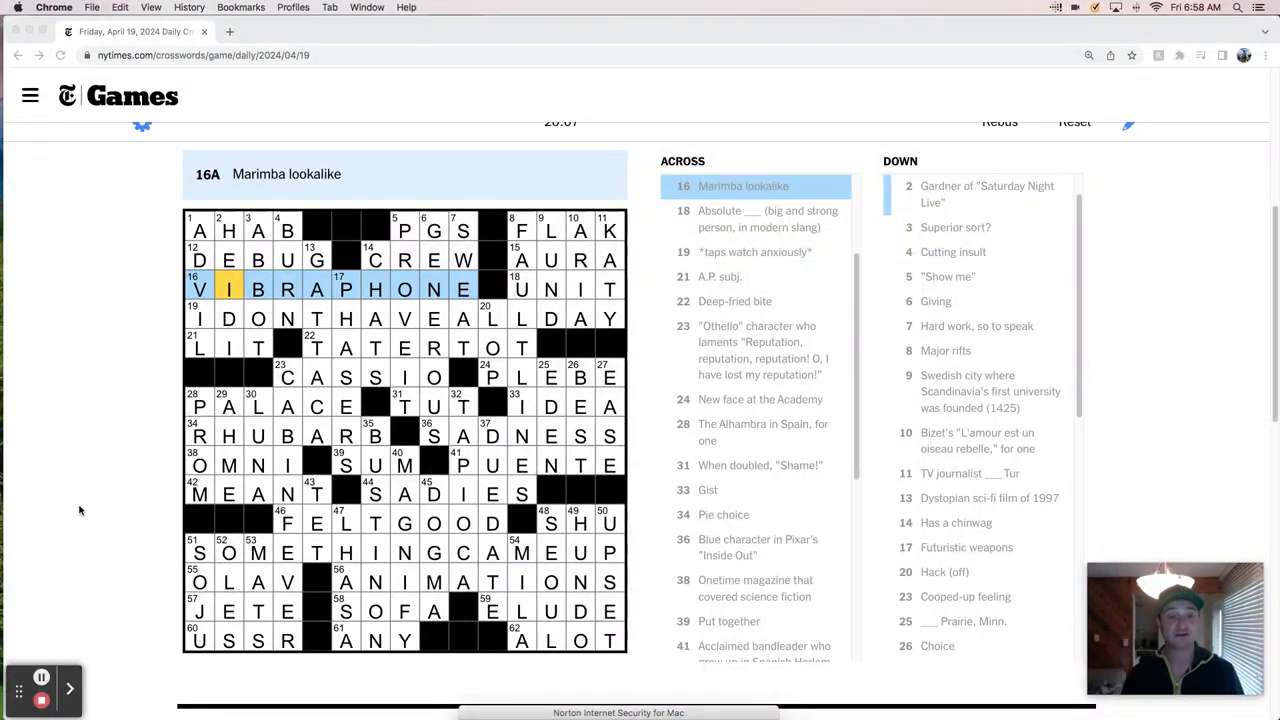
{"action": "mouse_move", "coordinate": [82, 498]}
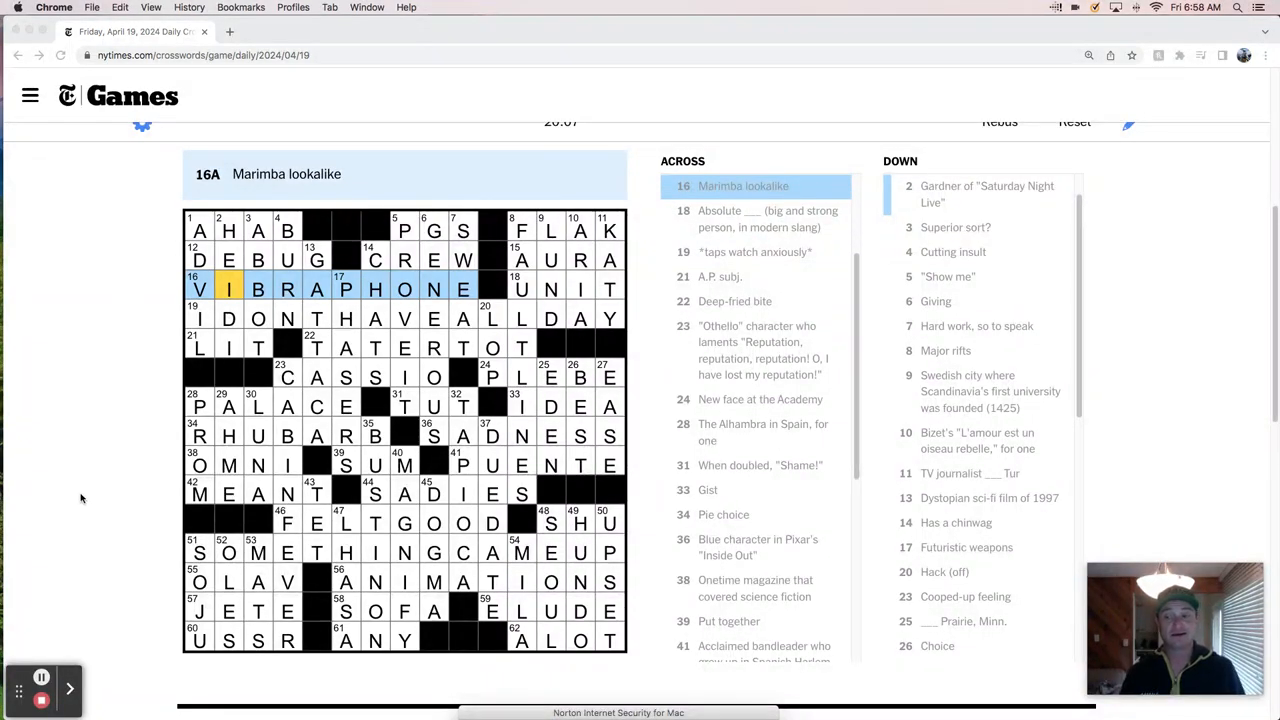
{"action": "mouse_move", "coordinate": [24, 488]}
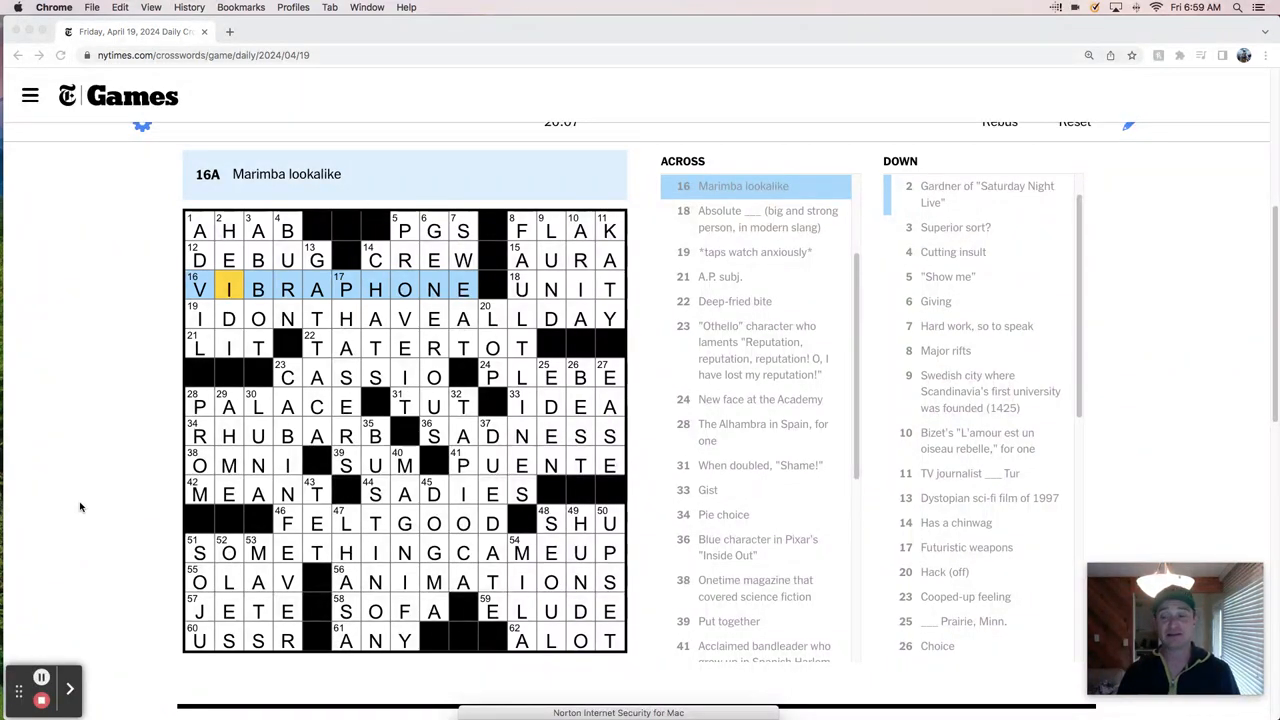
{"action": "mouse_move", "coordinate": [116, 486]}
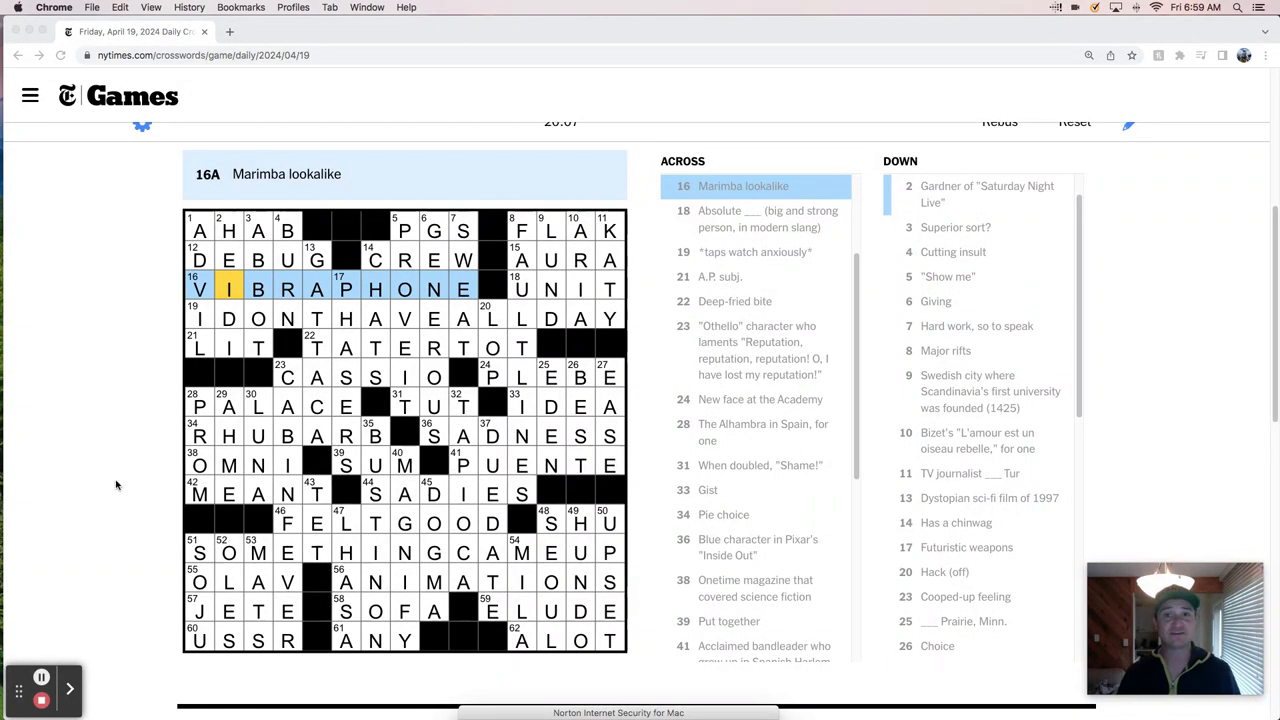
{"action": "mouse_move", "coordinate": [108, 490]}
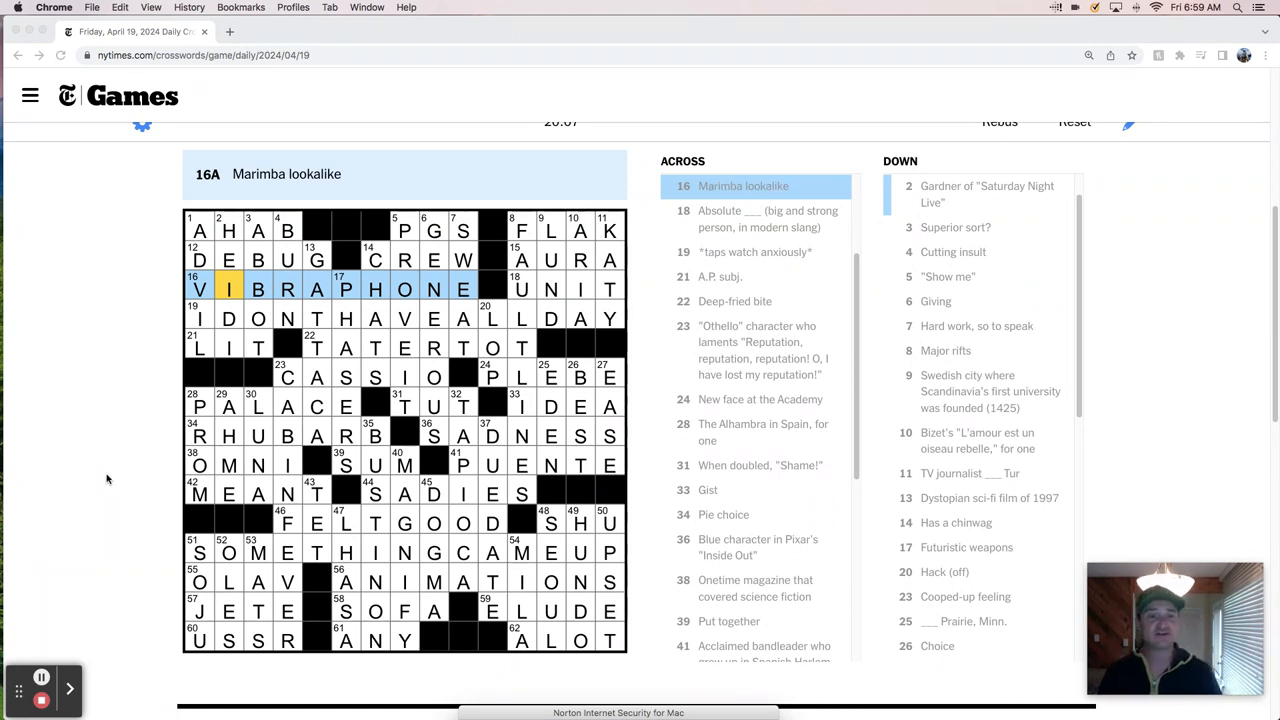
{"action": "mouse_move", "coordinate": [424, 340]}
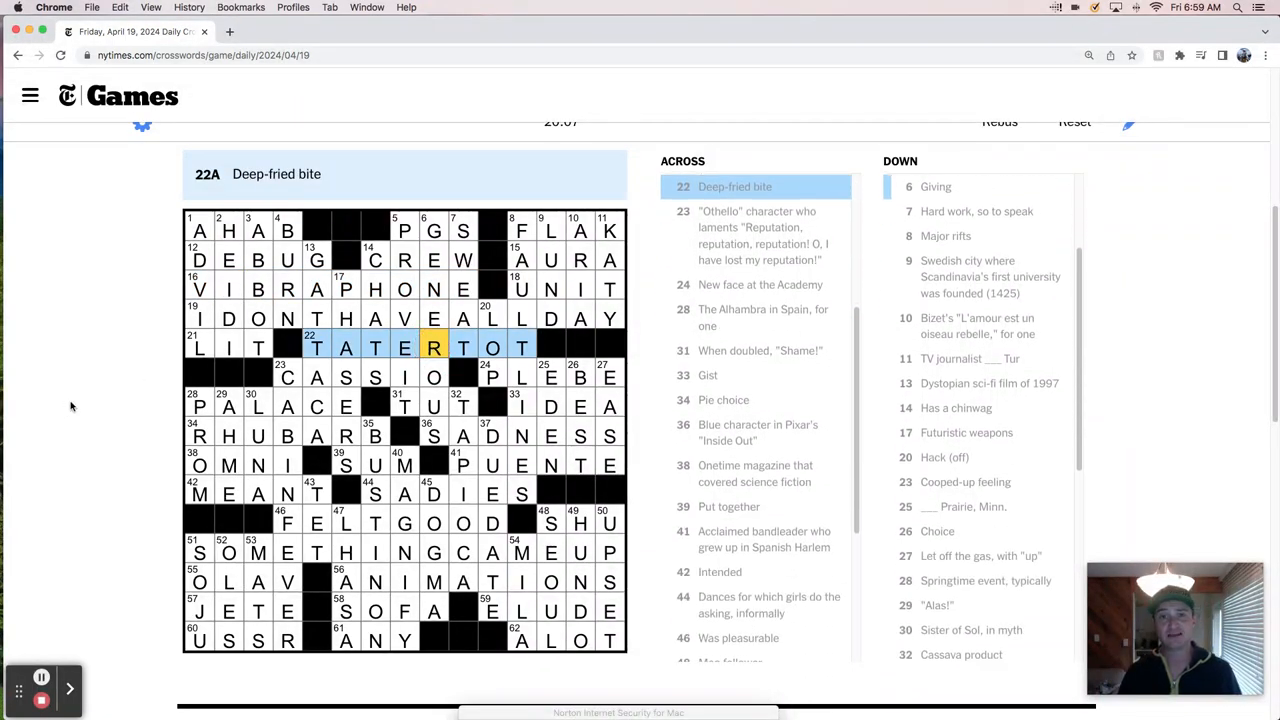
{"action": "mouse_move", "coordinate": [82, 400]}
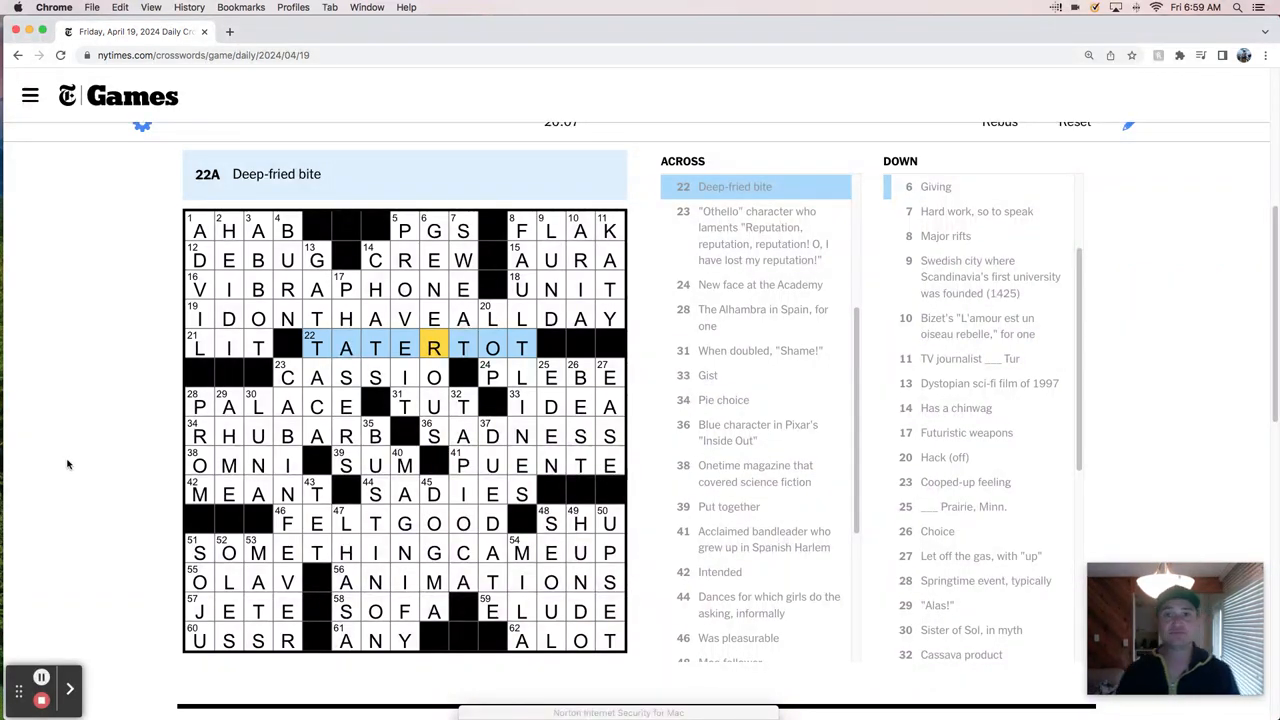
{"action": "mouse_move", "coordinate": [88, 466]}
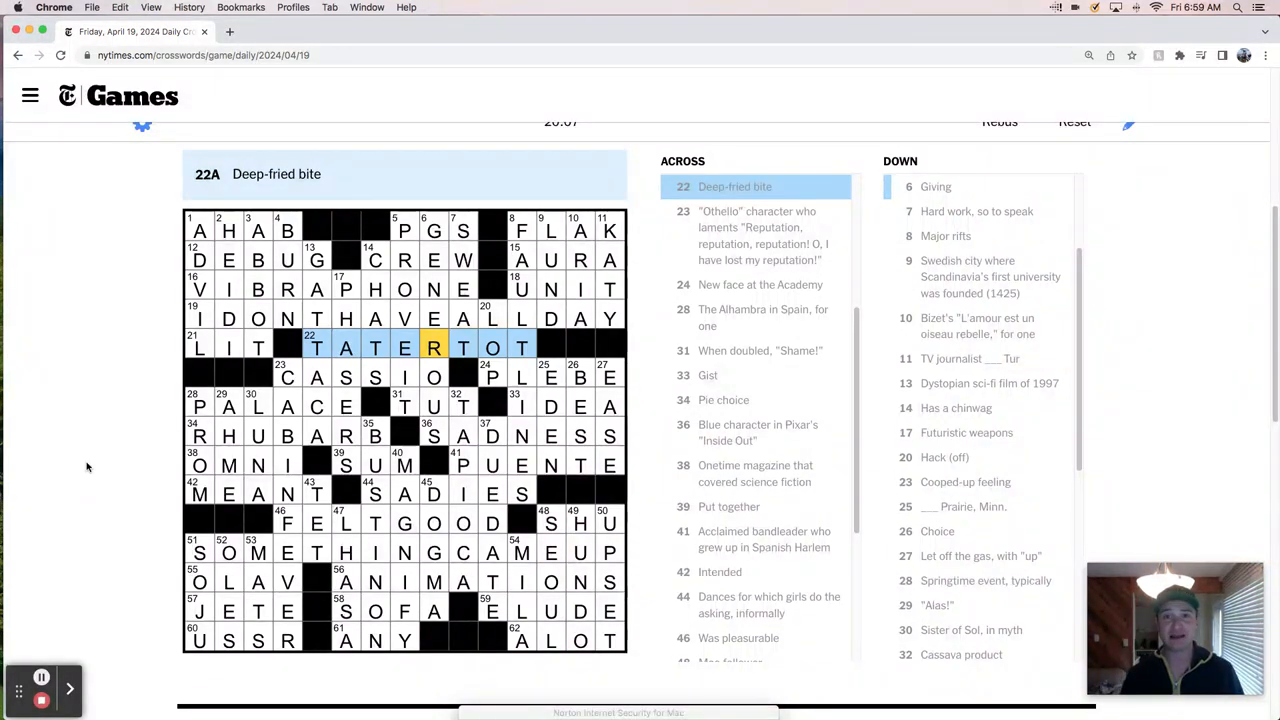